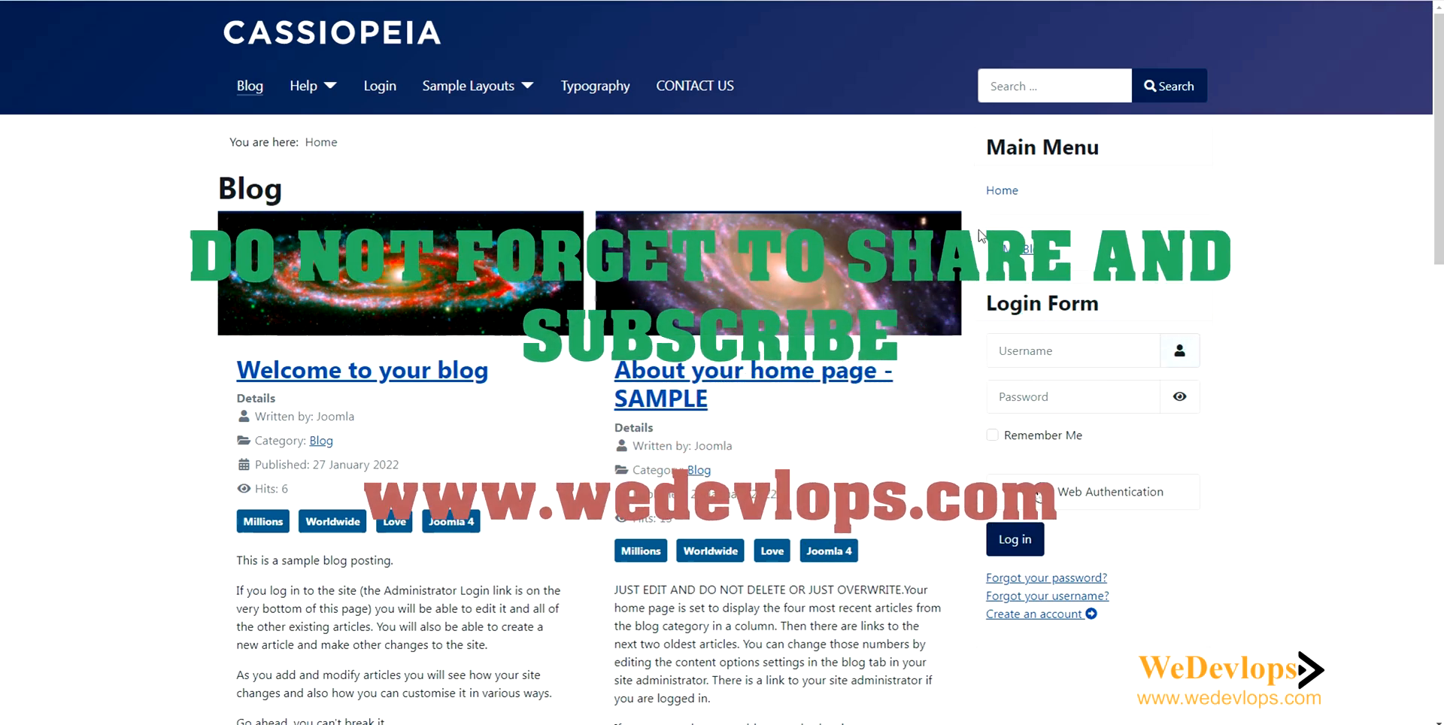
{"action": "mouse_move", "coordinate": [911, 202]}
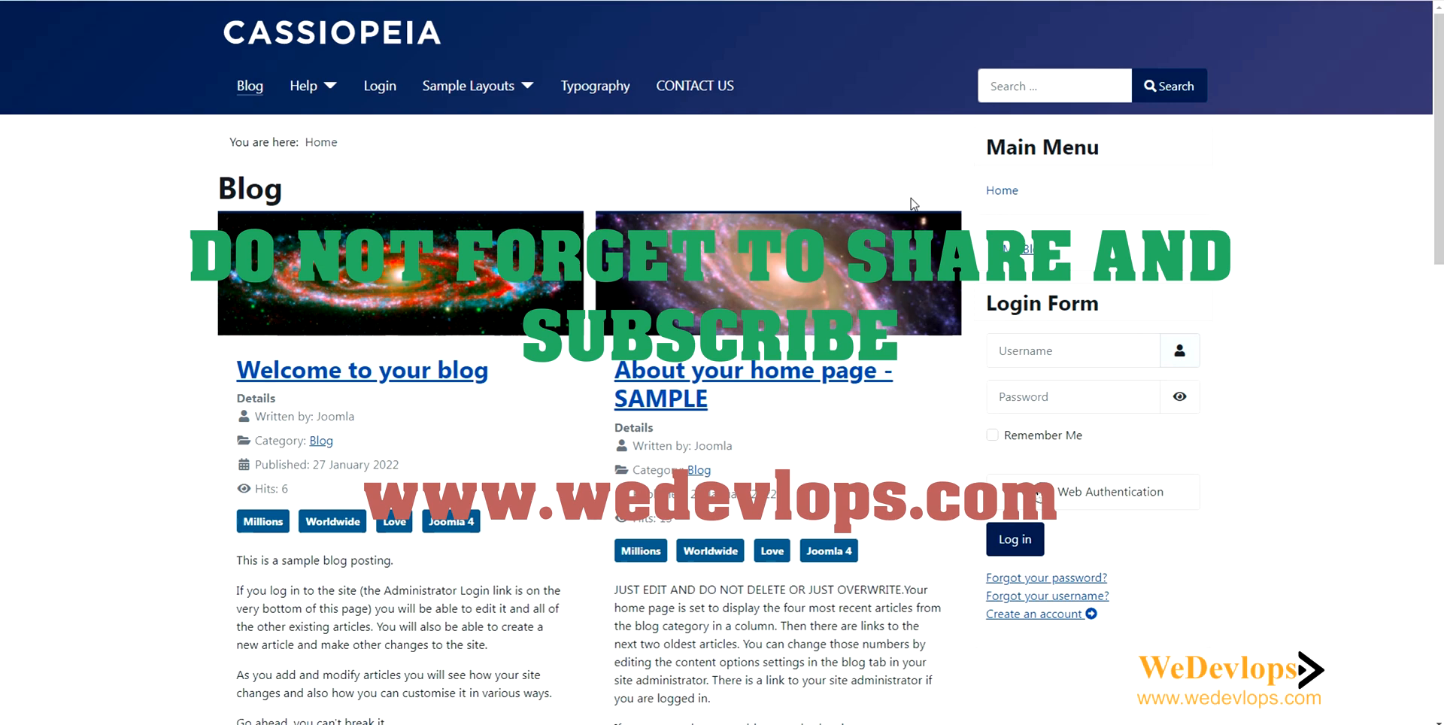
{"action": "mouse_move", "coordinate": [866, 221]}
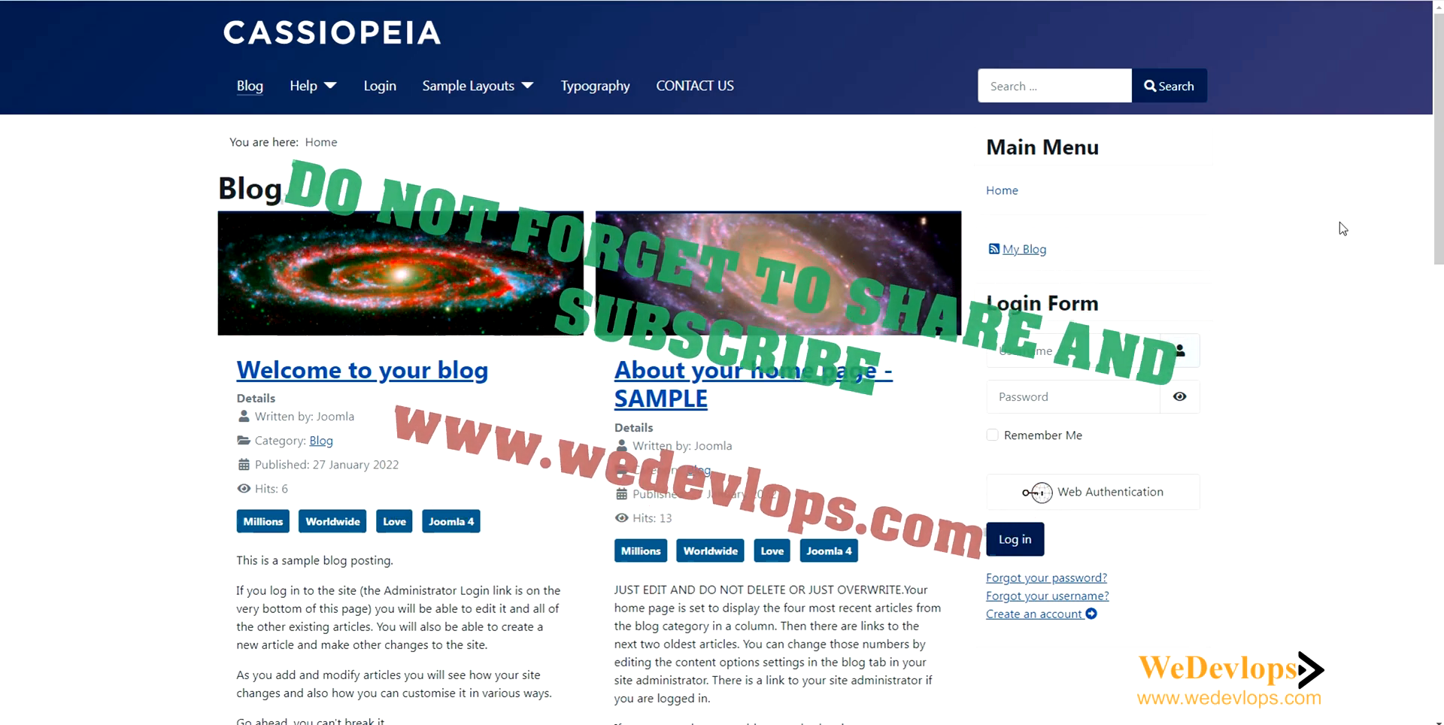
Log into the administrator backend with the entered credentials, landing on the Articles list.
{"action": "scroll", "scroll_direction": "down", "scroll_amount": 3}
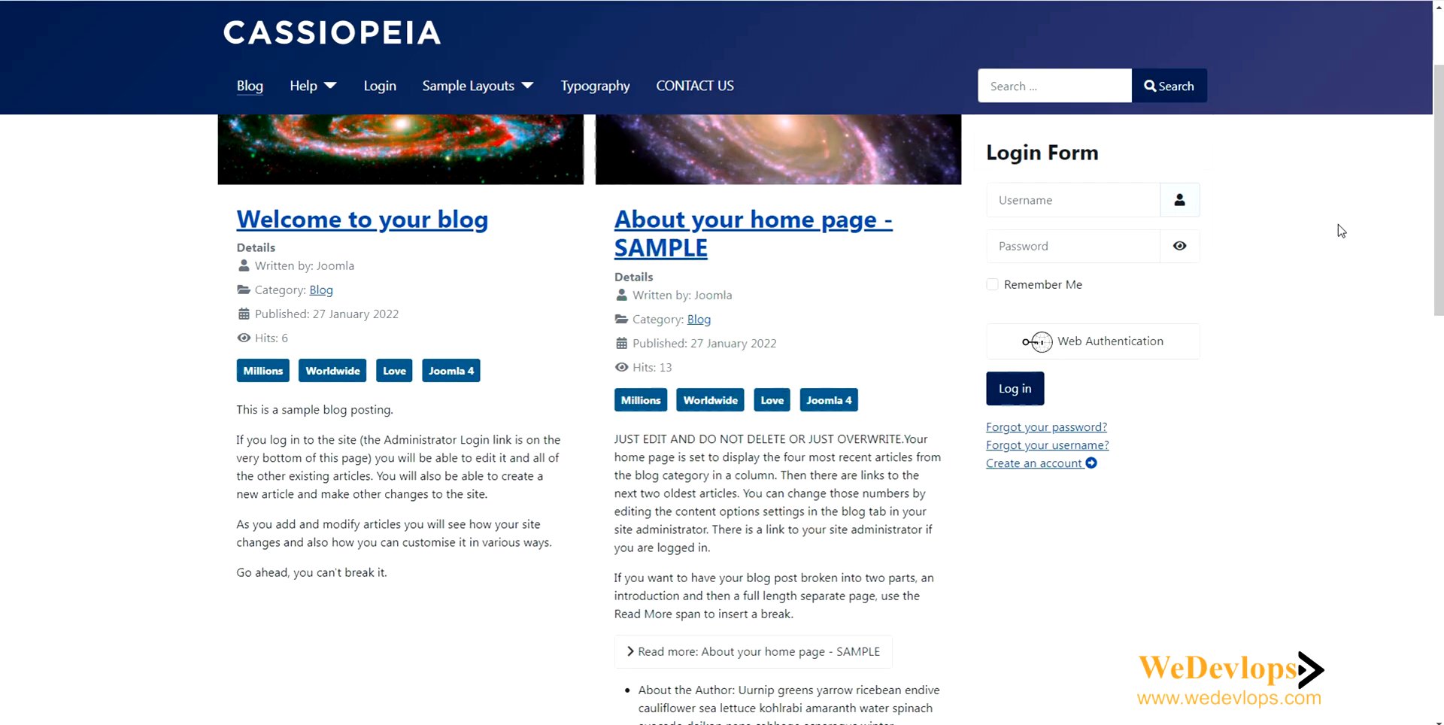
{"action": "mouse_move", "coordinate": [1324, 255]}
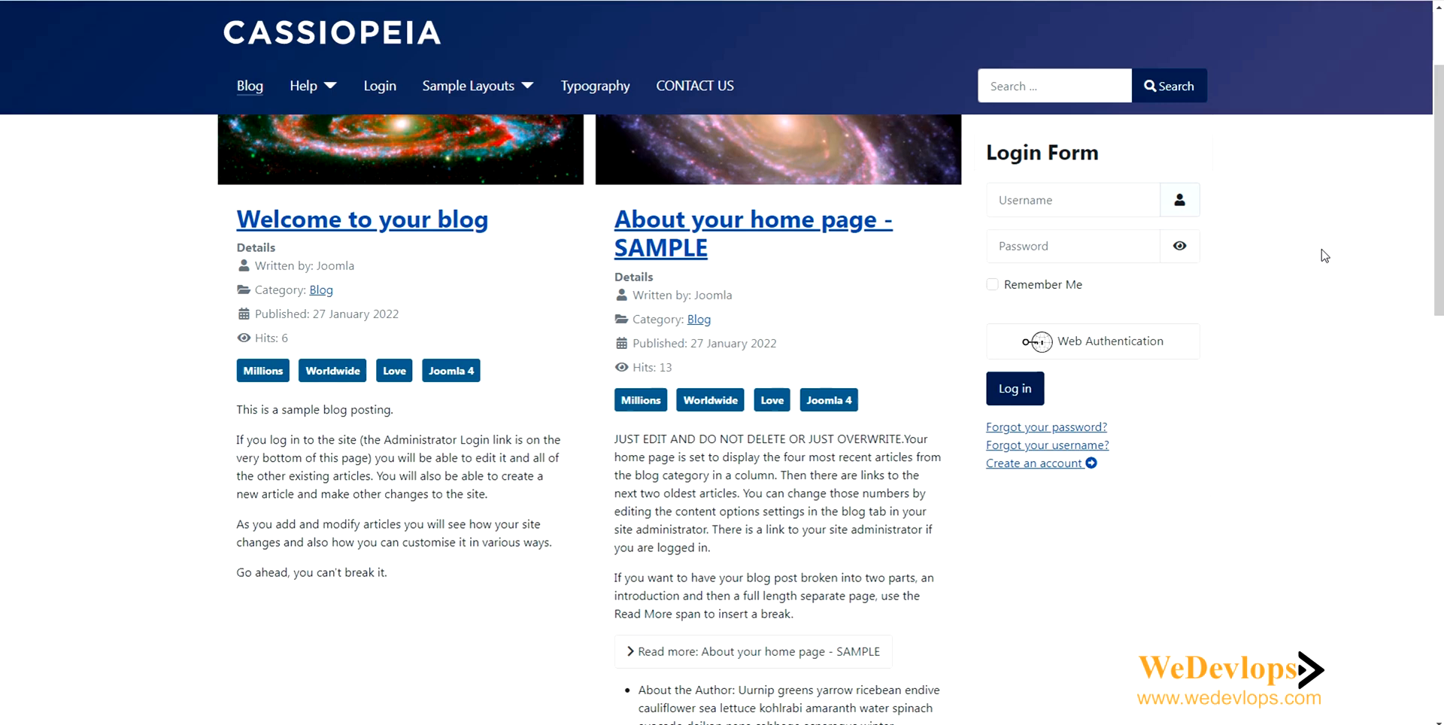
{"action": "scroll", "scroll_direction": "up", "scroll_amount": 3}
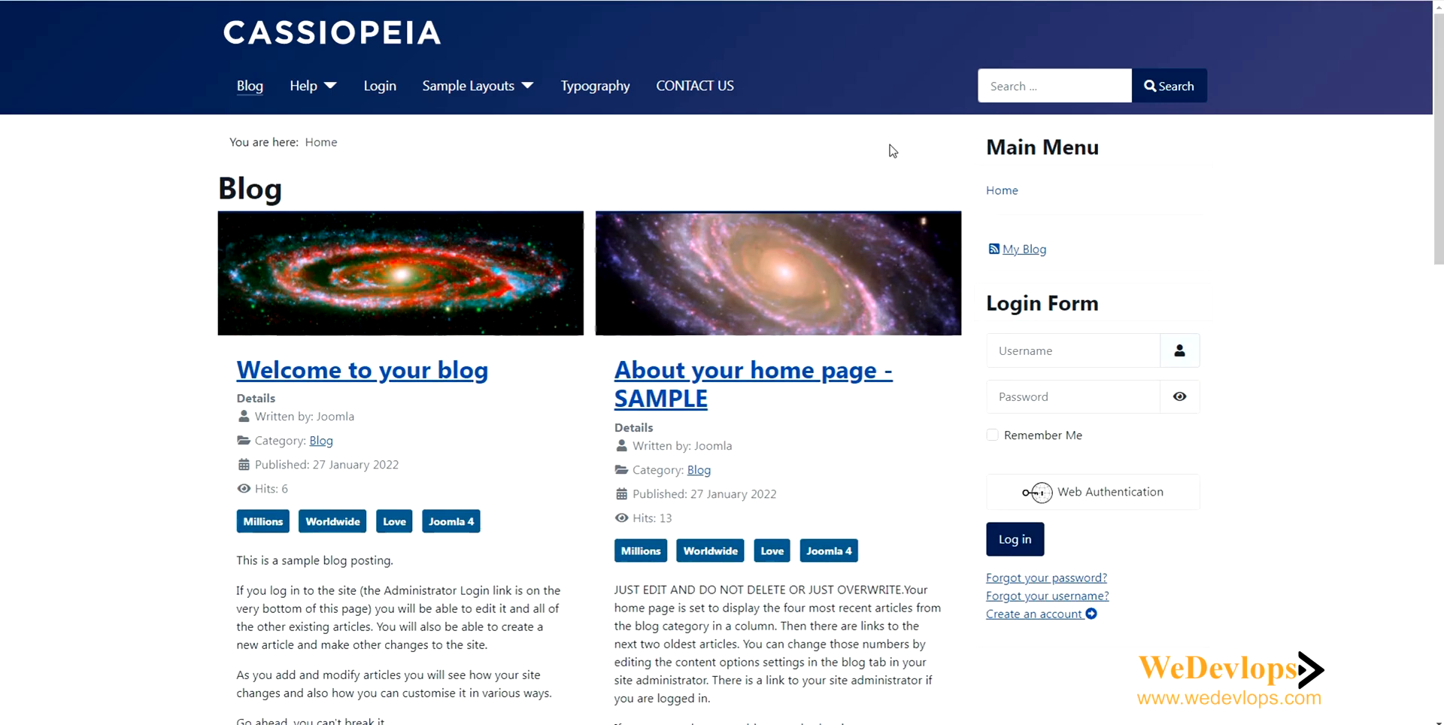
{"action": "mouse_move", "coordinate": [805, 144]}
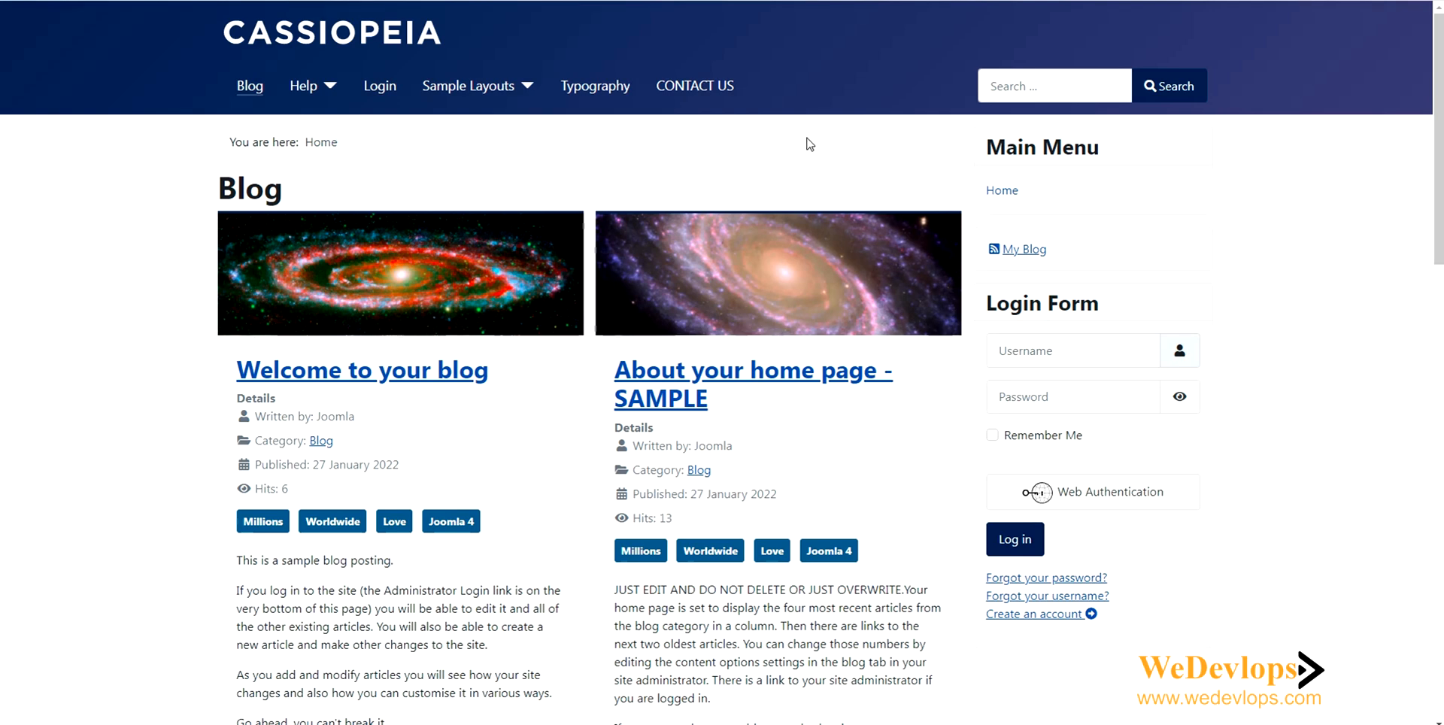
{"action": "scroll", "scroll_direction": "down", "scroll_amount": 3}
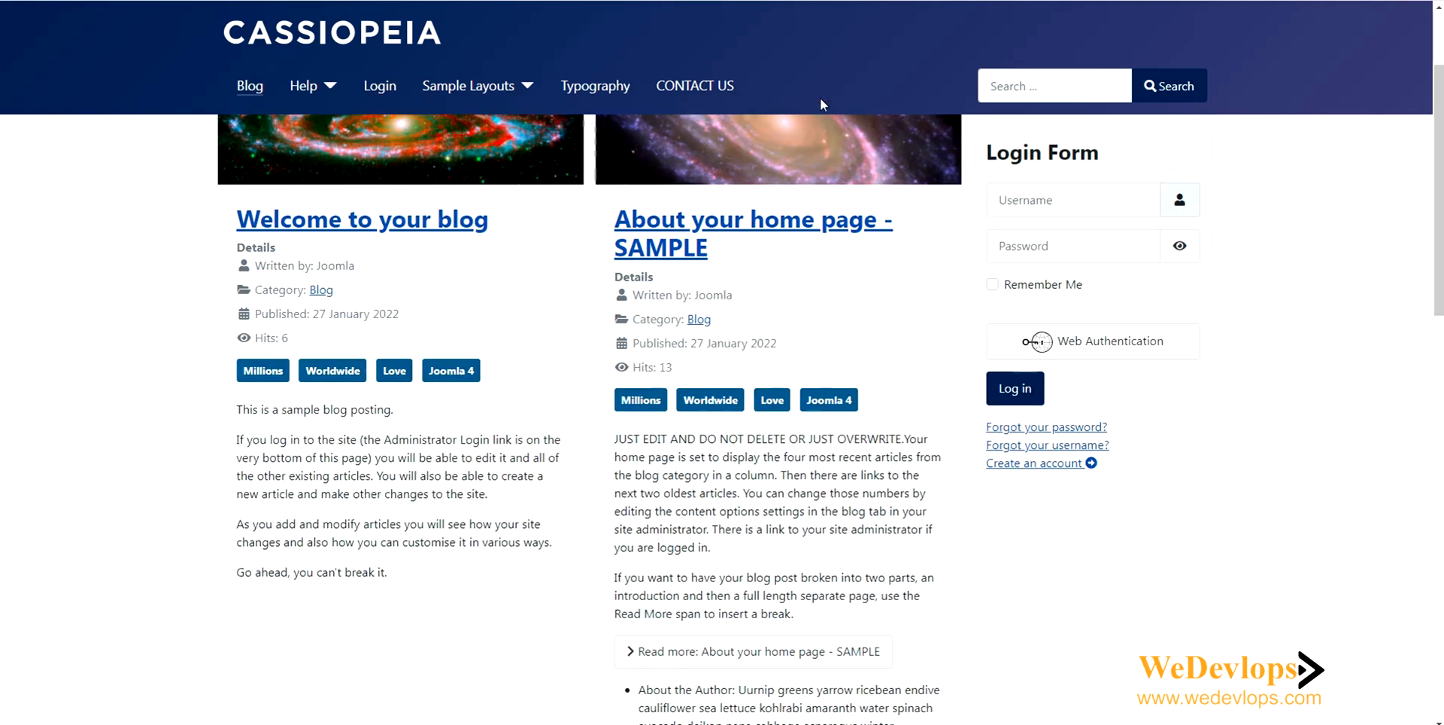
{"action": "mouse_move", "coordinate": [1116, 233]}
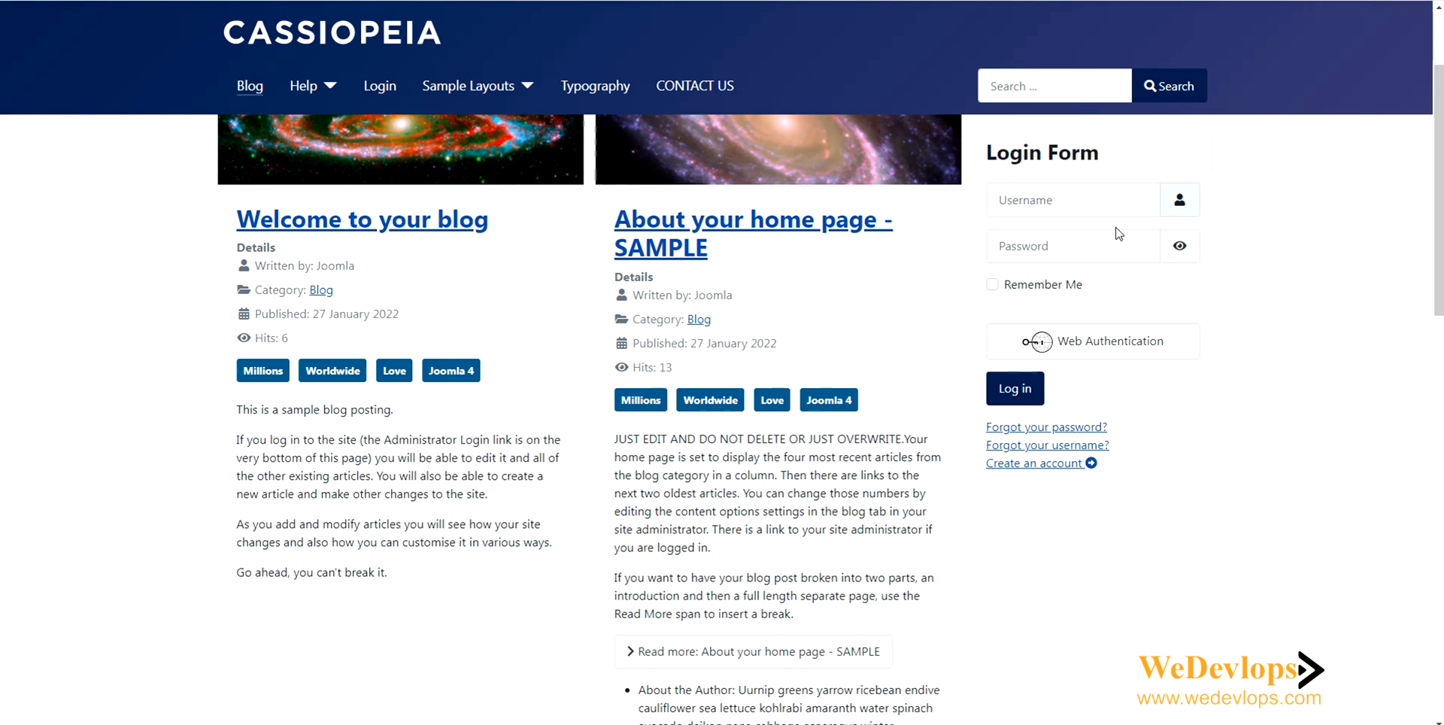
{"action": "mouse_move", "coordinate": [769, 118]}
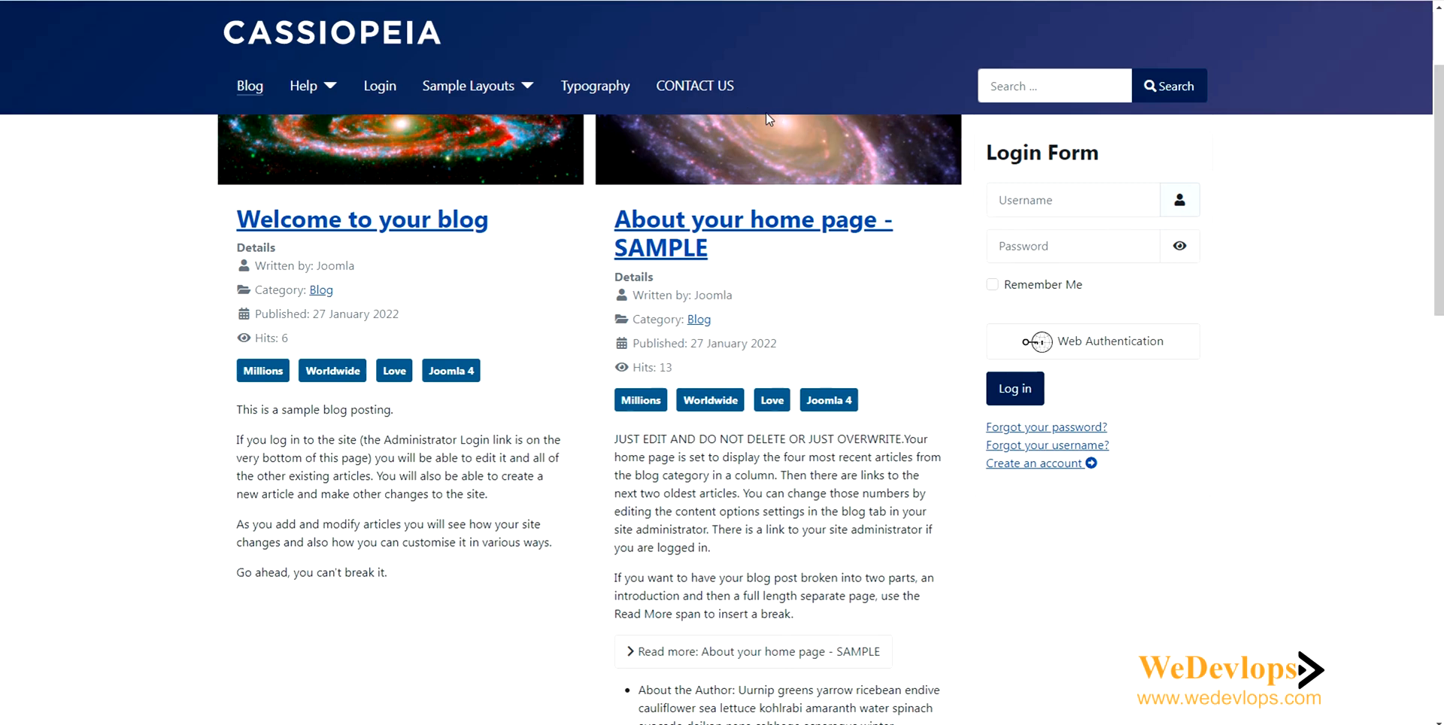
{"action": "mouse_move", "coordinate": [678, 138]}
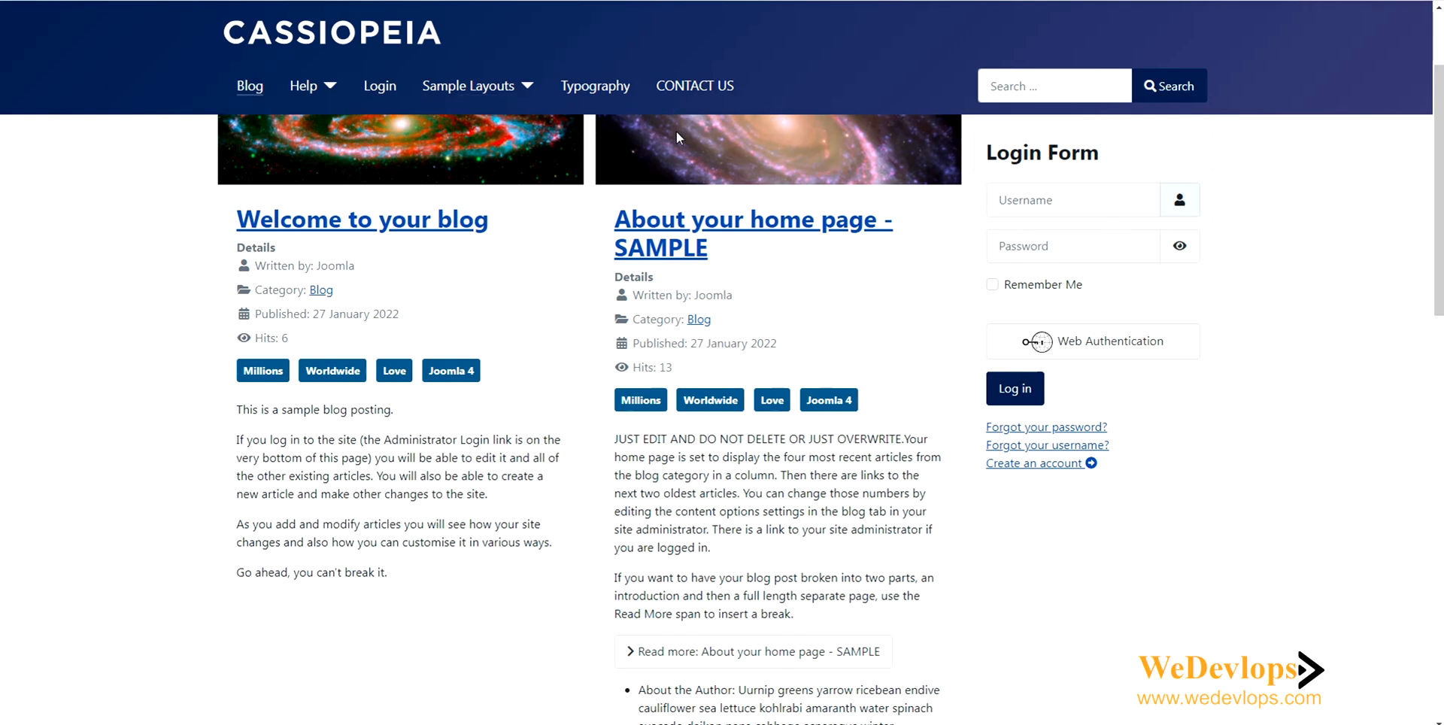
{"action": "mouse_move", "coordinate": [759, 105]}
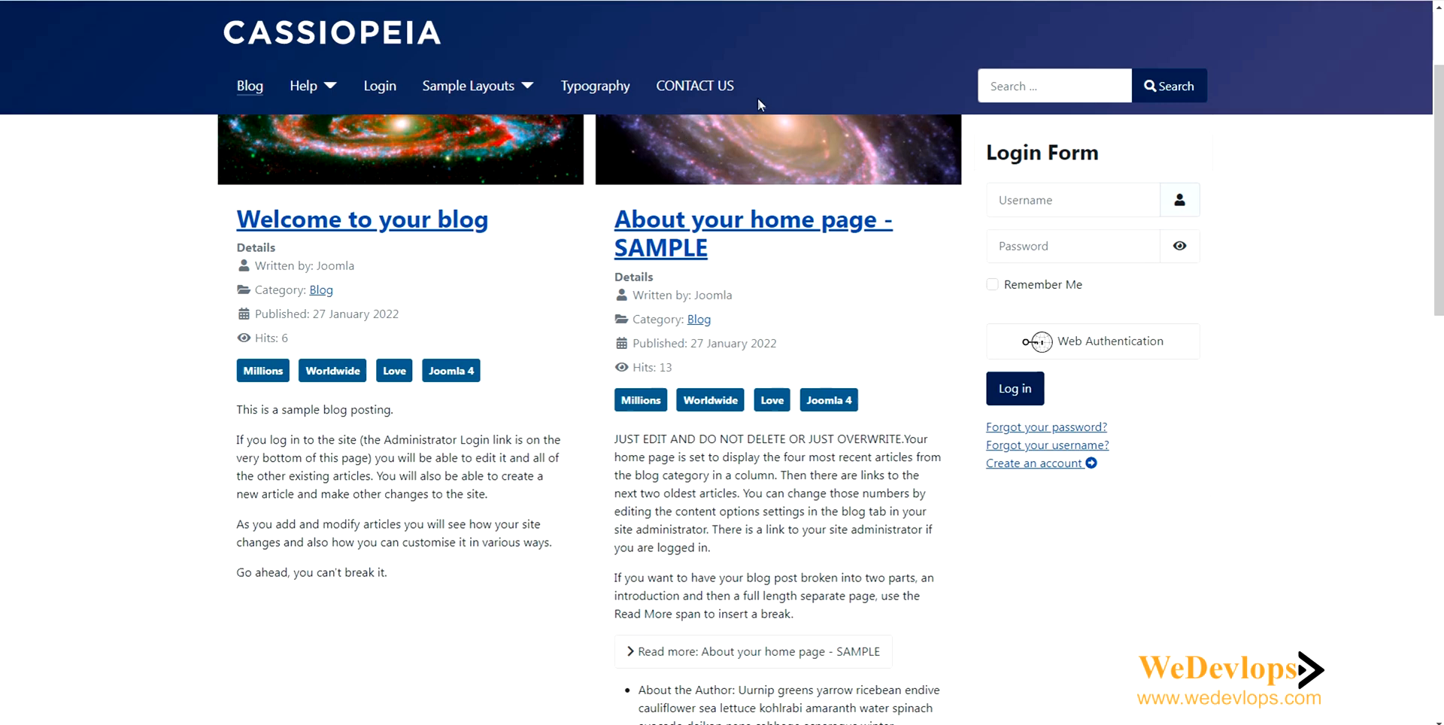
{"action": "mouse_move", "coordinate": [907, 138]}
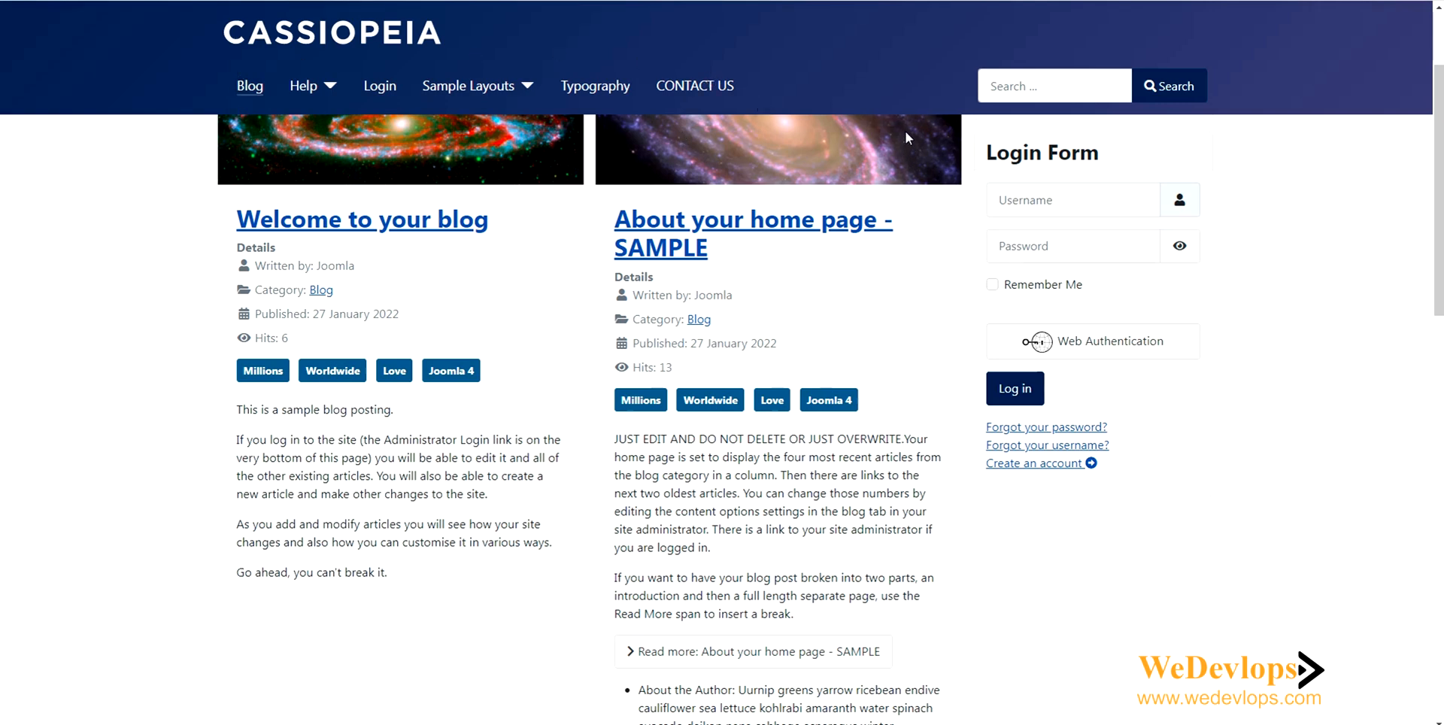
{"action": "mouse_move", "coordinate": [753, 104]}
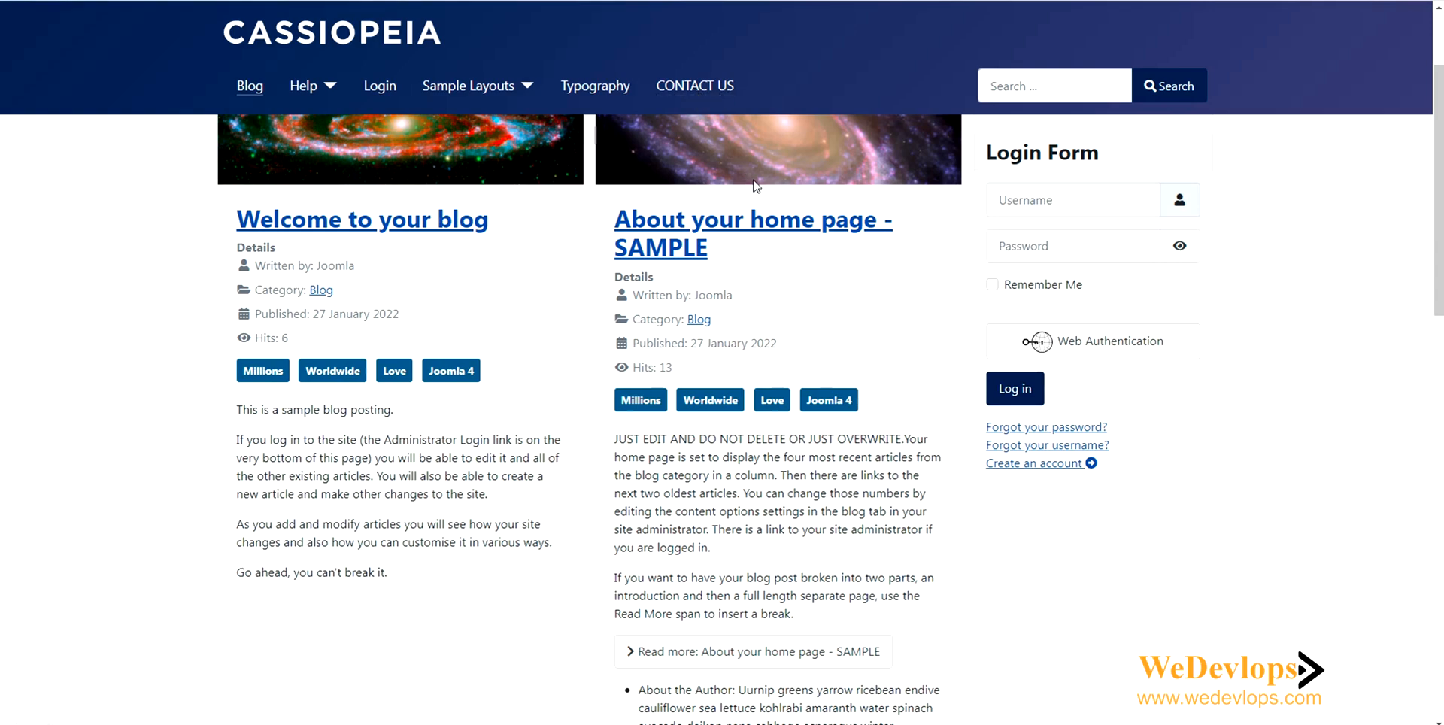
{"action": "scroll", "scroll_direction": "down", "scroll_amount": 3}
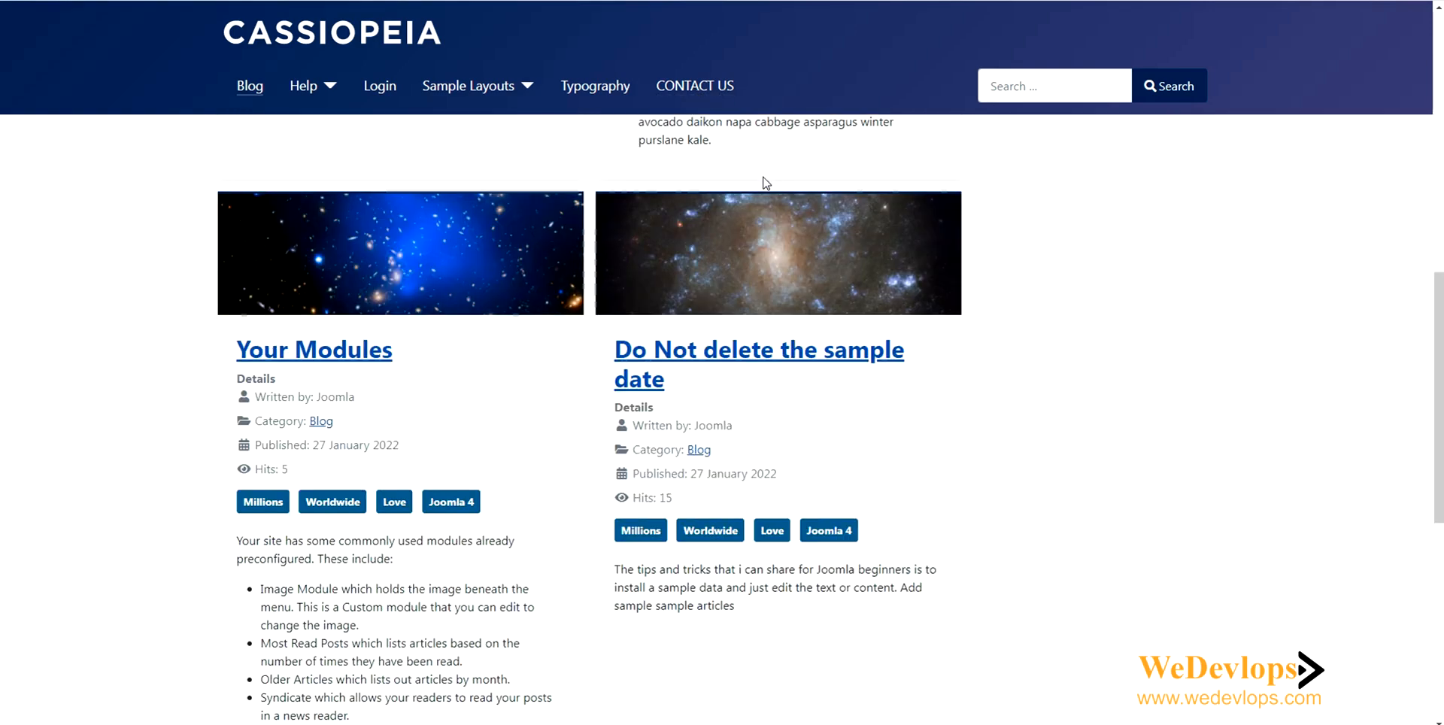
{"action": "scroll", "scroll_direction": "down", "scroll_amount": 3}
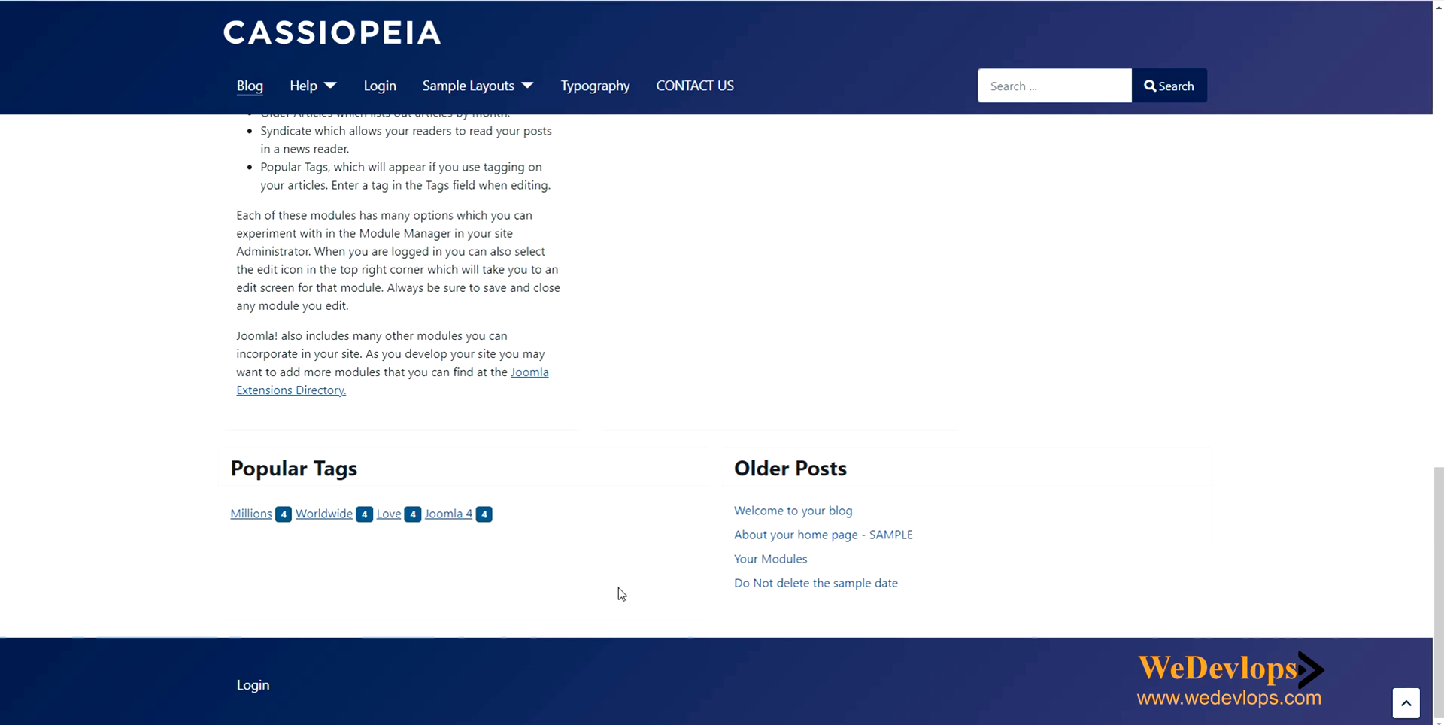
{"action": "mouse_move", "coordinate": [467, 671]}
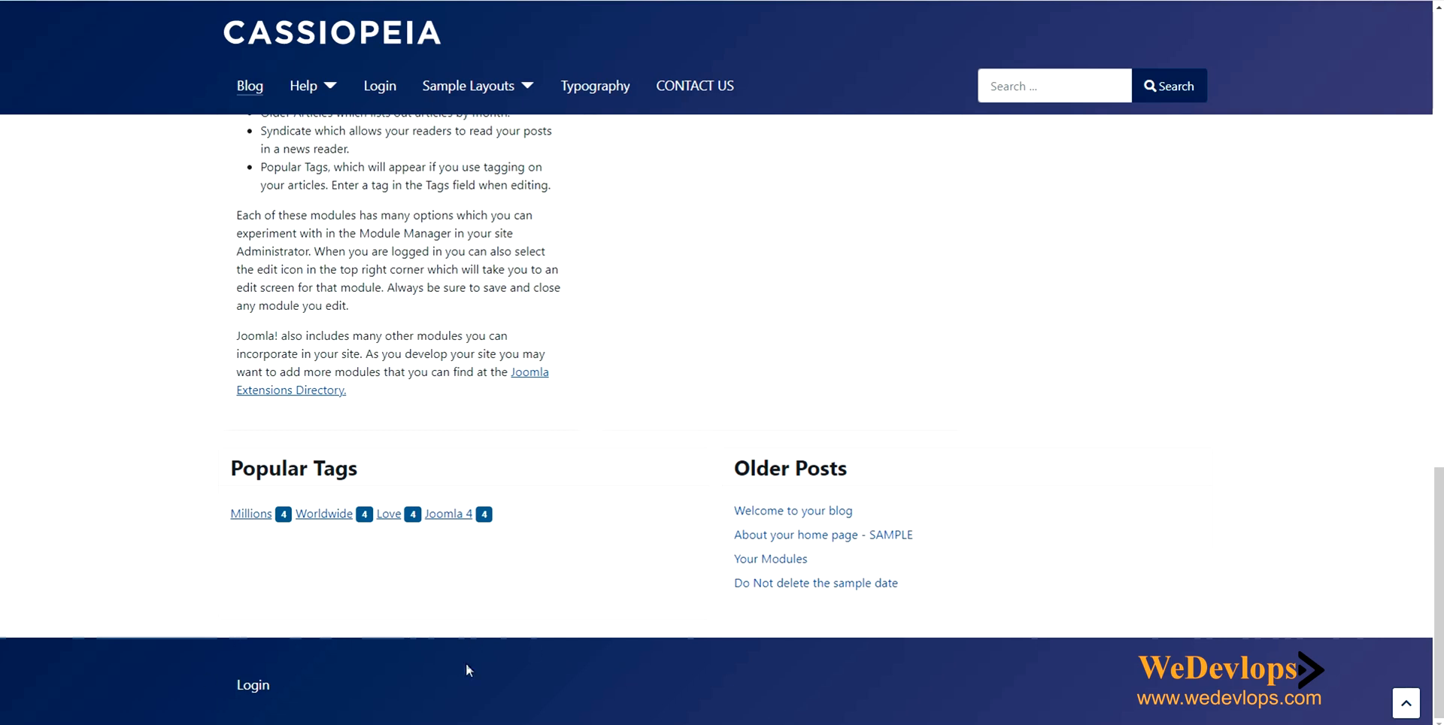
{"action": "mouse_move", "coordinate": [917, 615]}
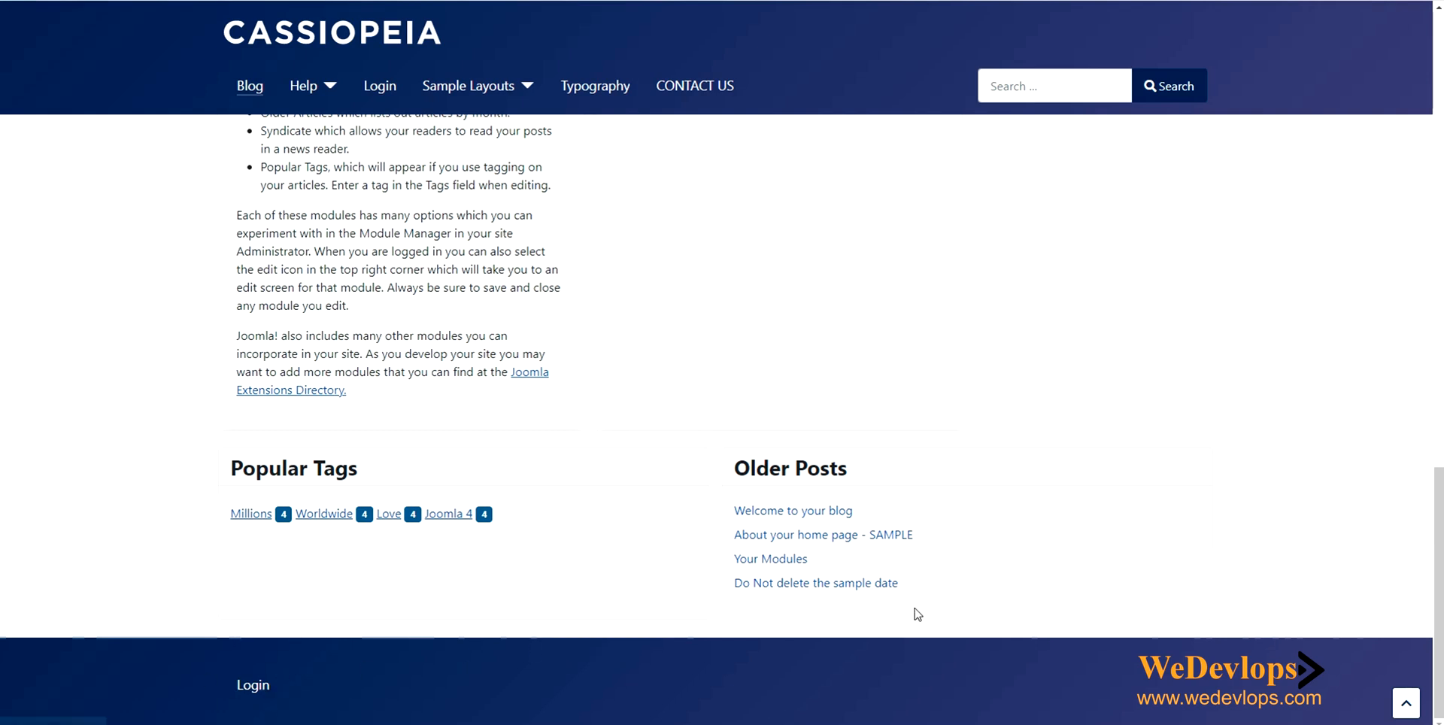
{"action": "mouse_move", "coordinate": [1133, 565]}
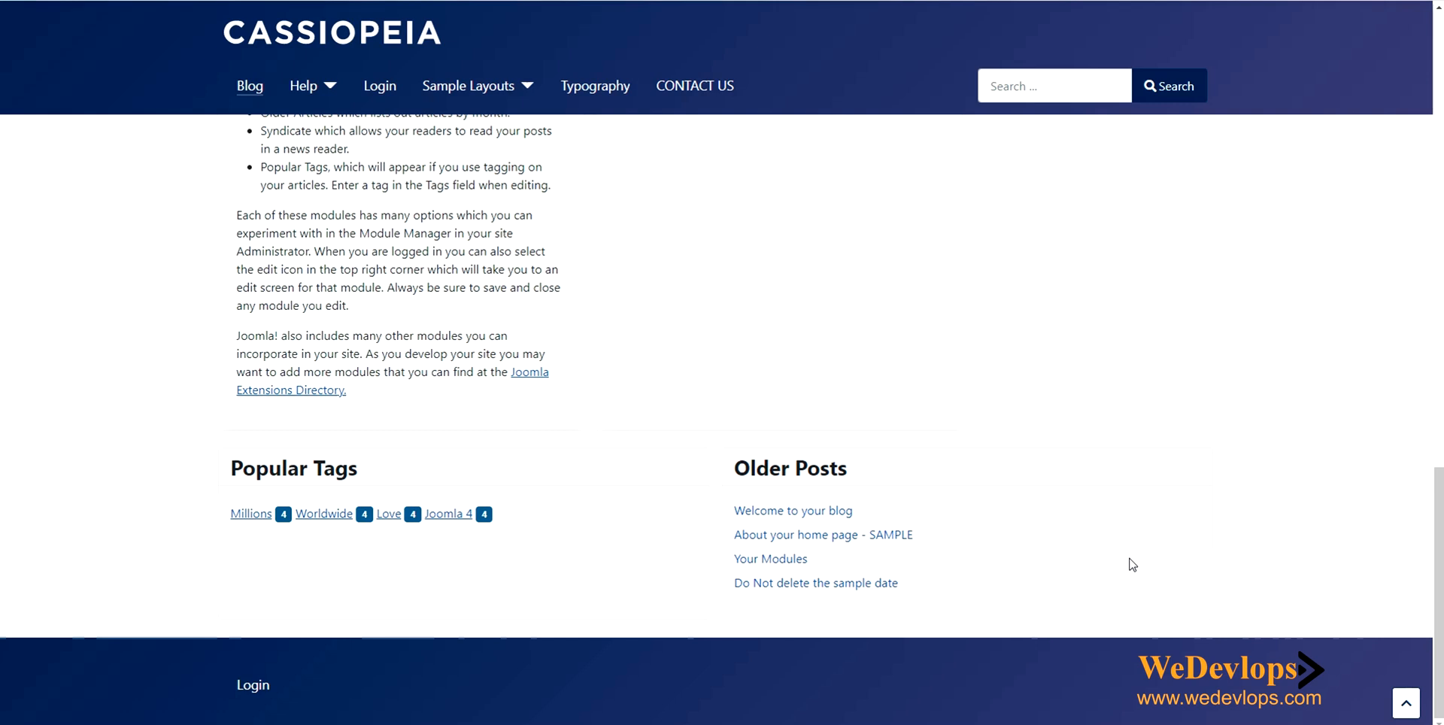
{"action": "mouse_move", "coordinate": [1125, 571]}
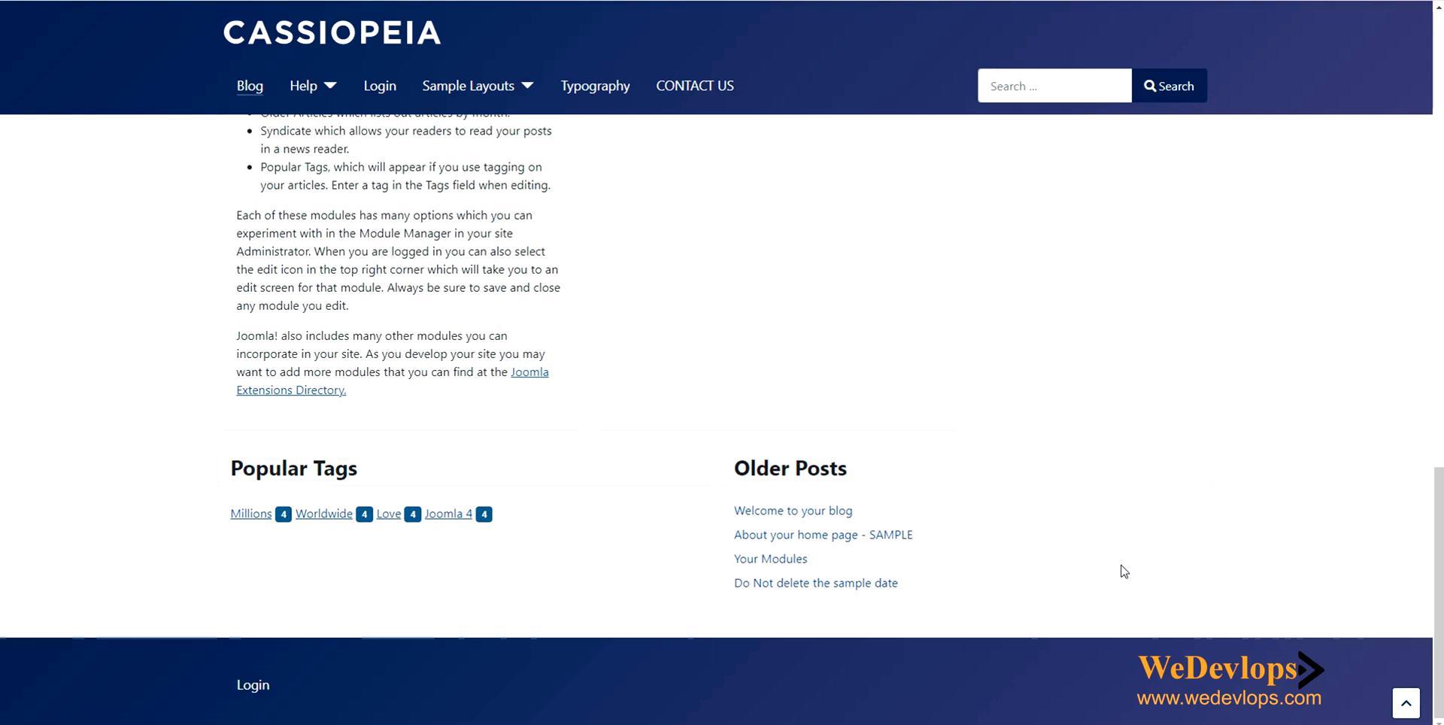
{"action": "scroll", "scroll_direction": "up", "scroll_amount": 3}
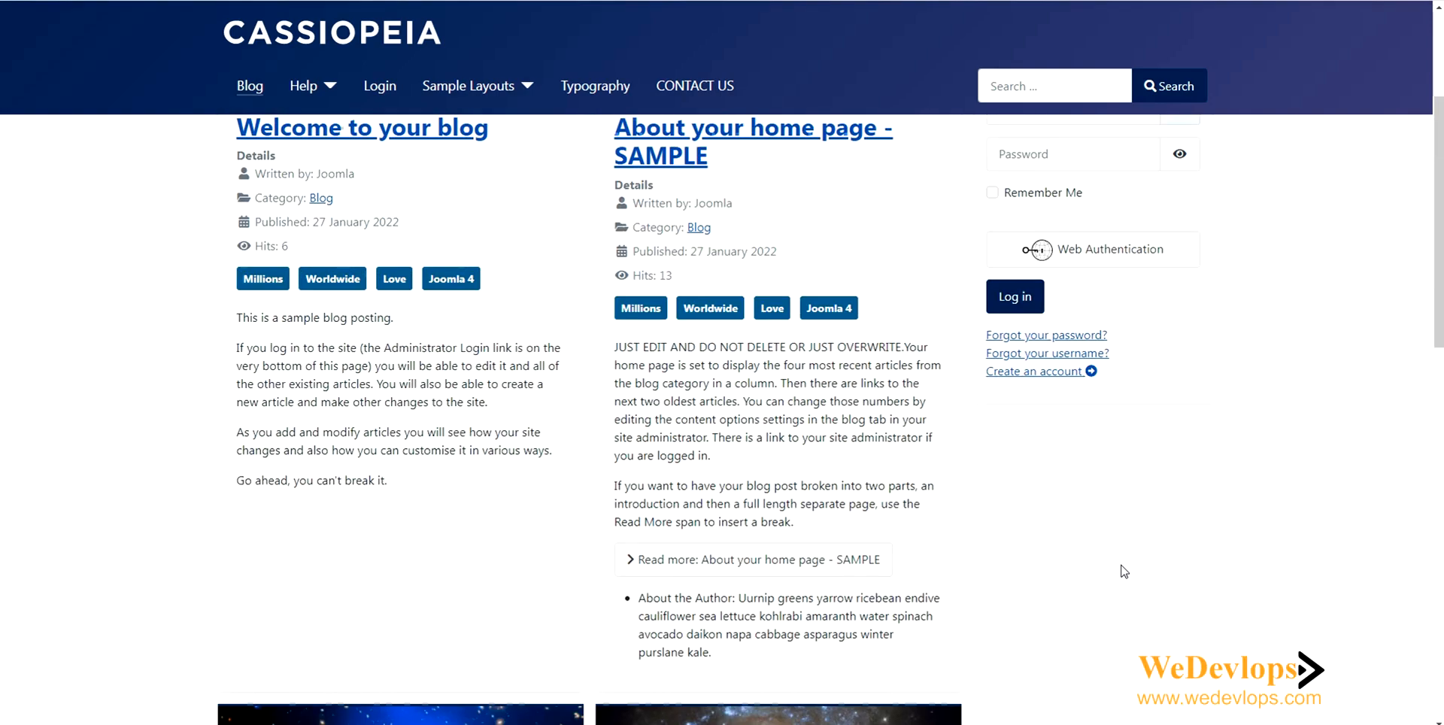
{"action": "scroll", "scroll_direction": "down", "scroll_amount": 3}
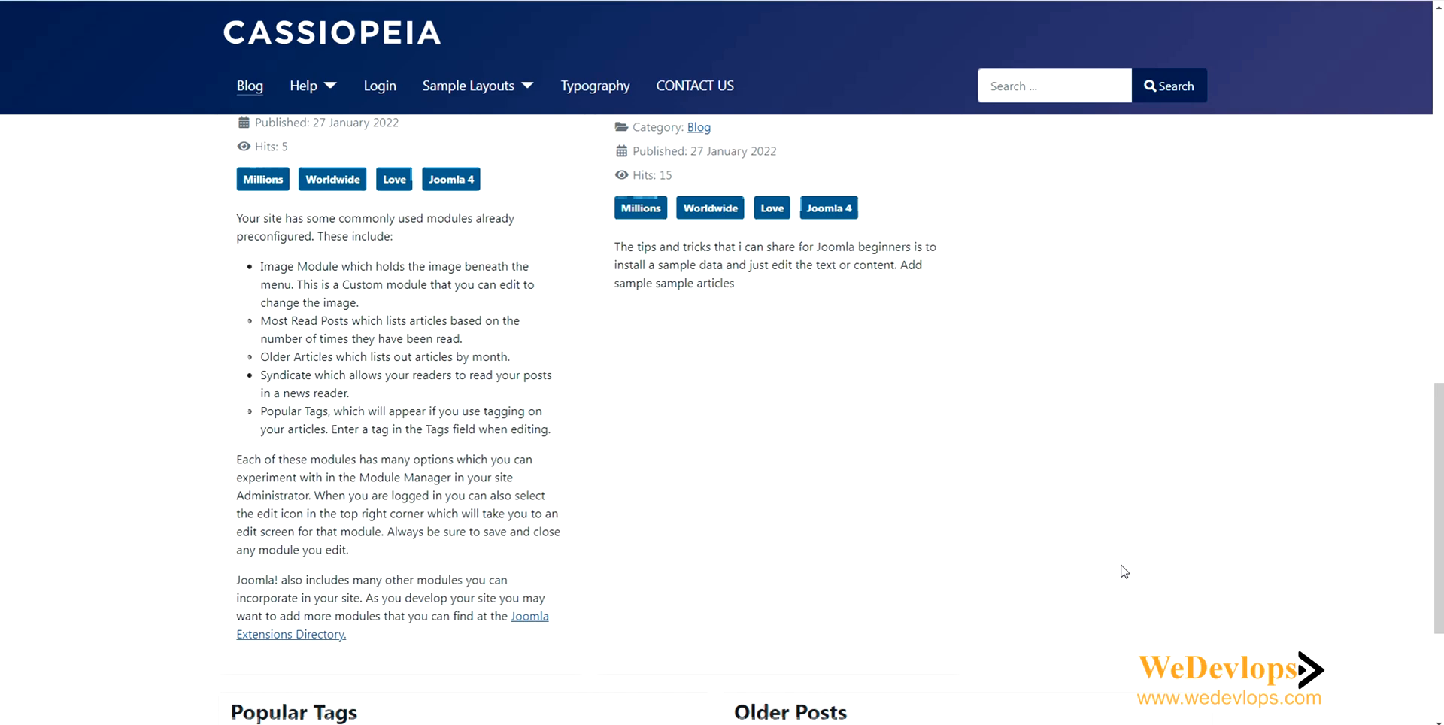
{"action": "scroll", "scroll_direction": "down", "scroll_amount": 3}
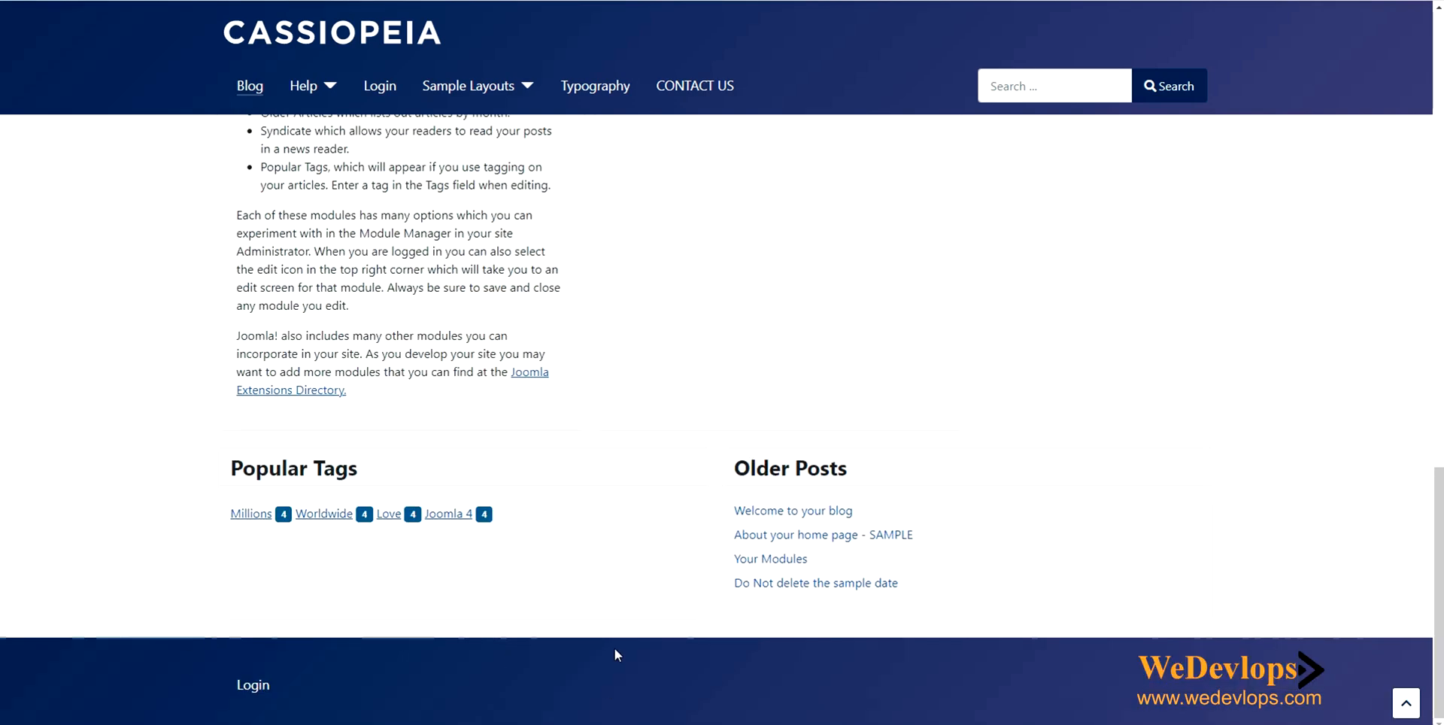
{"action": "mouse_move", "coordinate": [574, 633]}
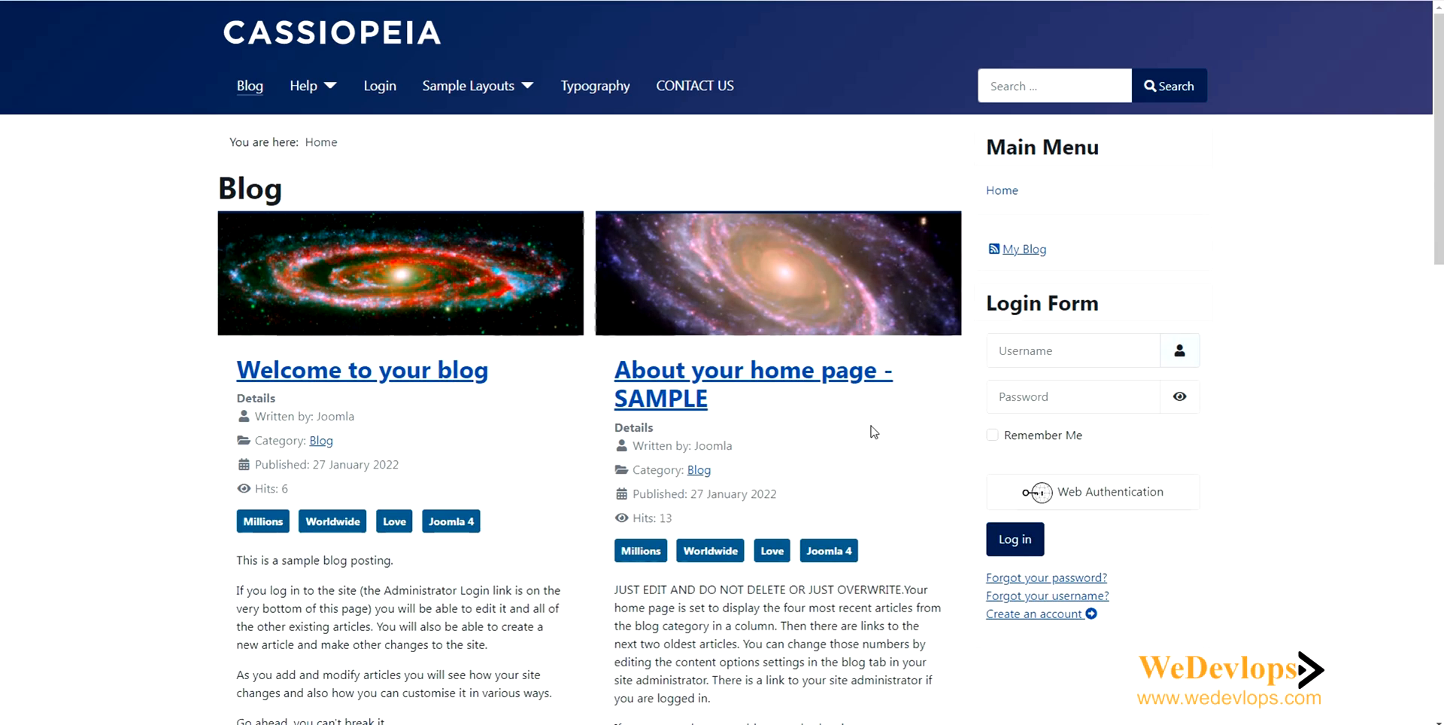
{"action": "mouse_move", "coordinate": [776, 402]}
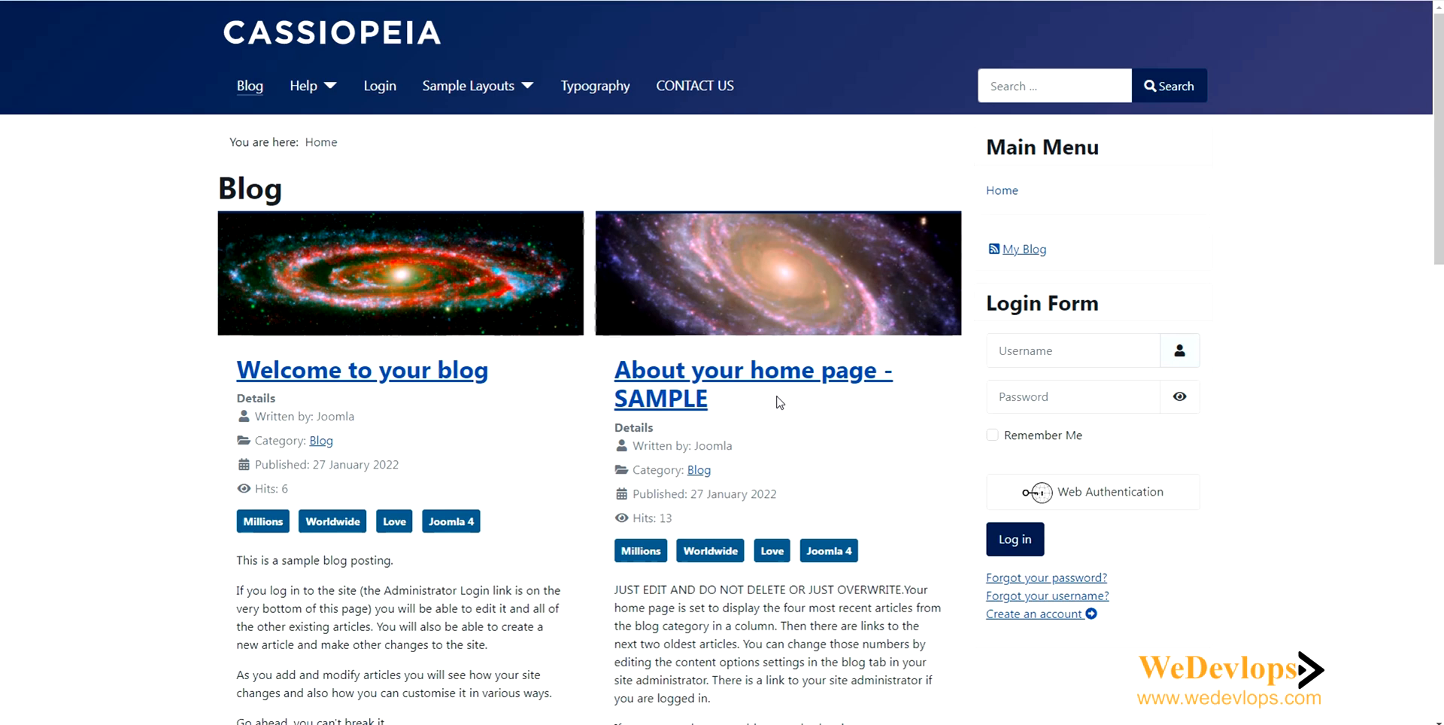
{"action": "mouse_move", "coordinate": [521, 274]}
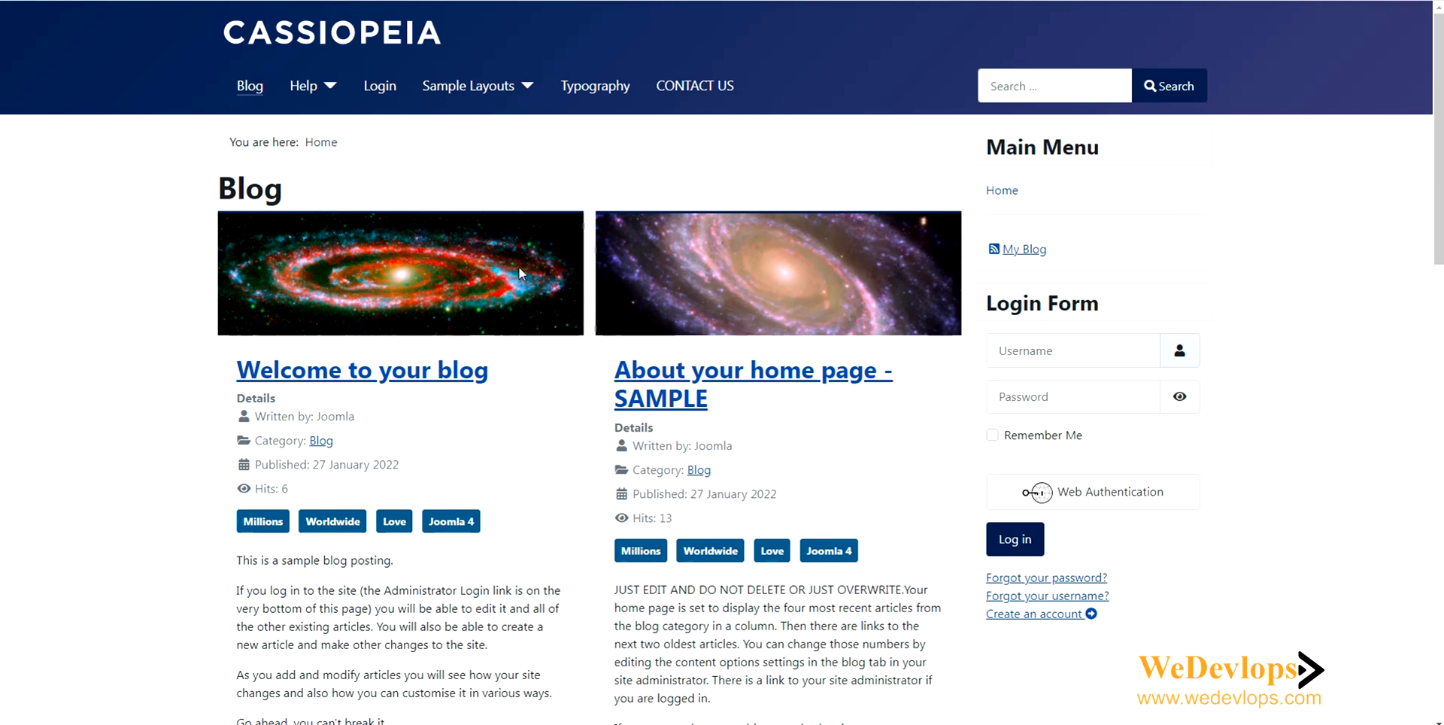
{"action": "mouse_move", "coordinate": [709, 299]}
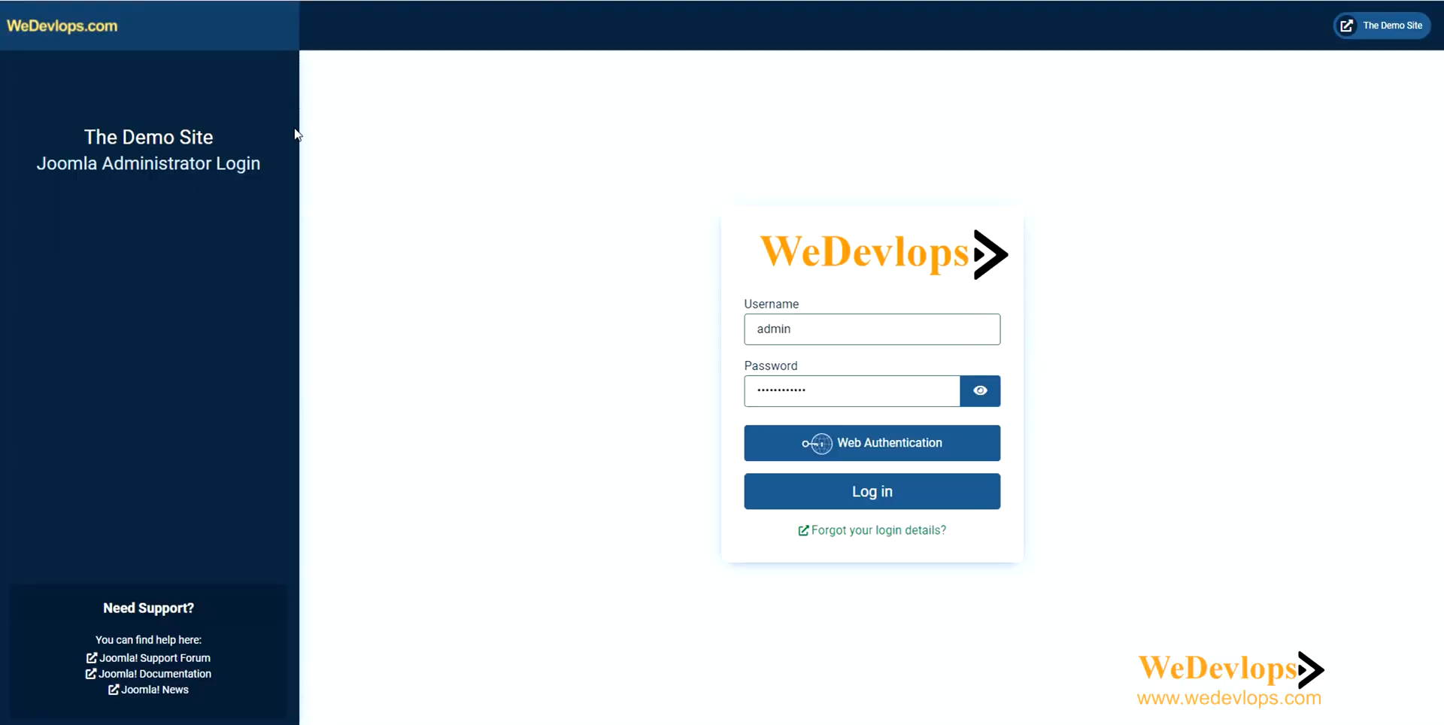
{"action": "mouse_move", "coordinate": [1183, 508]}
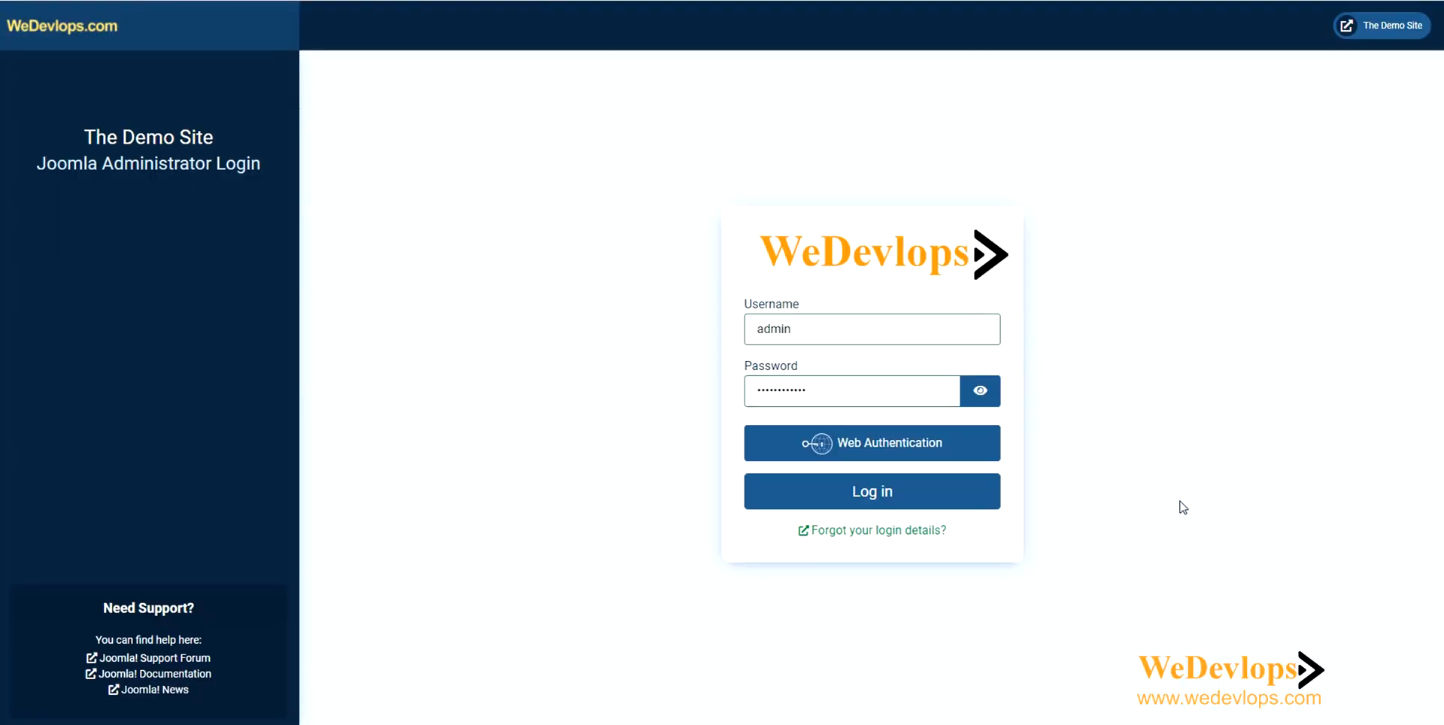
{"action": "mouse_move", "coordinate": [1120, 556]}
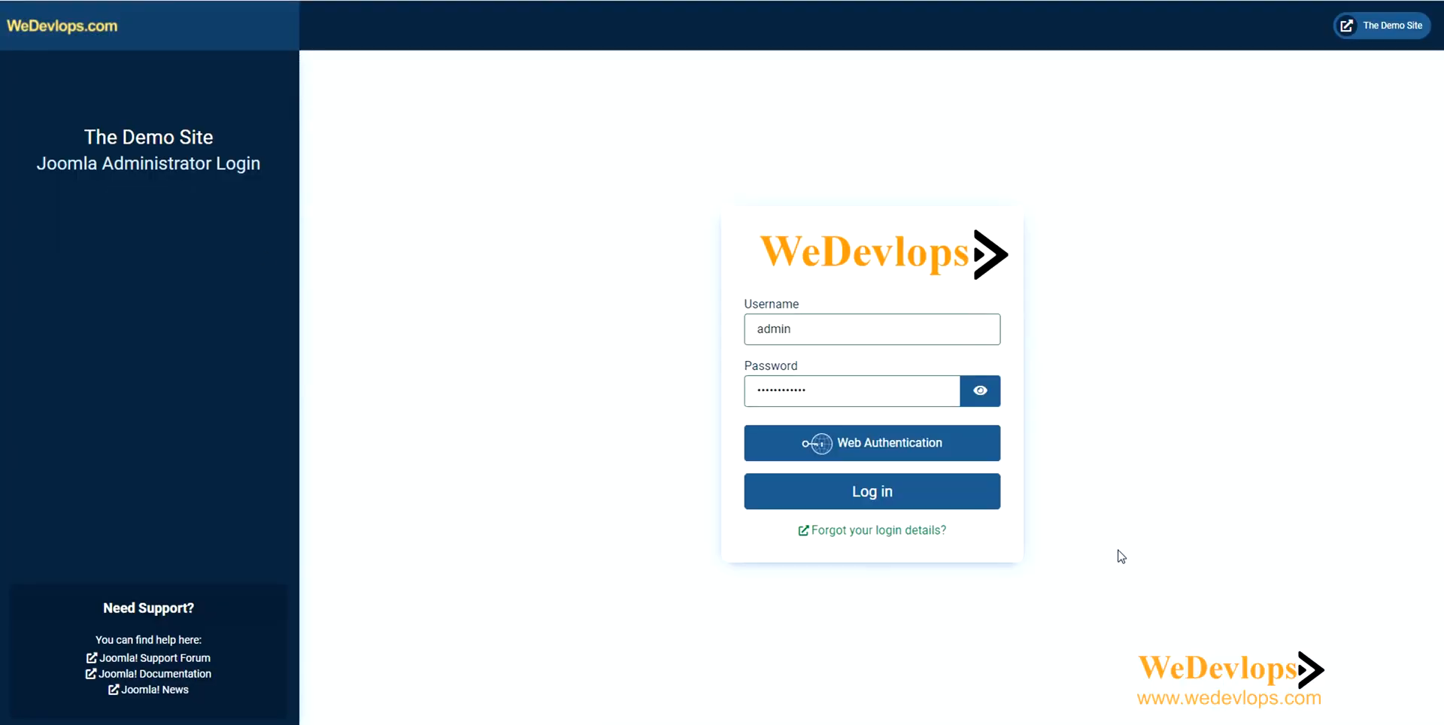
{"action": "mouse_move", "coordinate": [1138, 528]}
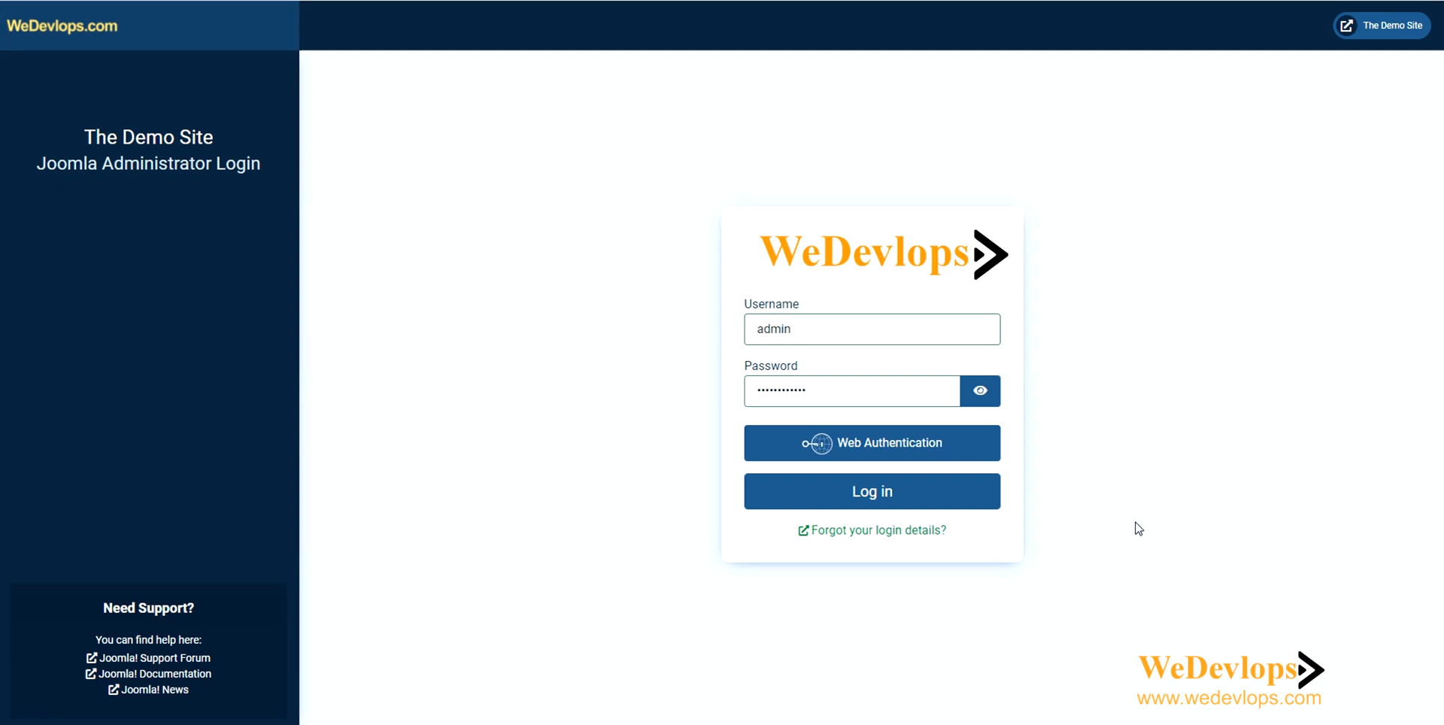
{"action": "mouse_move", "coordinate": [729, 278]}
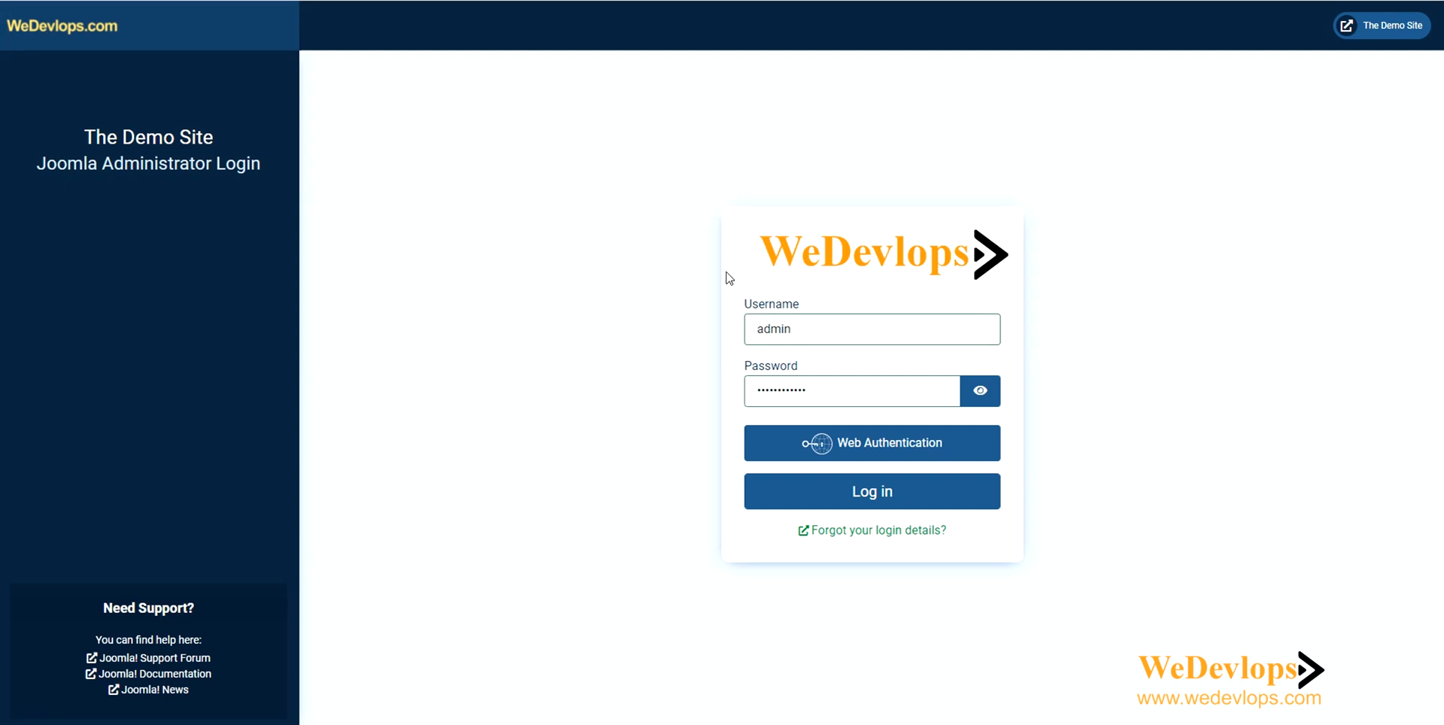
{"action": "mouse_move", "coordinate": [229, 201]}
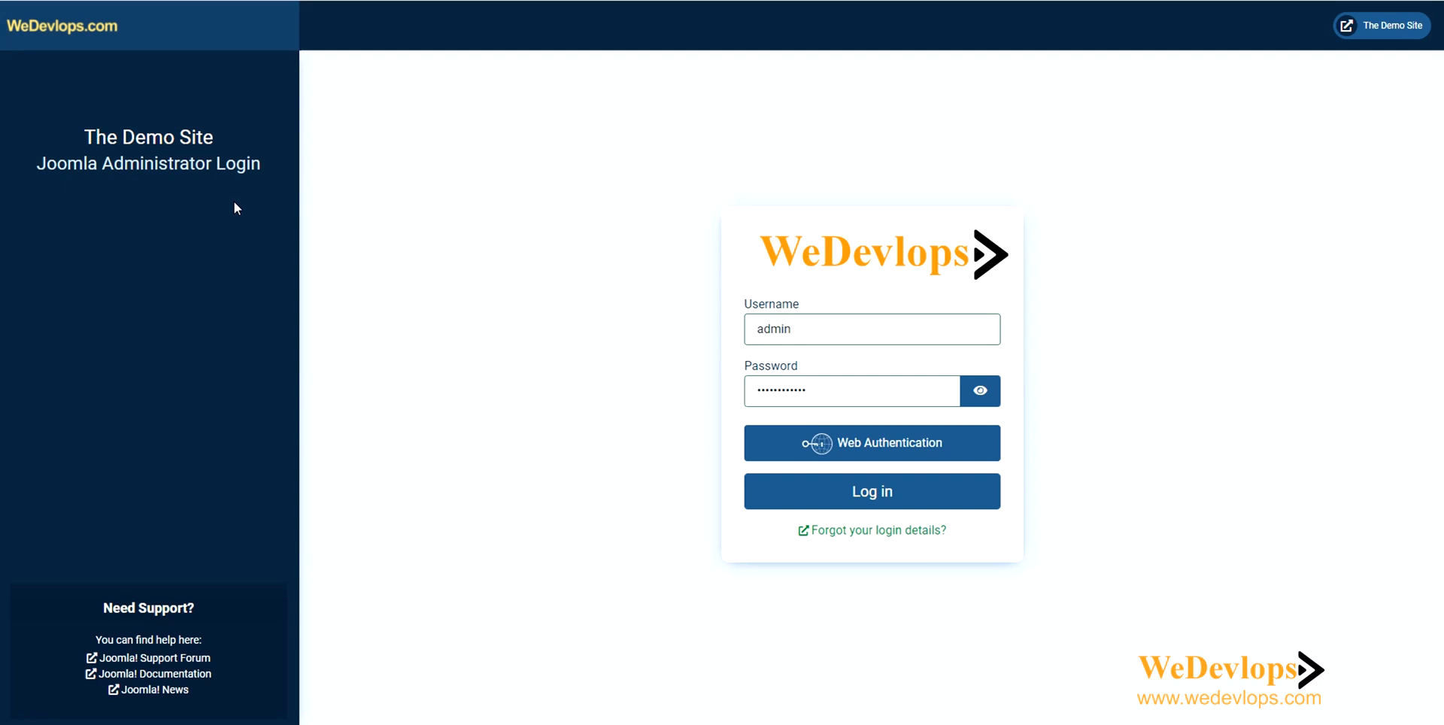
{"action": "mouse_move", "coordinate": [1226, 345]}
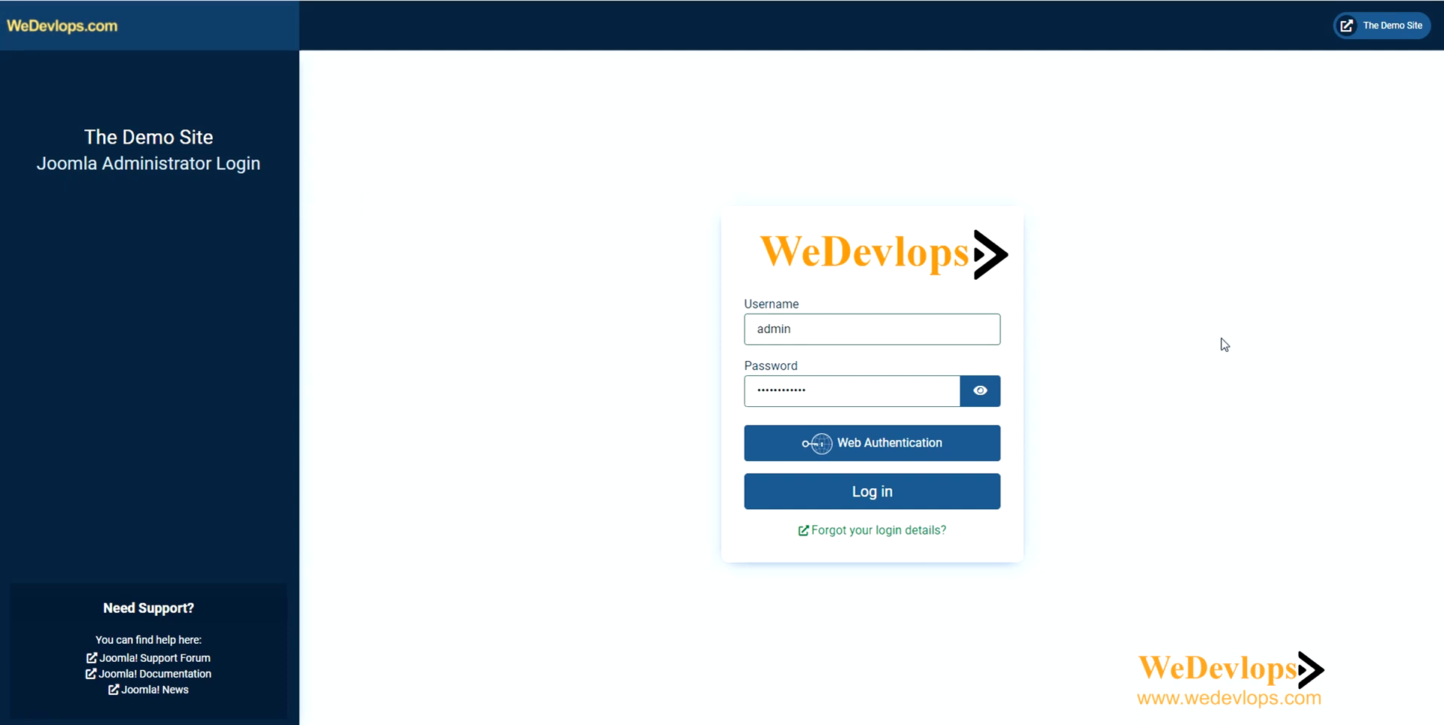
{"action": "mouse_move", "coordinate": [1071, 491]}
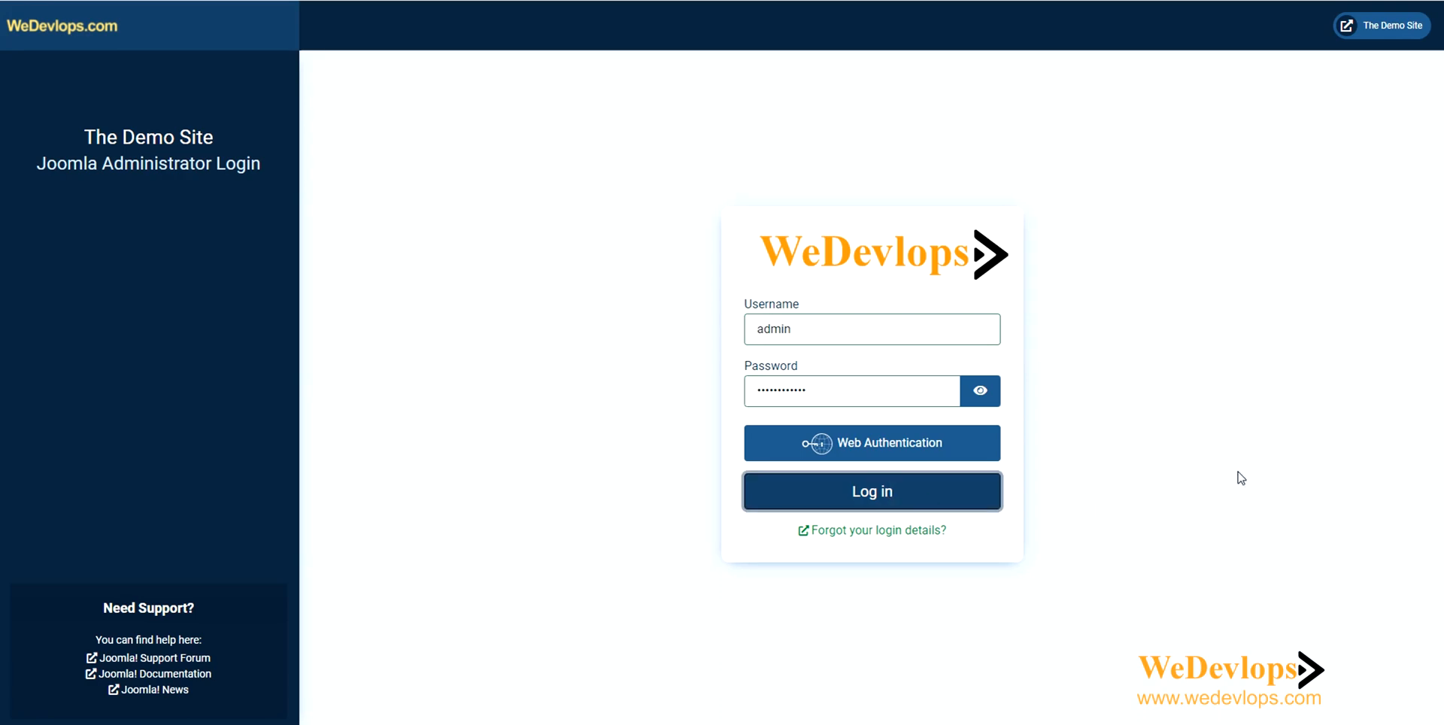
{"action": "left_click", "coordinate": [870, 491]}
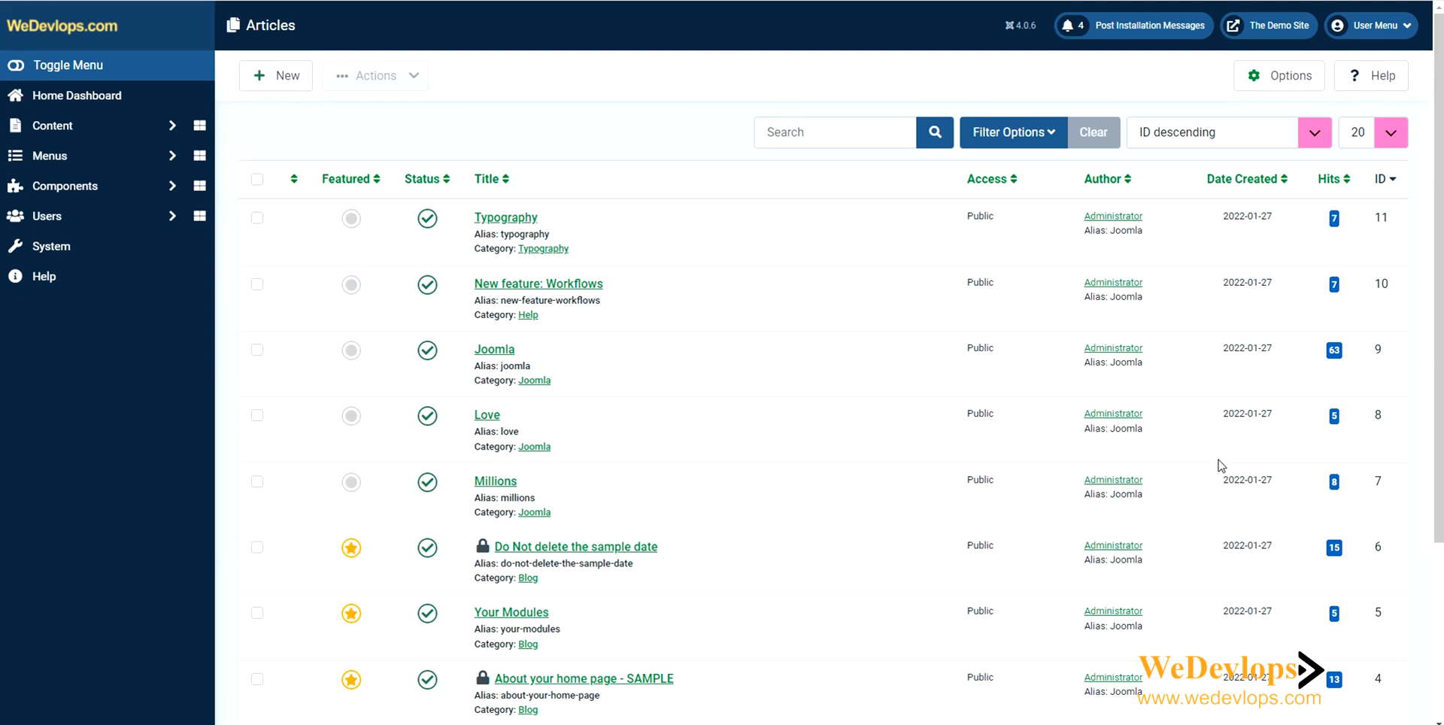
{"action": "mouse_move", "coordinate": [78, 95]}
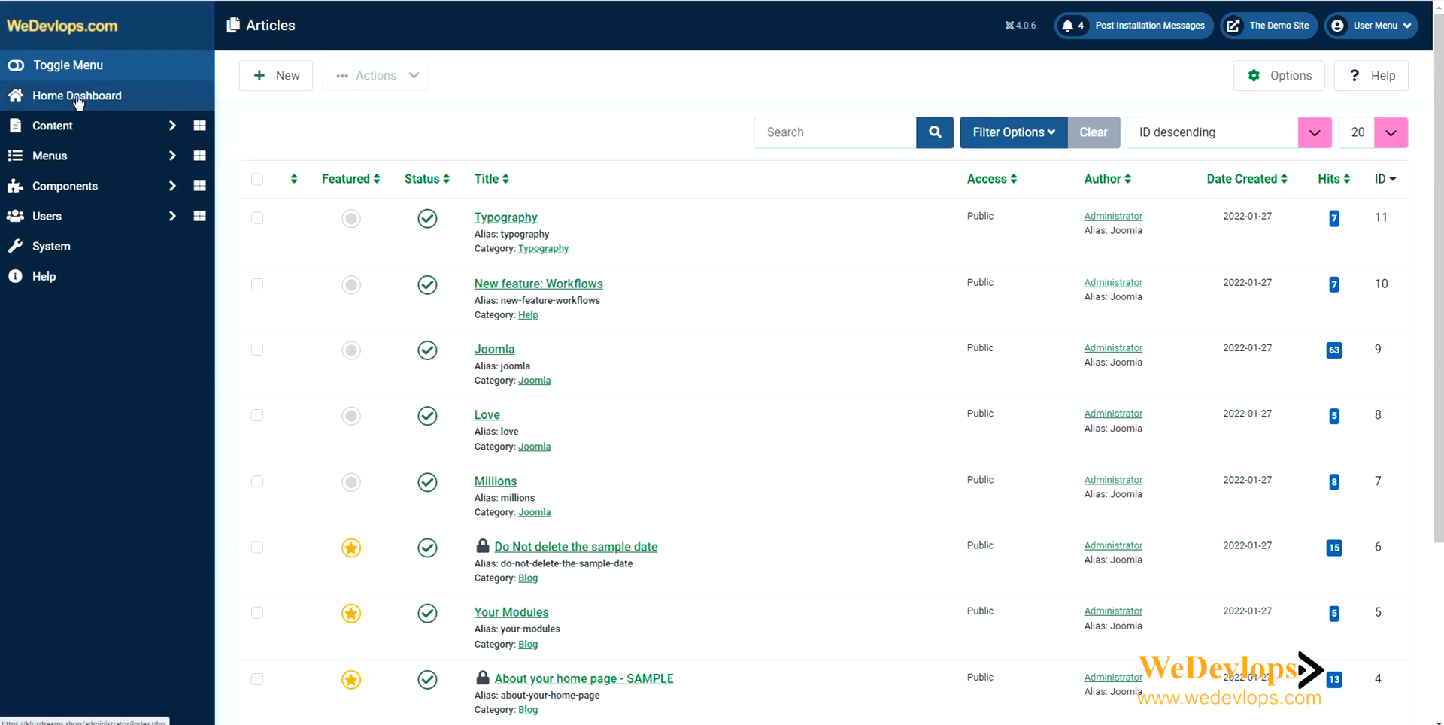
Go to the Home Dashboard from the left sidebar.
{"action": "left_click", "coordinate": [78, 95]}
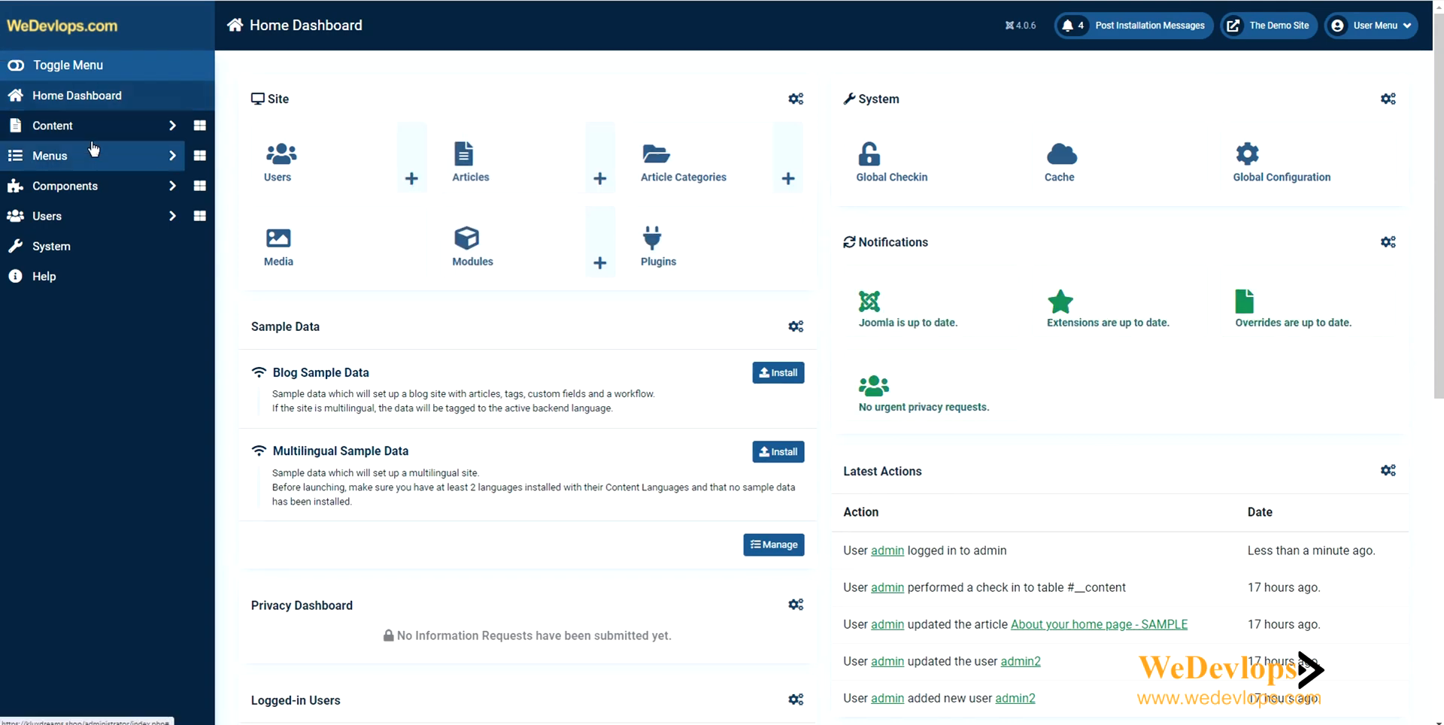
Expand Menus to list Bottom, Special, New Main and Old Main menus.
{"action": "left_click", "coordinate": [50, 155]}
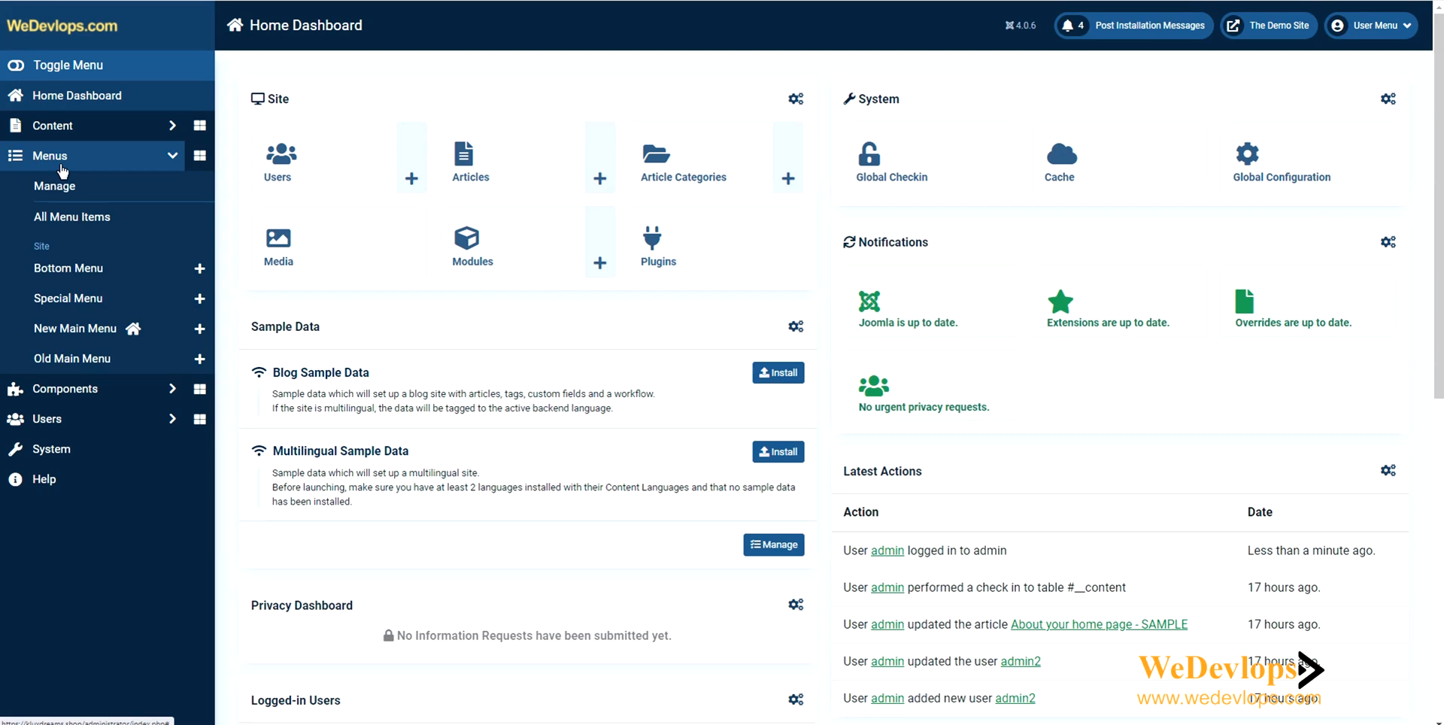
{"action": "mouse_move", "coordinate": [67, 268]}
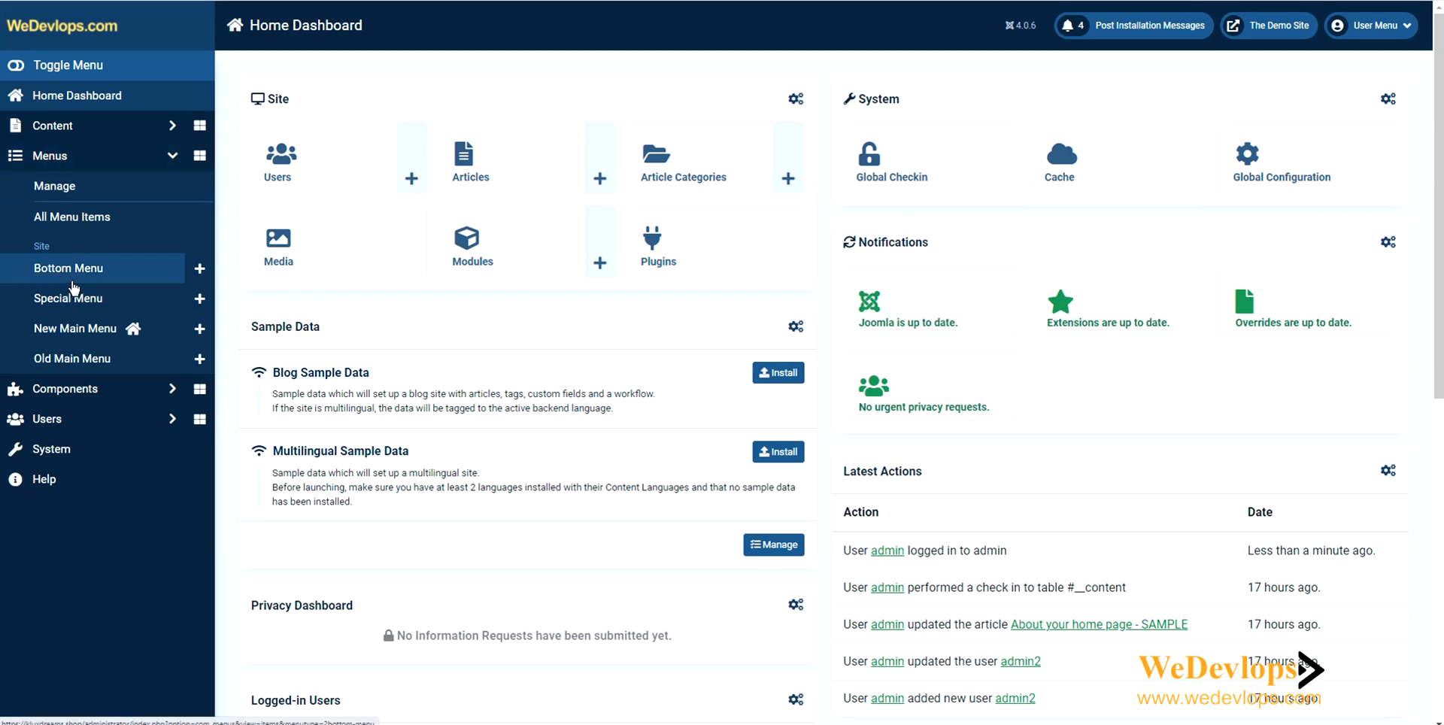
{"action": "mouse_move", "coordinate": [67, 298]}
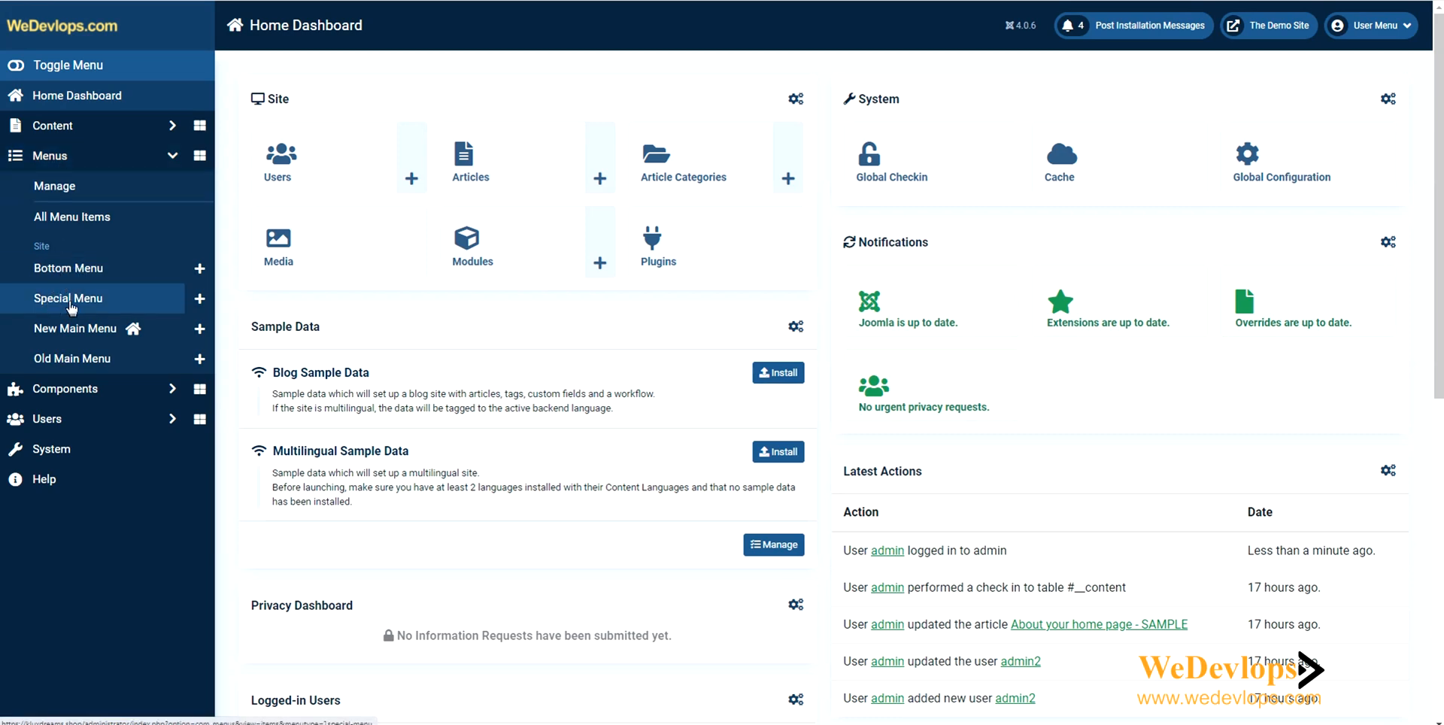
{"action": "mouse_move", "coordinate": [83, 358]}
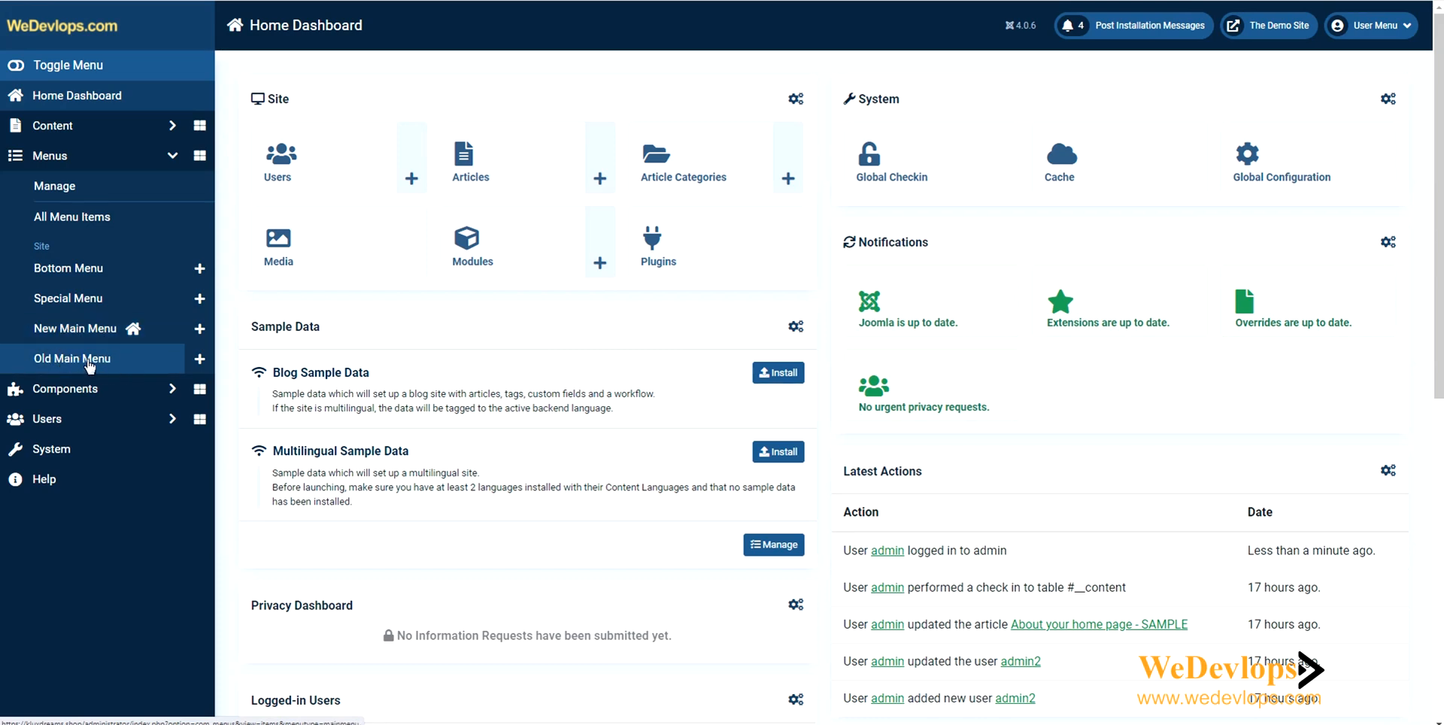
{"action": "mouse_move", "coordinate": [68, 298]}
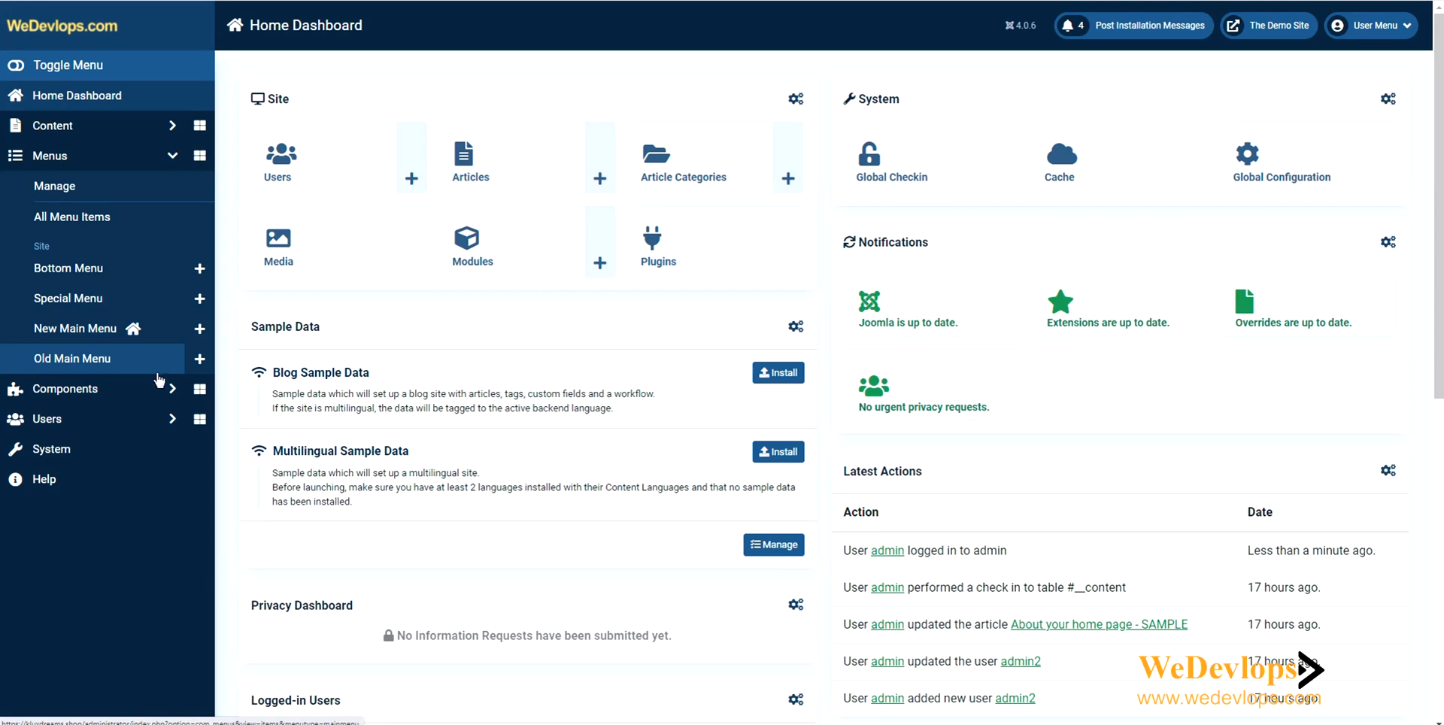
{"action": "mouse_move", "coordinate": [139, 365]}
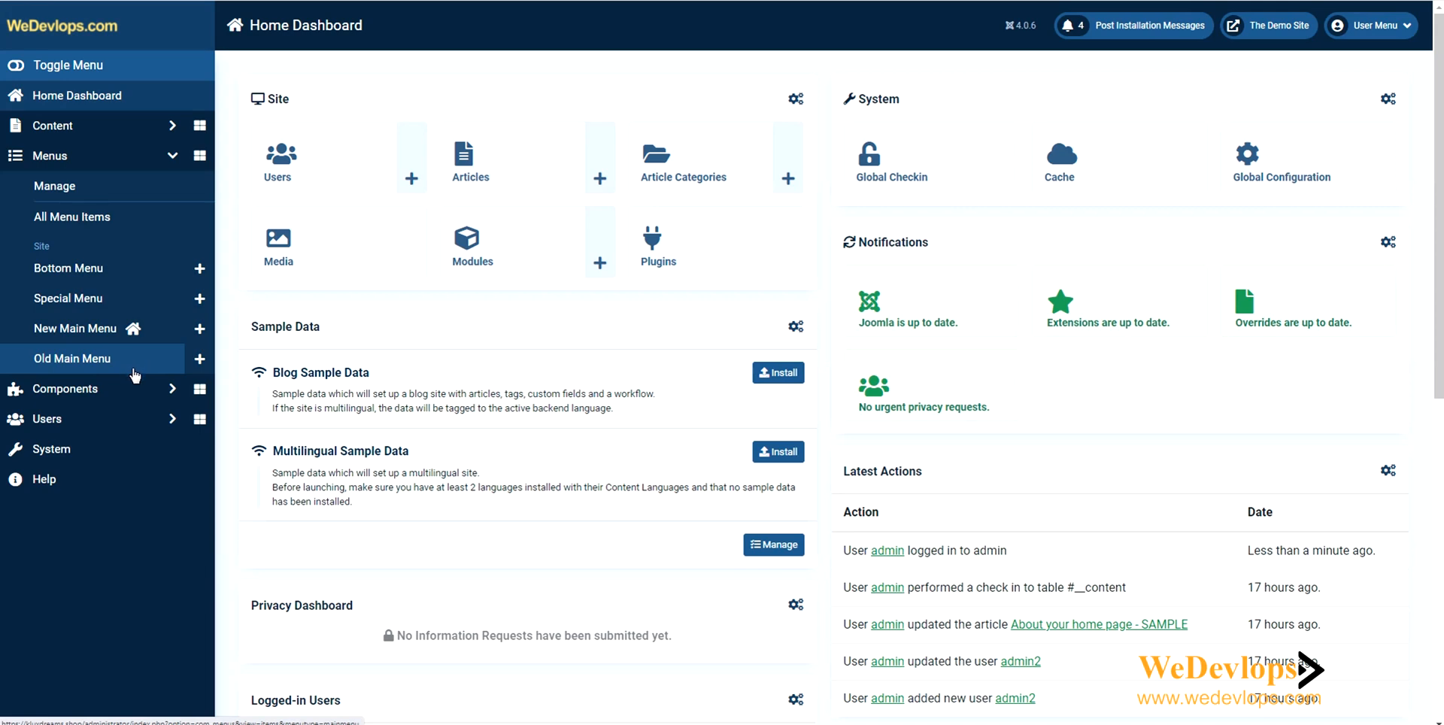
{"action": "mouse_move", "coordinate": [86, 316]}
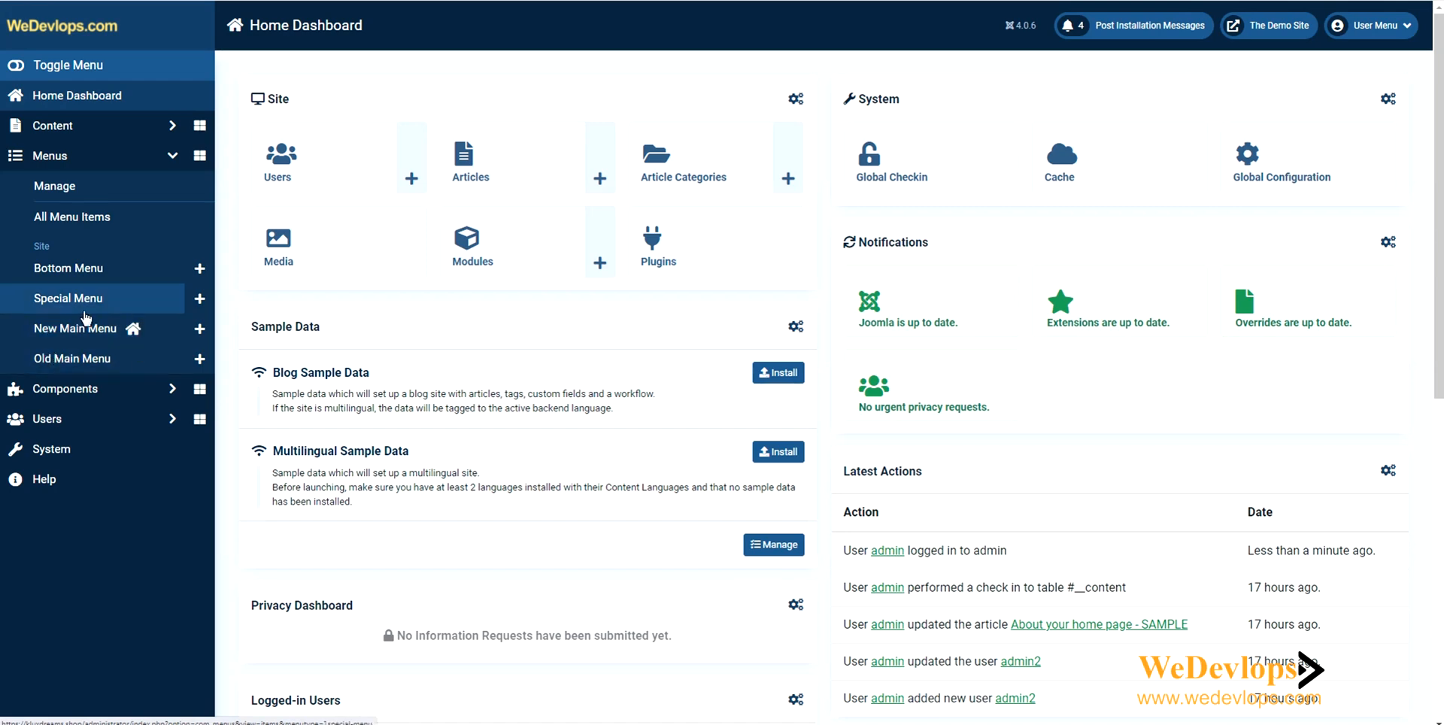
{"action": "mouse_move", "coordinate": [88, 327]}
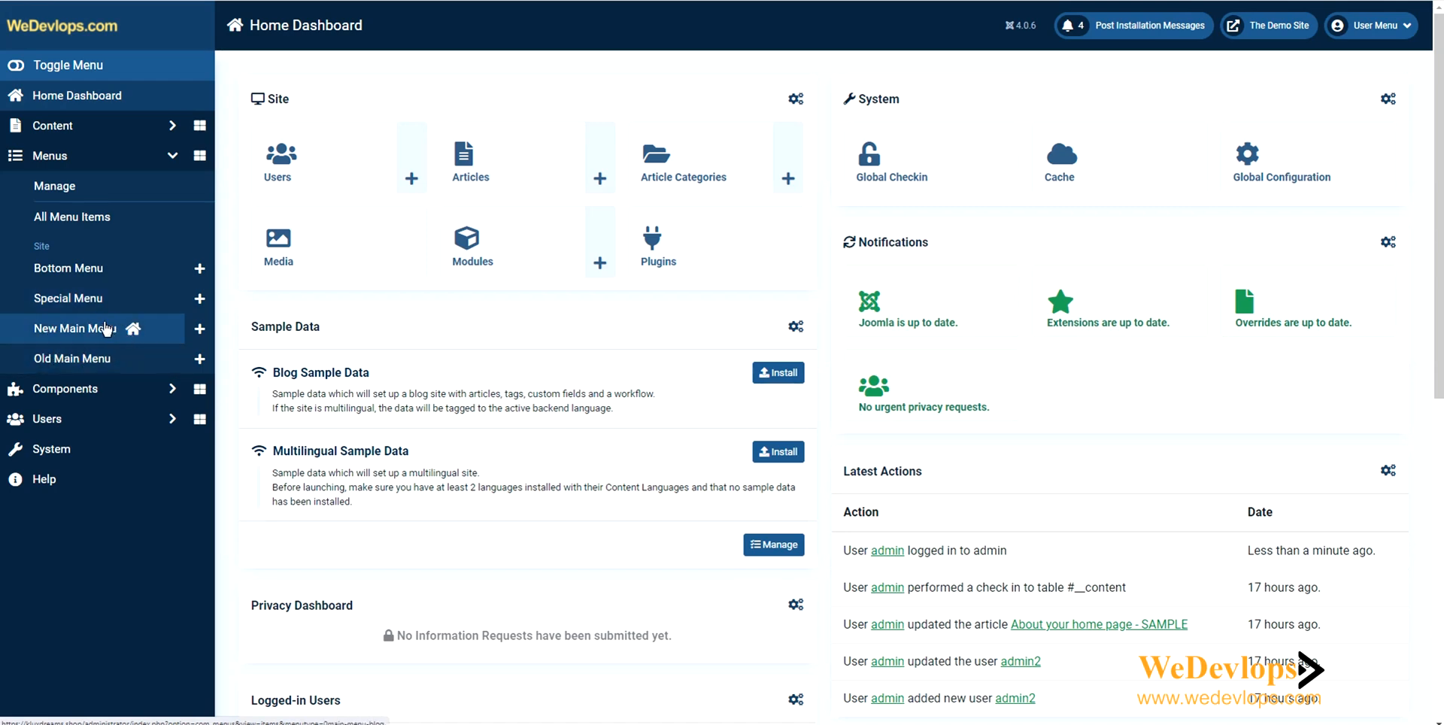
{"action": "mouse_move", "coordinate": [82, 357]}
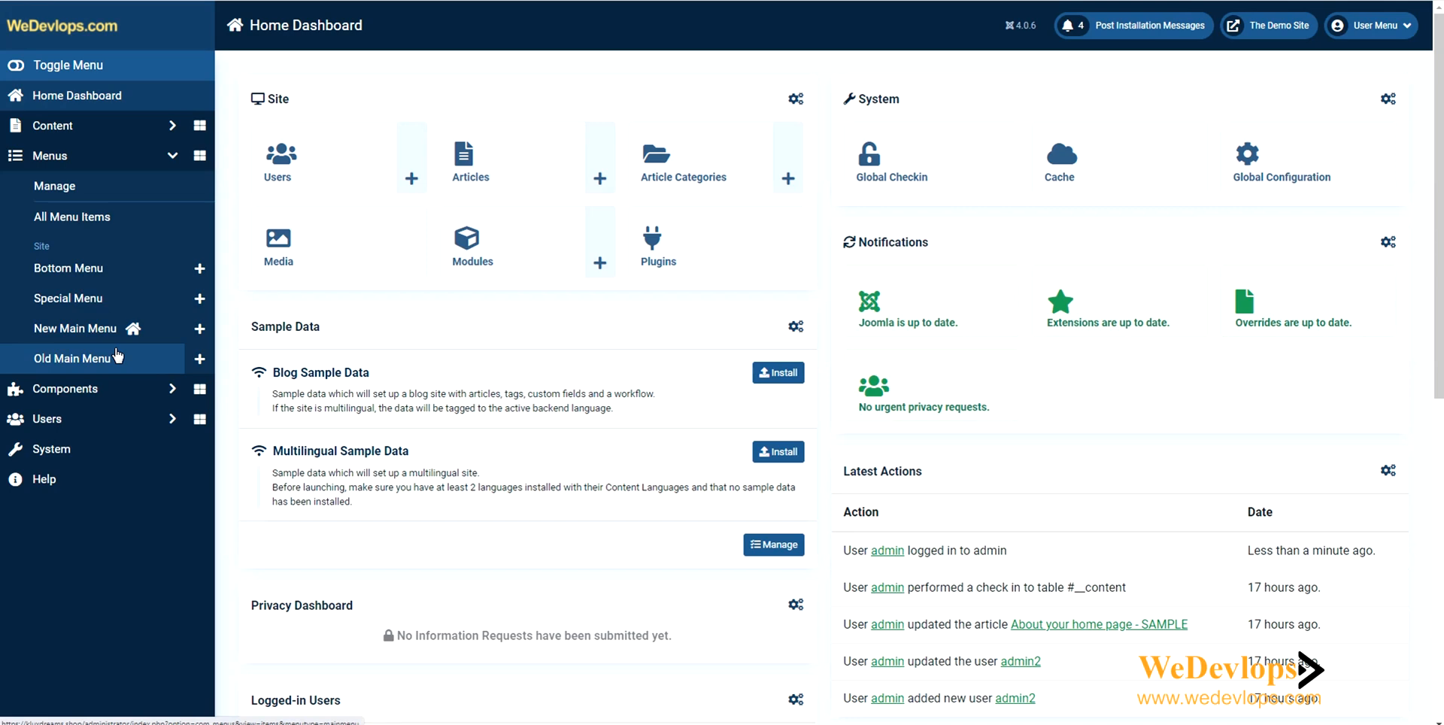
{"action": "mouse_move", "coordinate": [81, 268]}
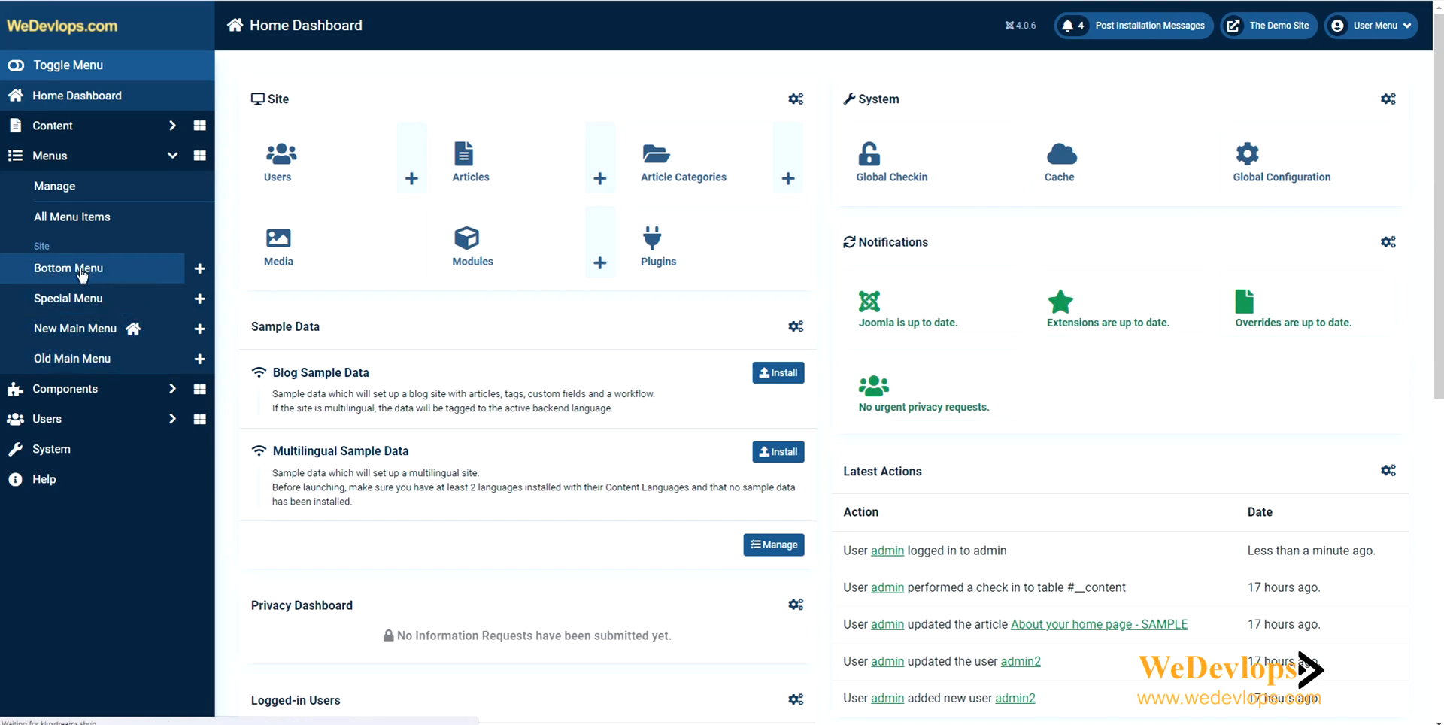
Open the Bottom Menu item list showing Login, Logout and hidden Search.
{"action": "left_click", "coordinate": [67, 268]}
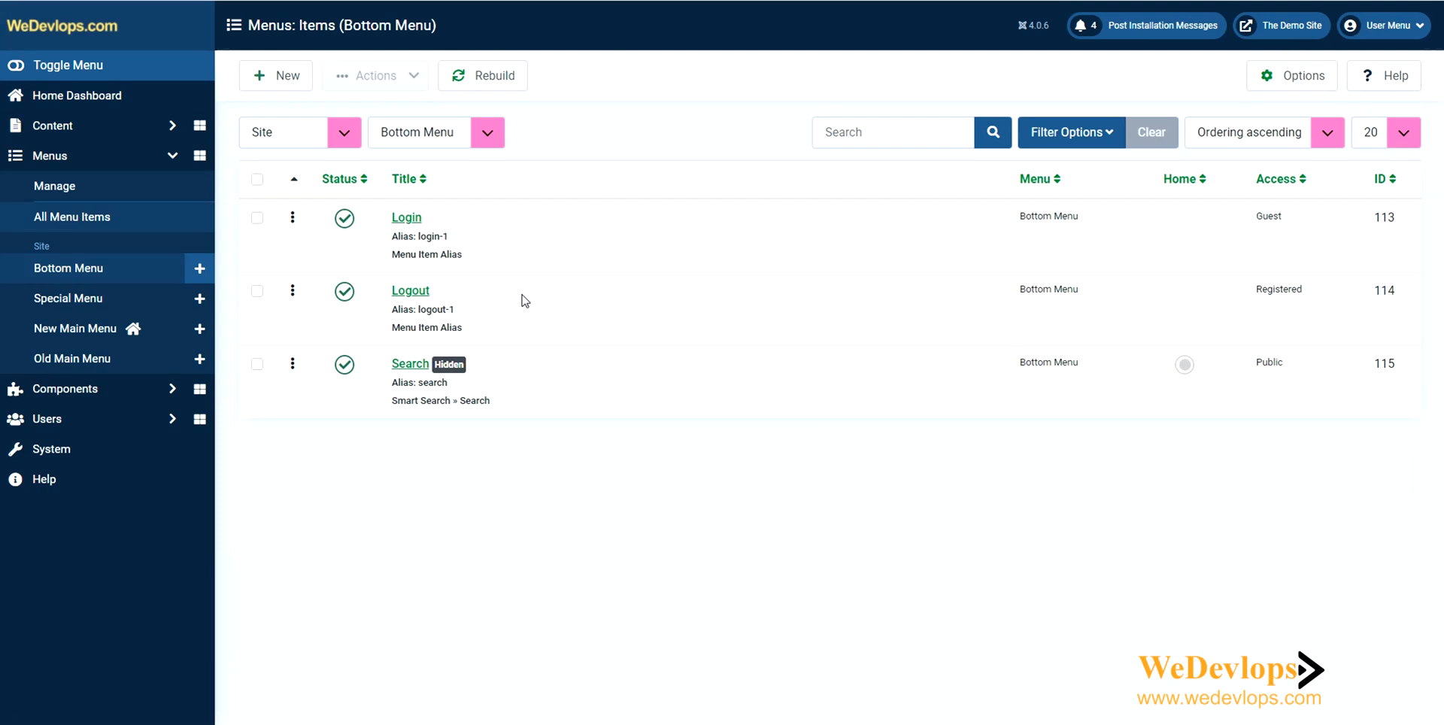
{"action": "mouse_move", "coordinate": [514, 279]}
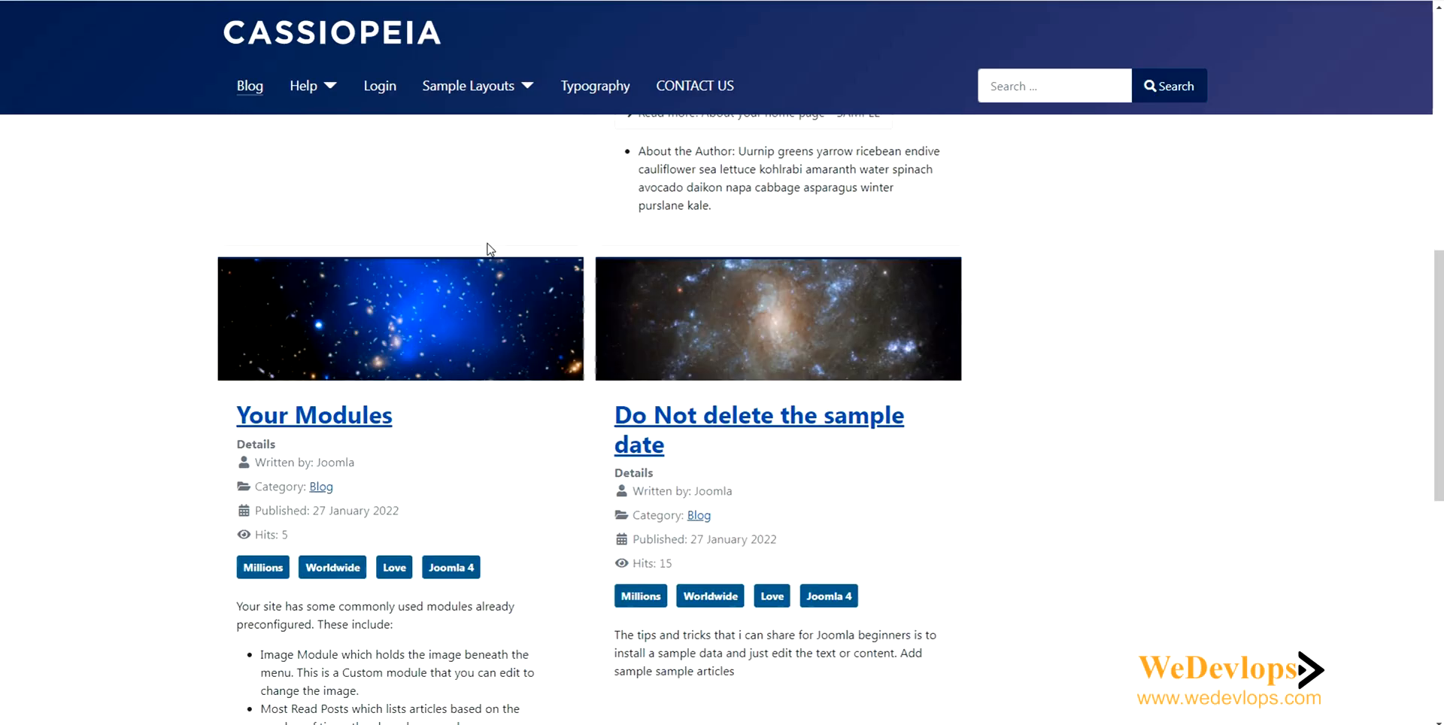
{"action": "scroll", "scroll_direction": "down", "scroll_amount": 3}
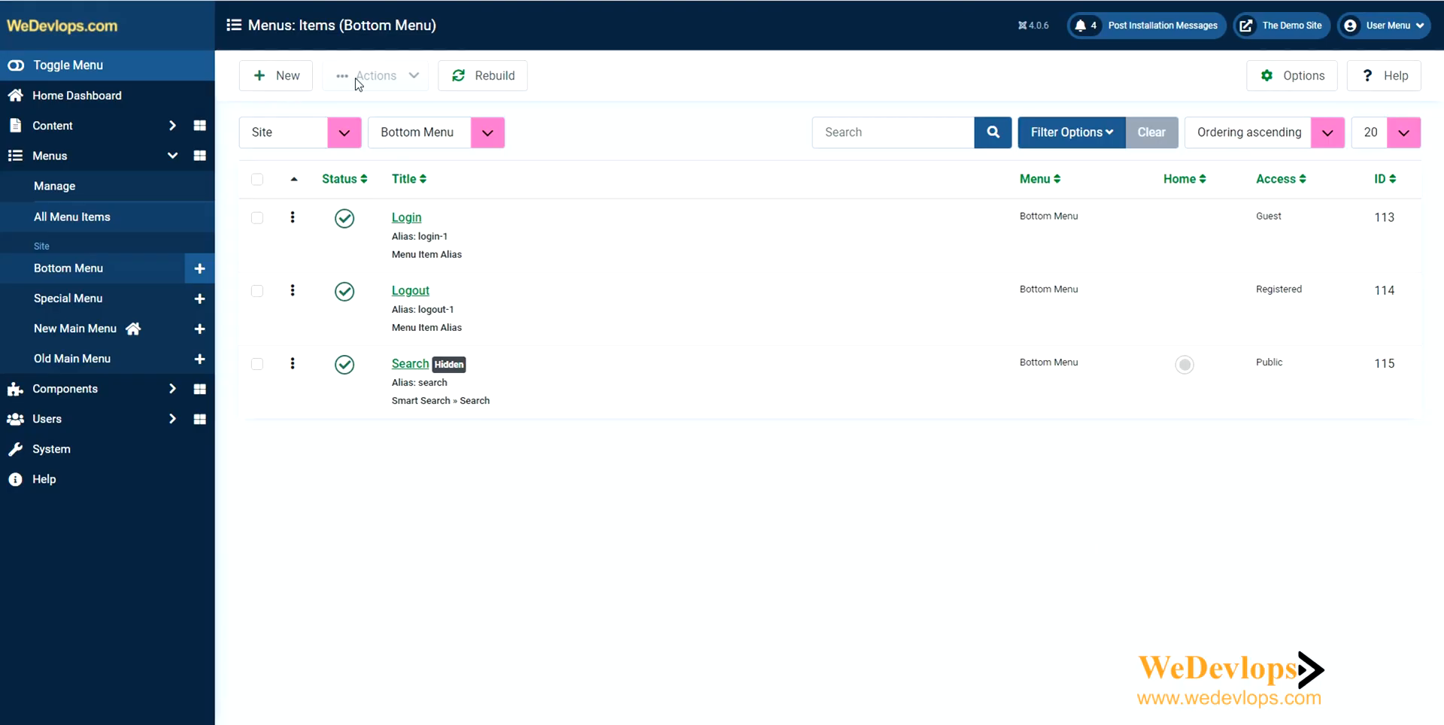
{"action": "mouse_move", "coordinate": [1279, 252]}
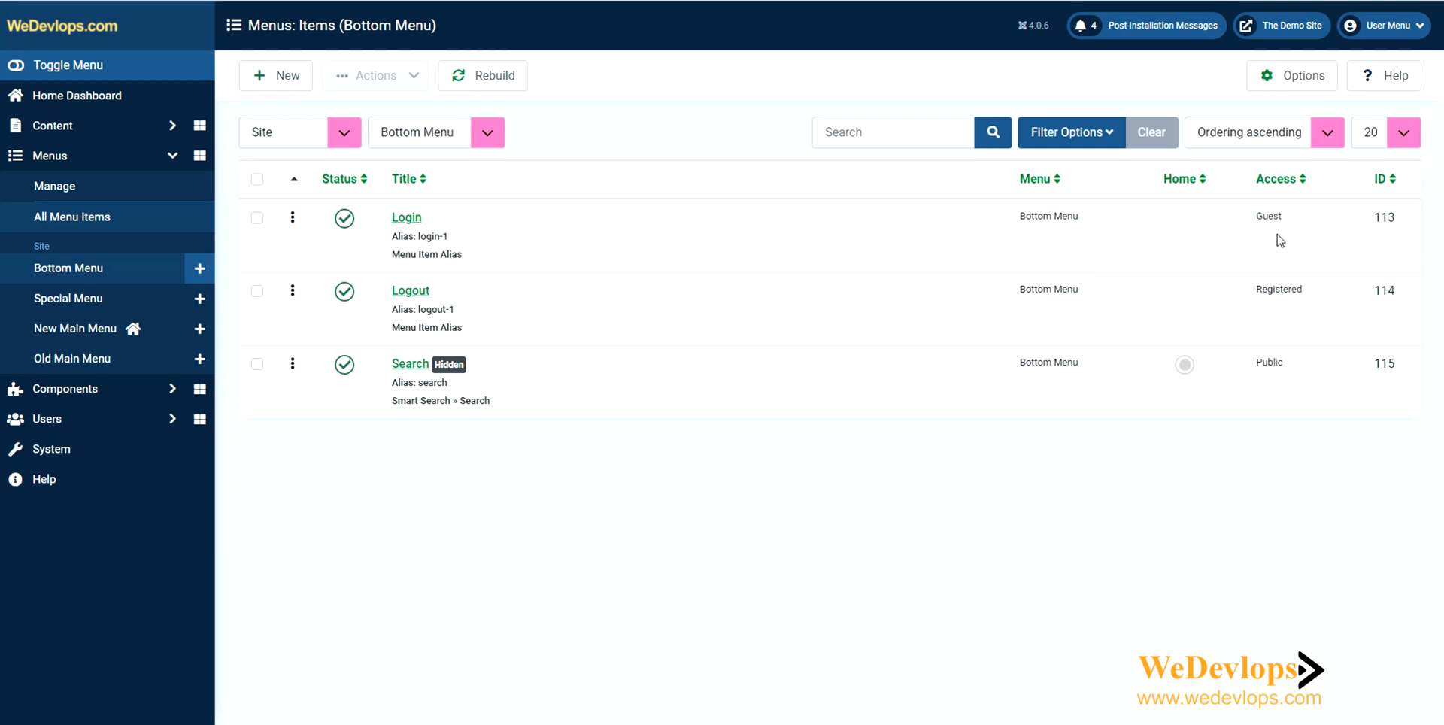
{"action": "mouse_move", "coordinate": [410, 291]}
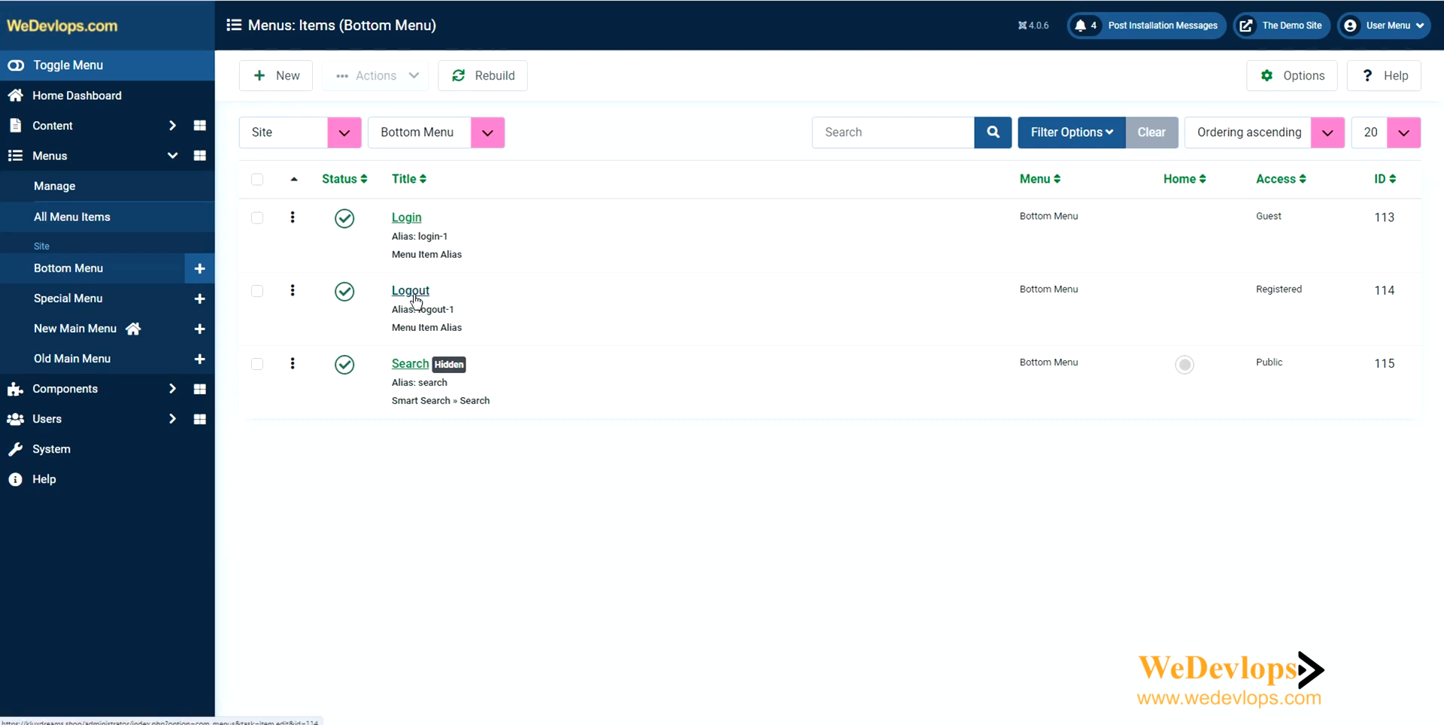
{"action": "mouse_move", "coordinate": [1239, 339]}
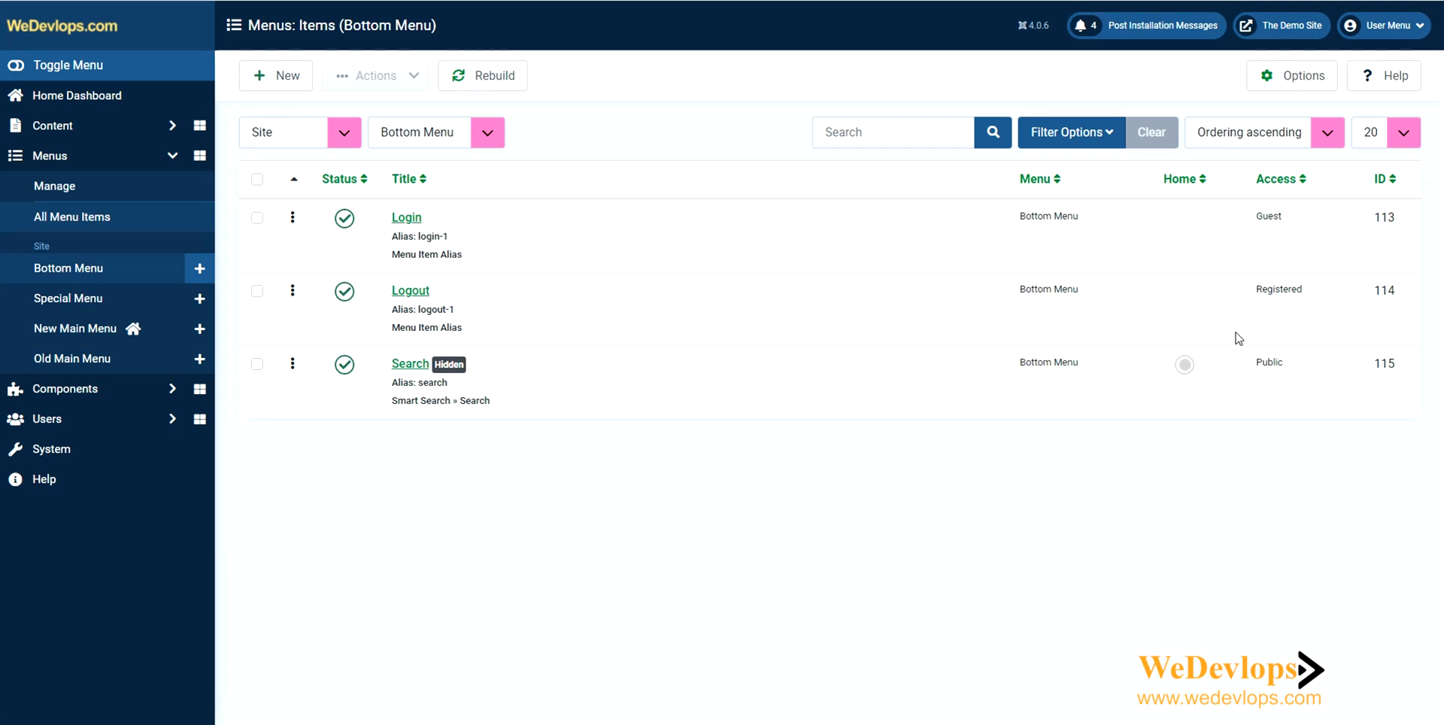
{"action": "mouse_move", "coordinate": [414, 389]}
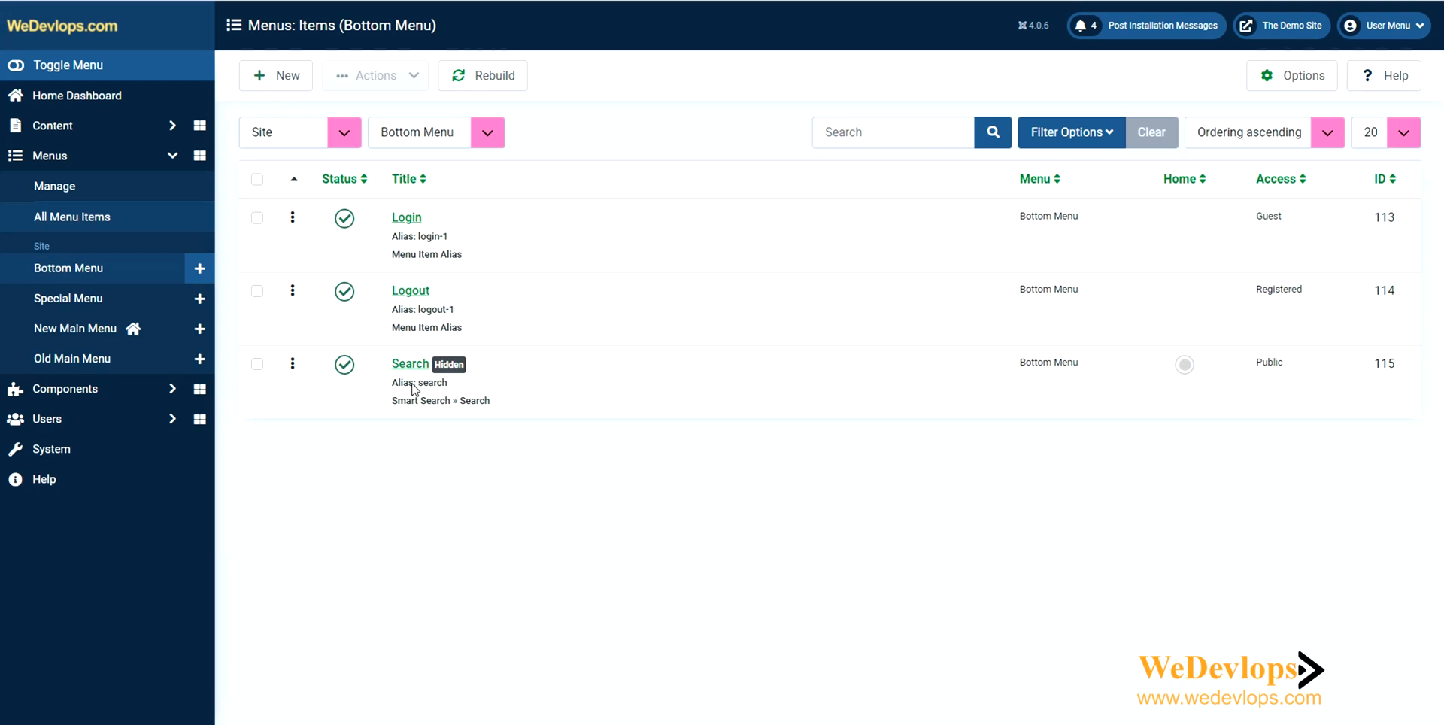
{"action": "mouse_move", "coordinate": [452, 378]}
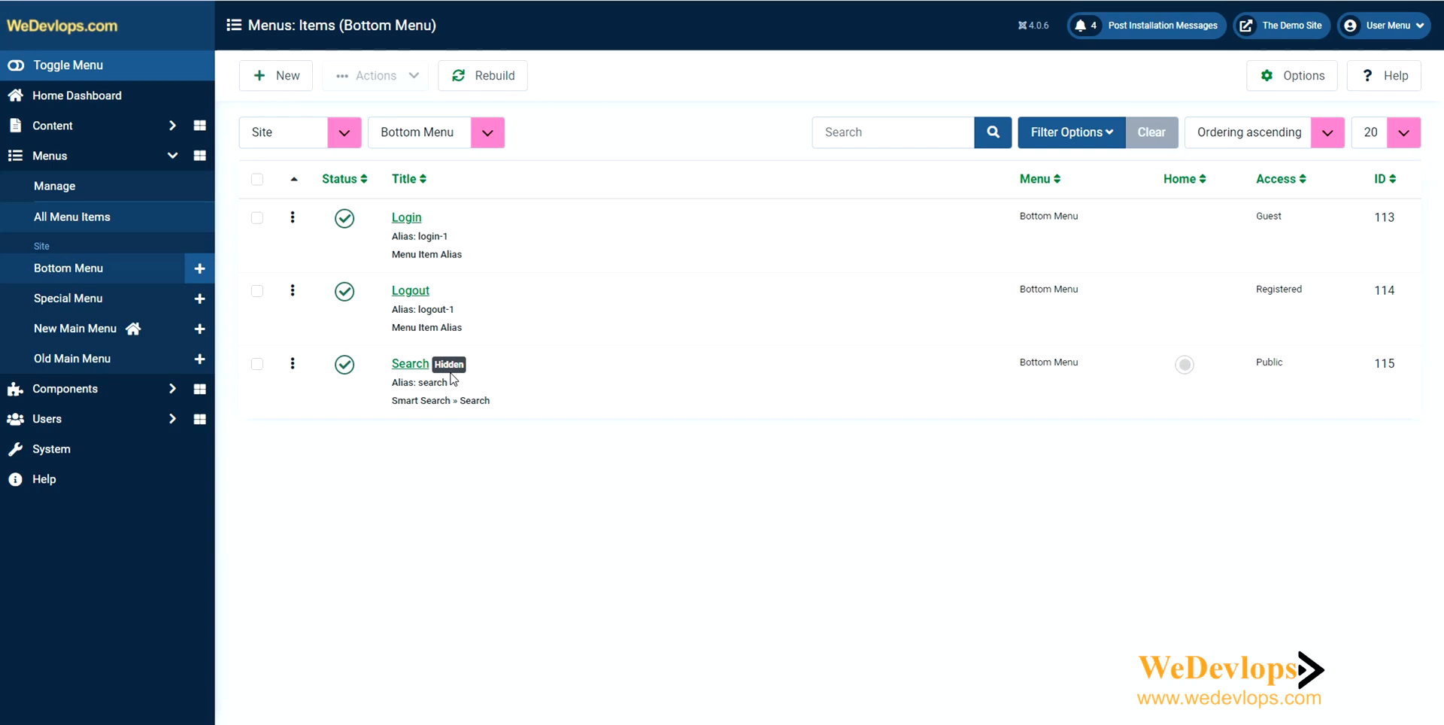
{"action": "mouse_move", "coordinate": [1131, 331]}
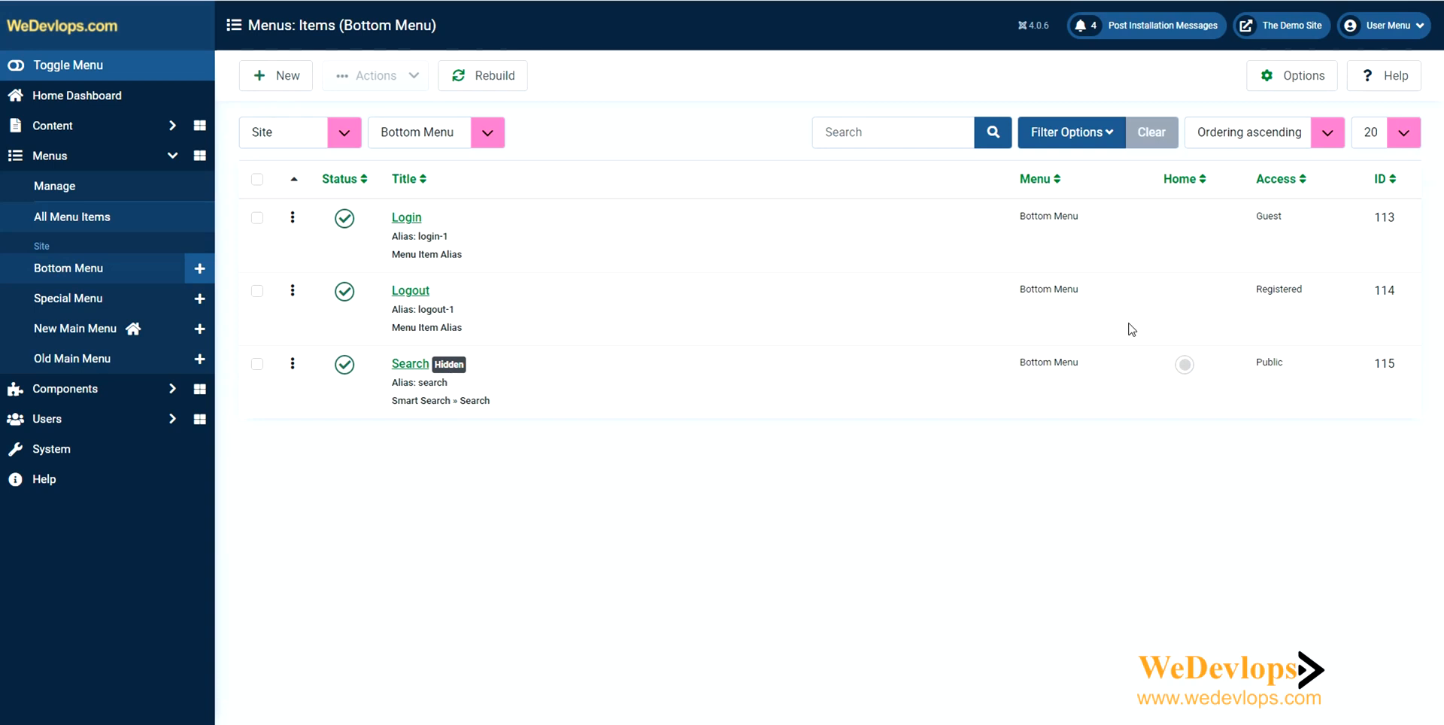
{"action": "mouse_move", "coordinate": [337, 79]}
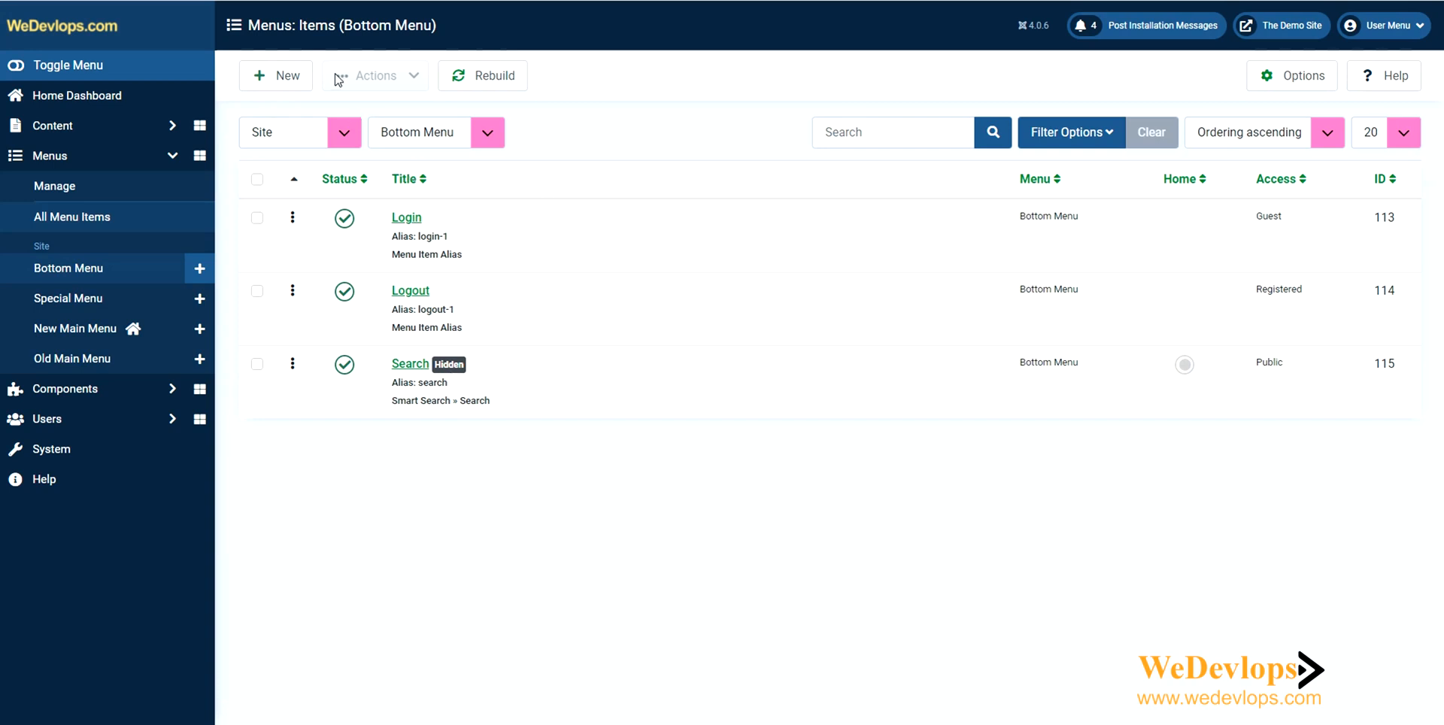
{"action": "mouse_move", "coordinate": [329, 141]}
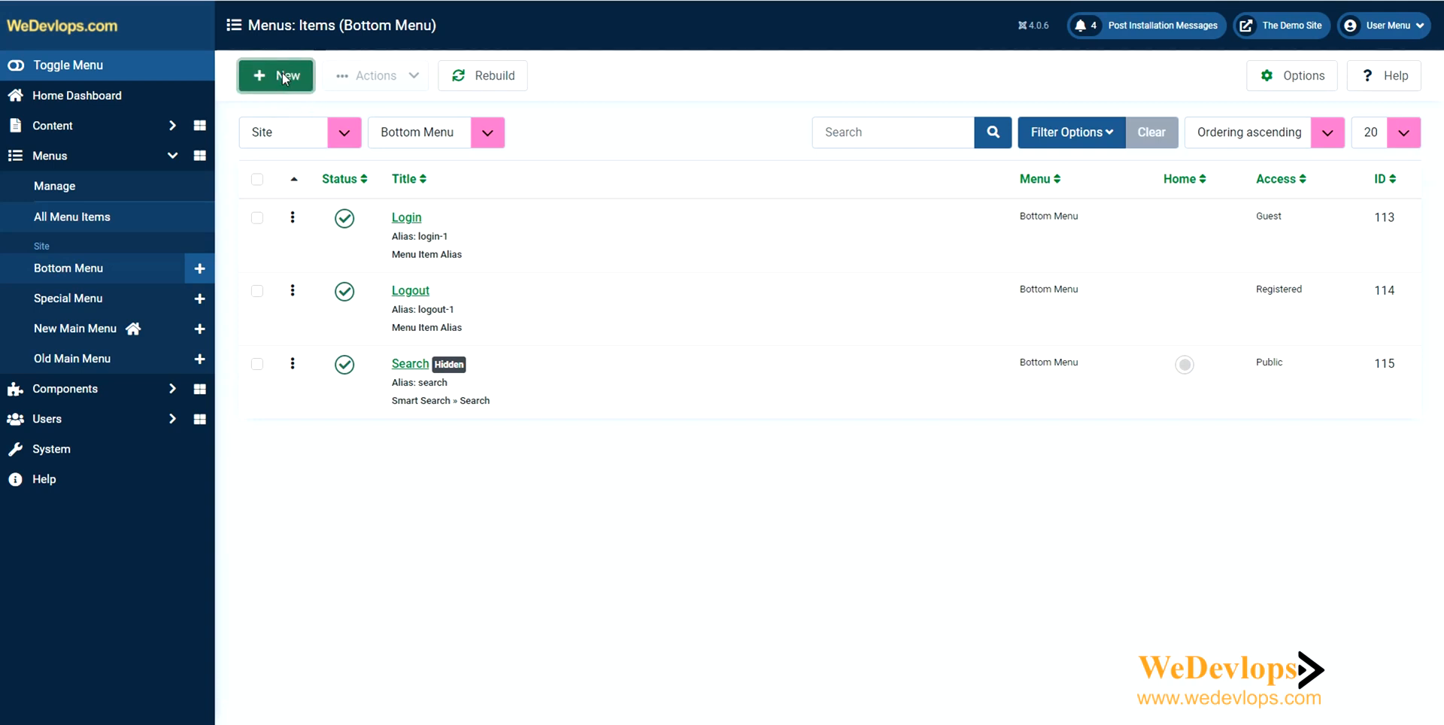
Start a new Bottom Menu item and bring up the Menu Item Type chooser.
{"action": "left_click", "coordinate": [275, 75]}
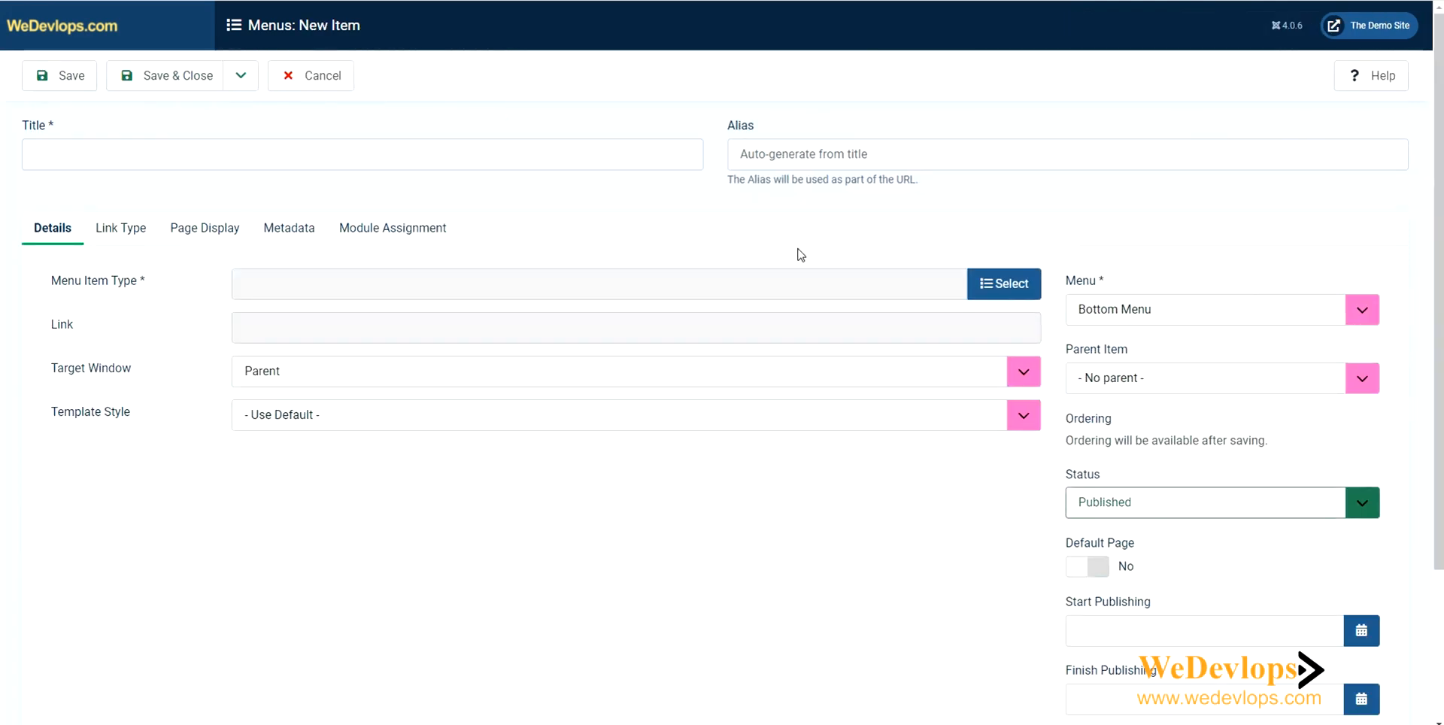
{"action": "left_click", "coordinate": [1002, 282]}
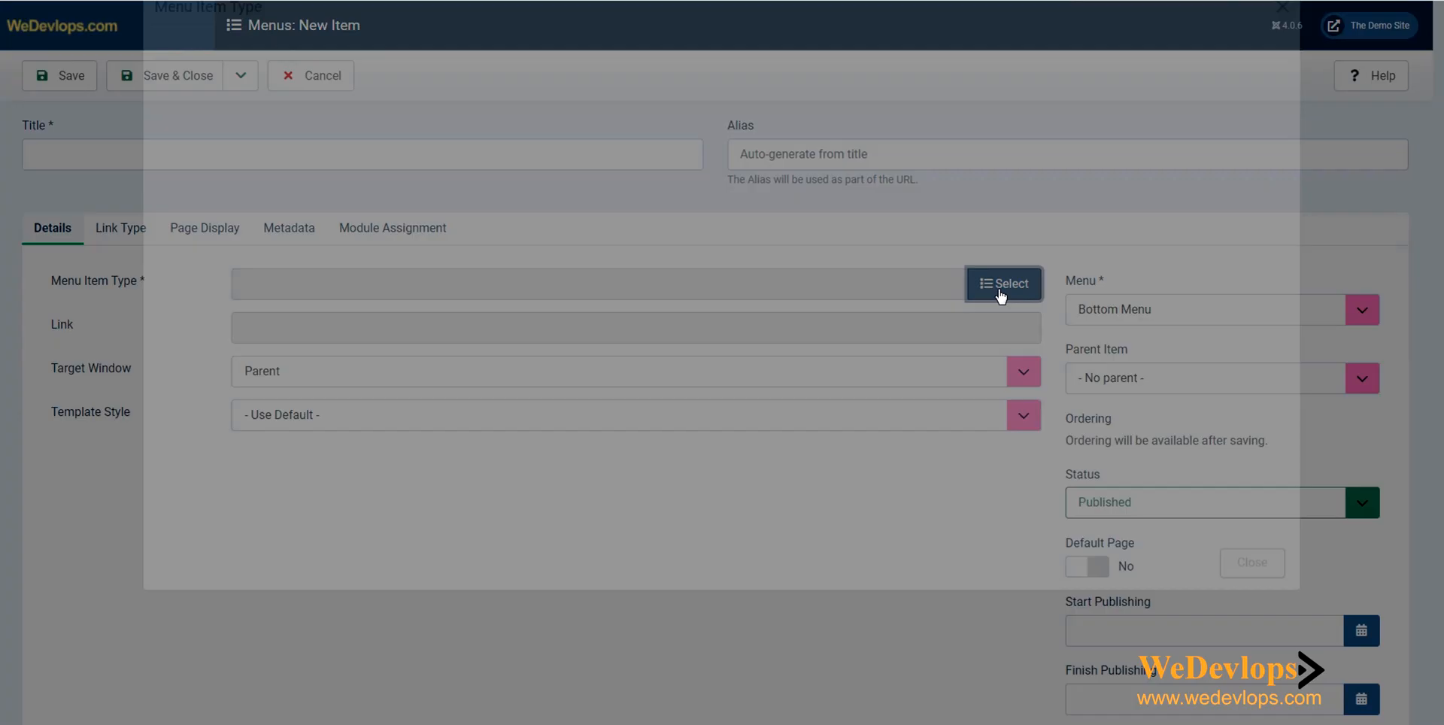
{"action": "left_click", "coordinate": [1003, 282]}
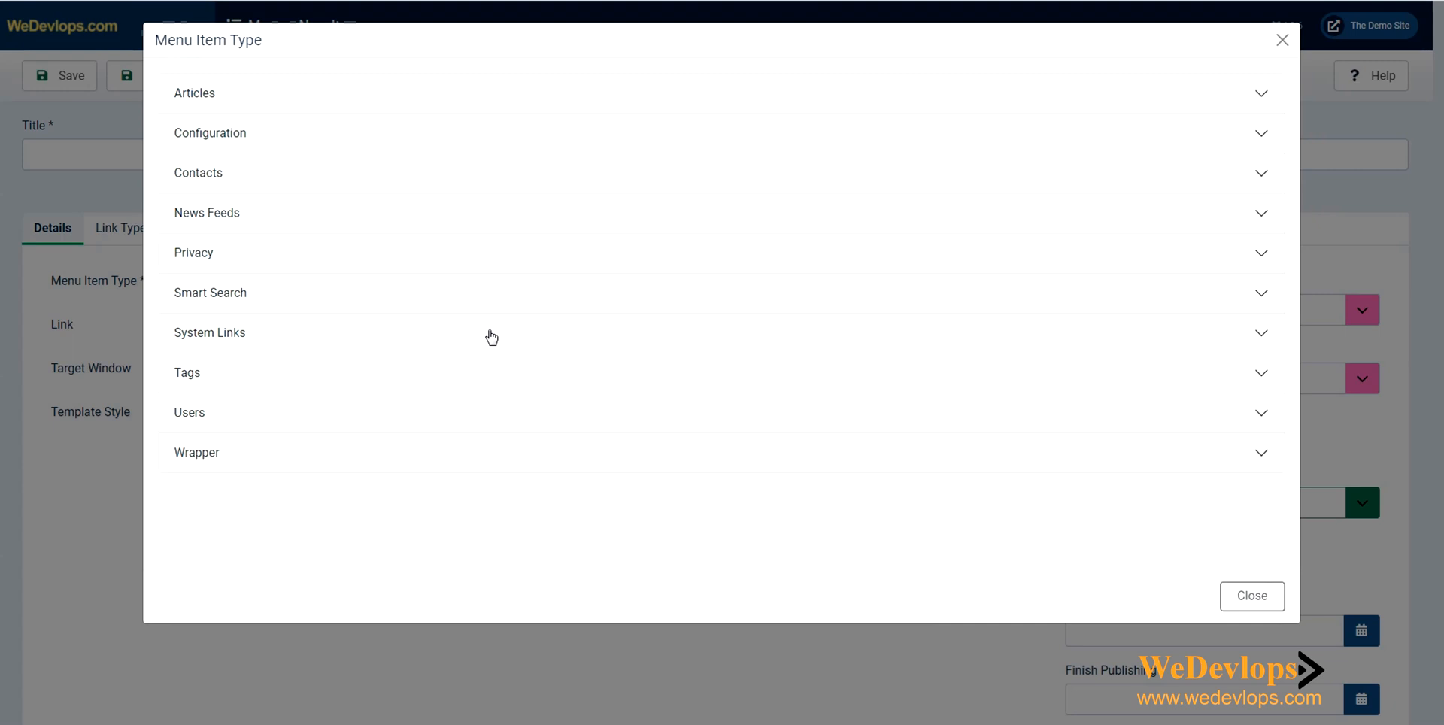
{"action": "mouse_move", "coordinate": [245, 300]}
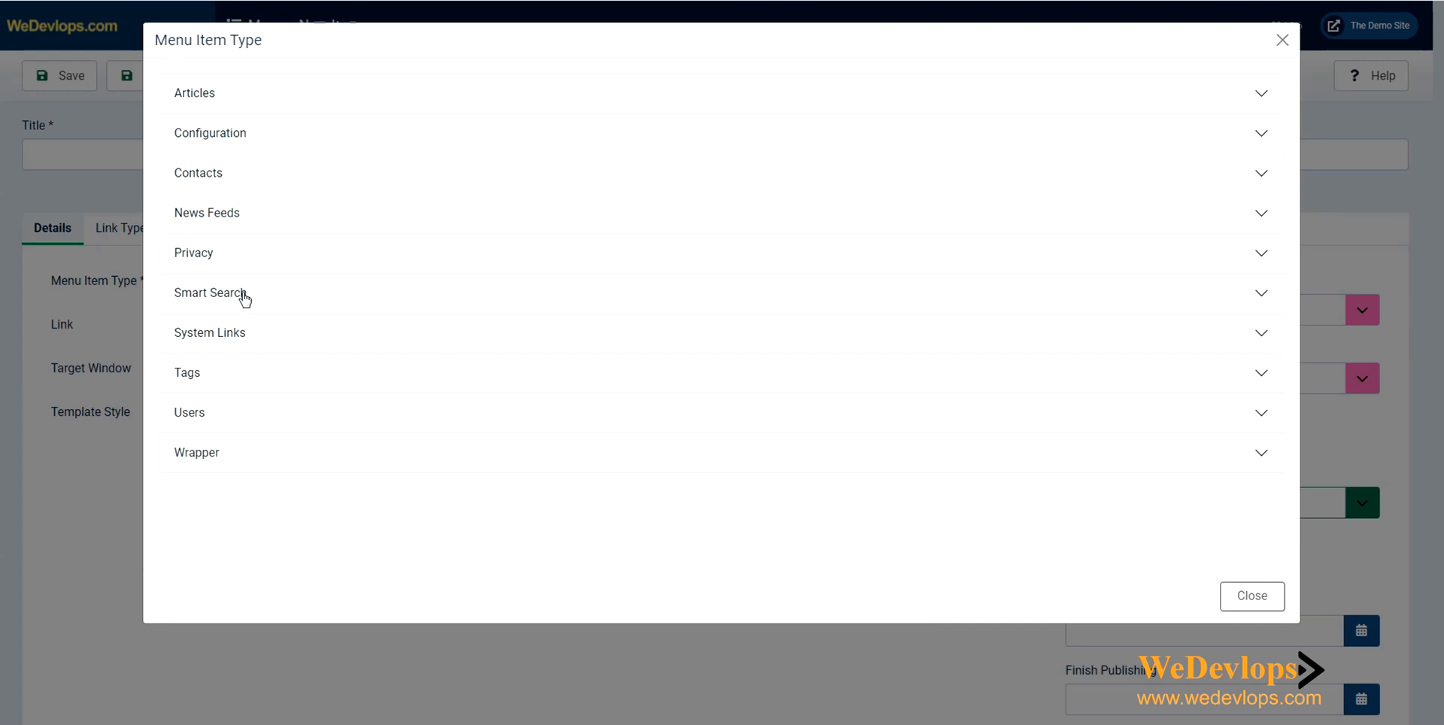
{"action": "mouse_move", "coordinate": [1279, 53]}
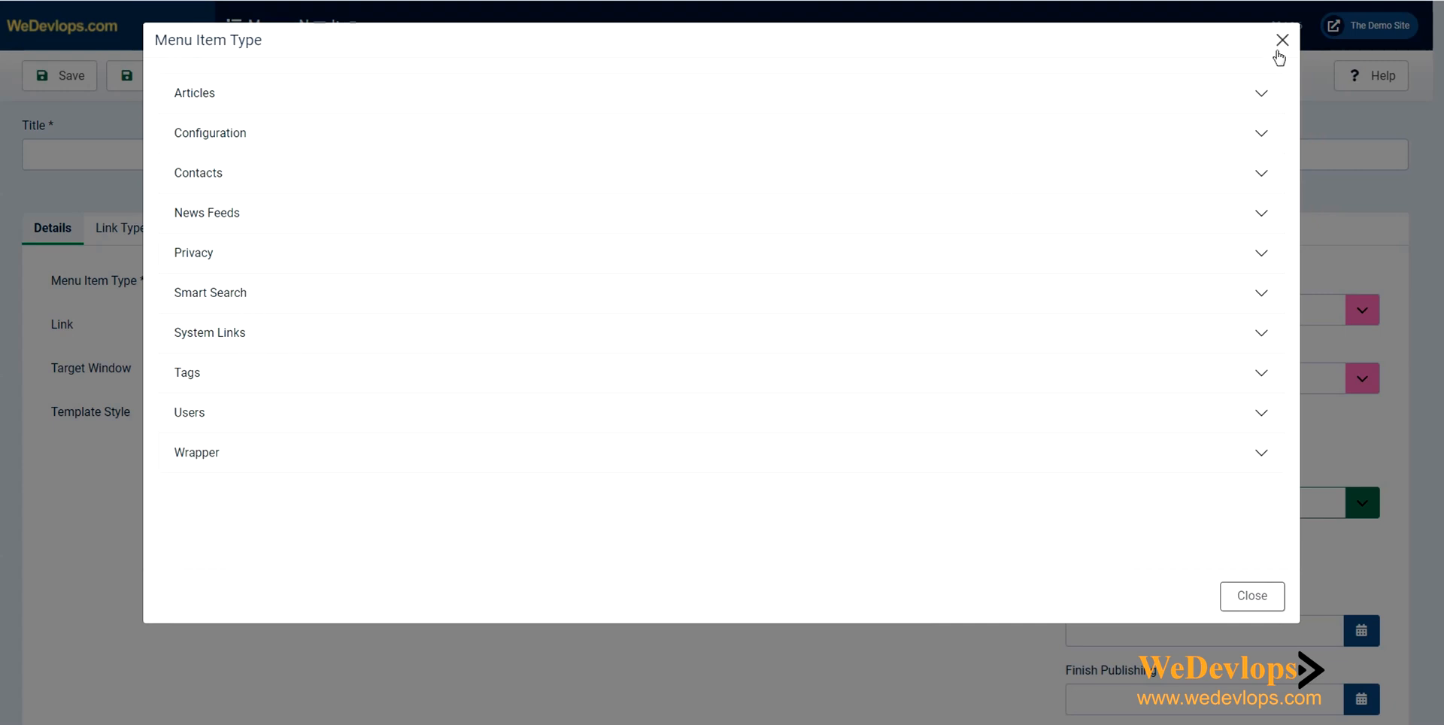
{"action": "left_click", "coordinate": [1280, 40]}
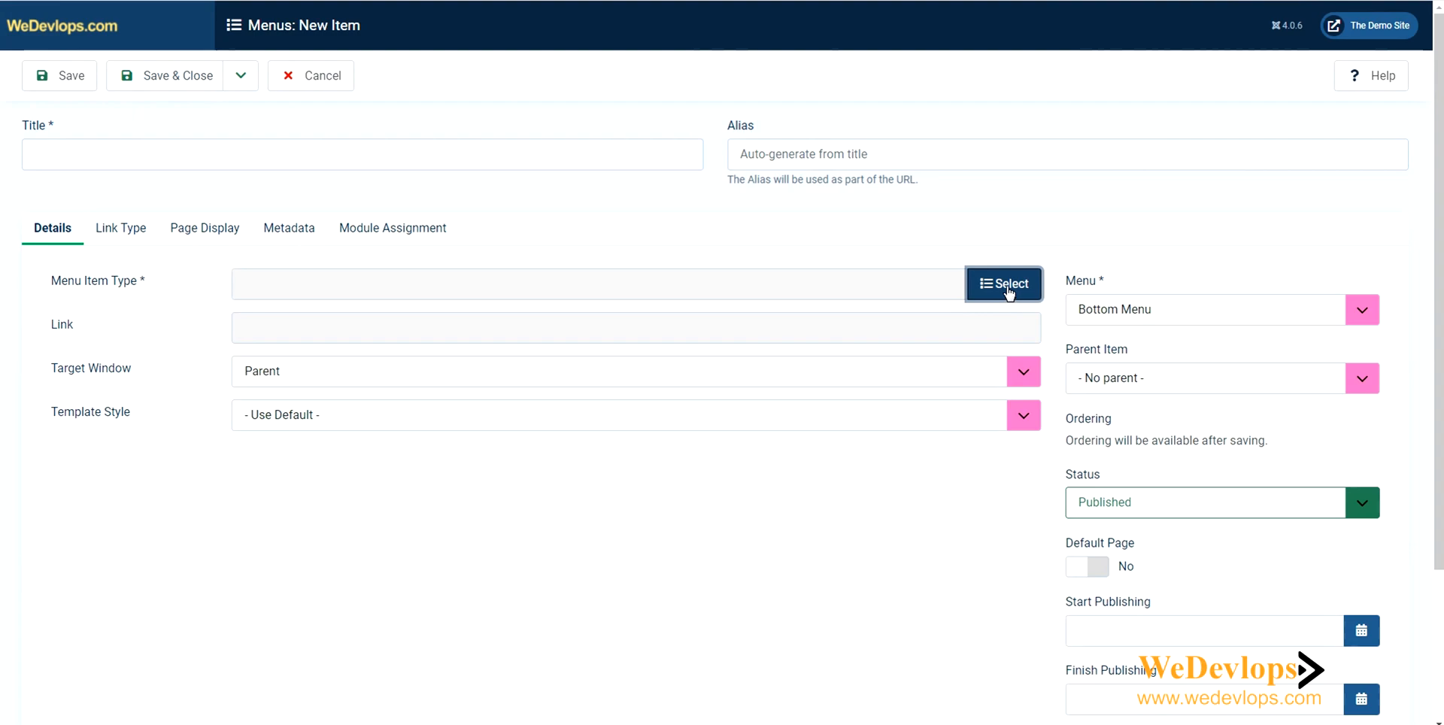
{"action": "left_click", "coordinate": [1003, 282]}
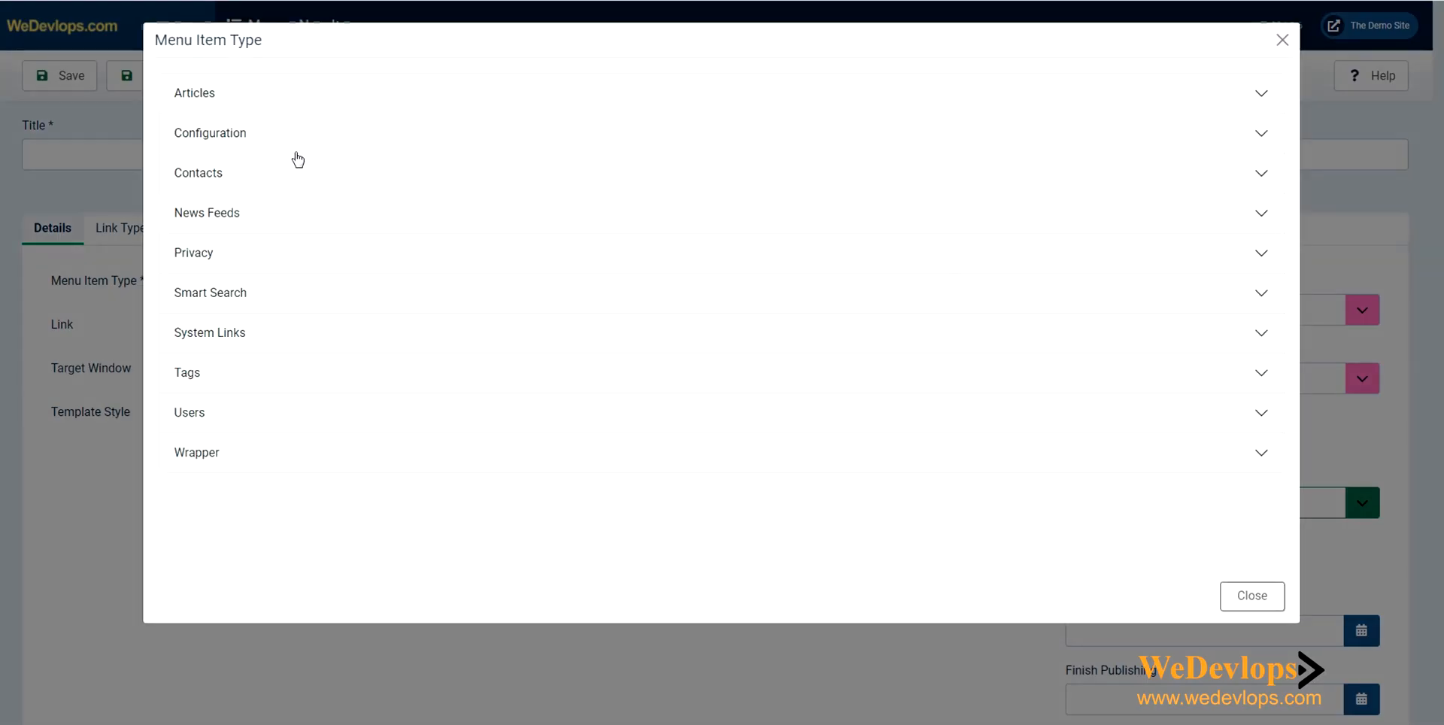
{"action": "mouse_move", "coordinate": [208, 139]}
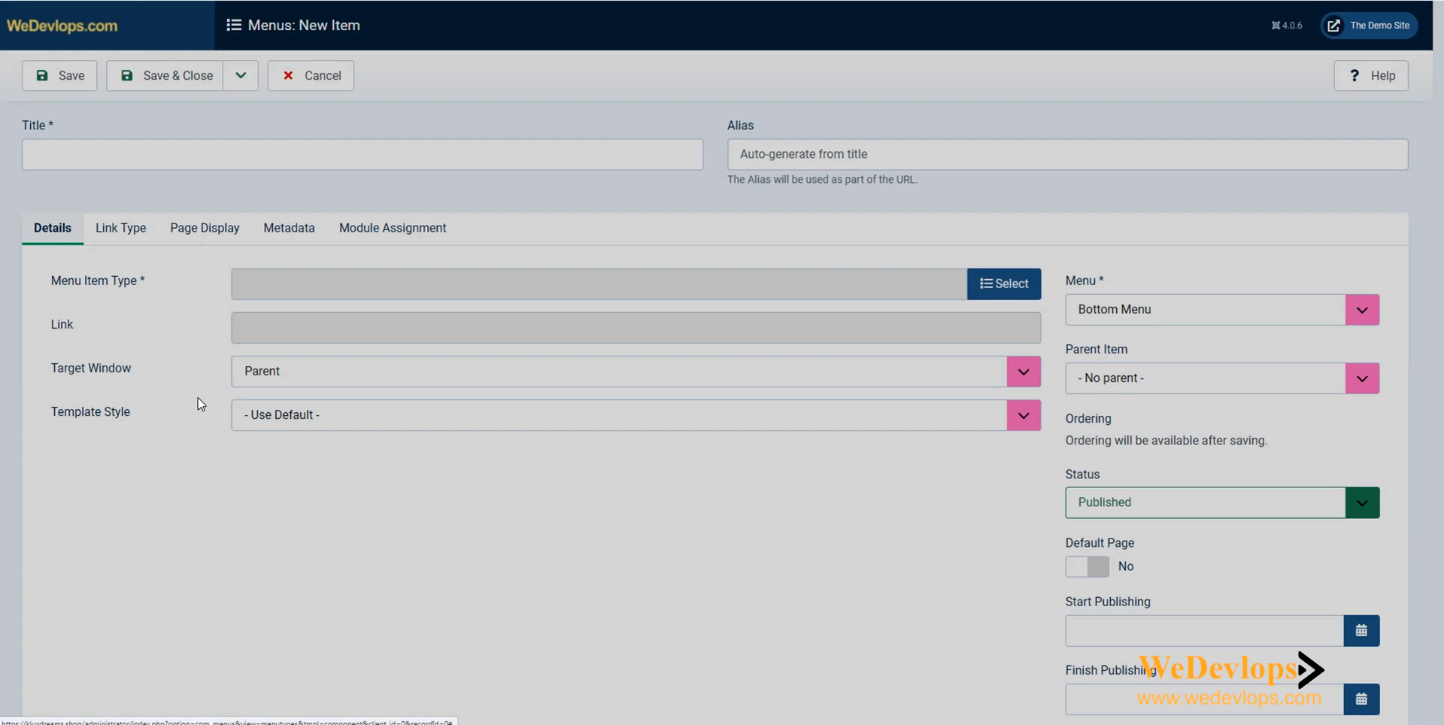
Set the item type to URL and place the cursor in the Title field.
{"action": "left_click", "coordinate": [1004, 282]}
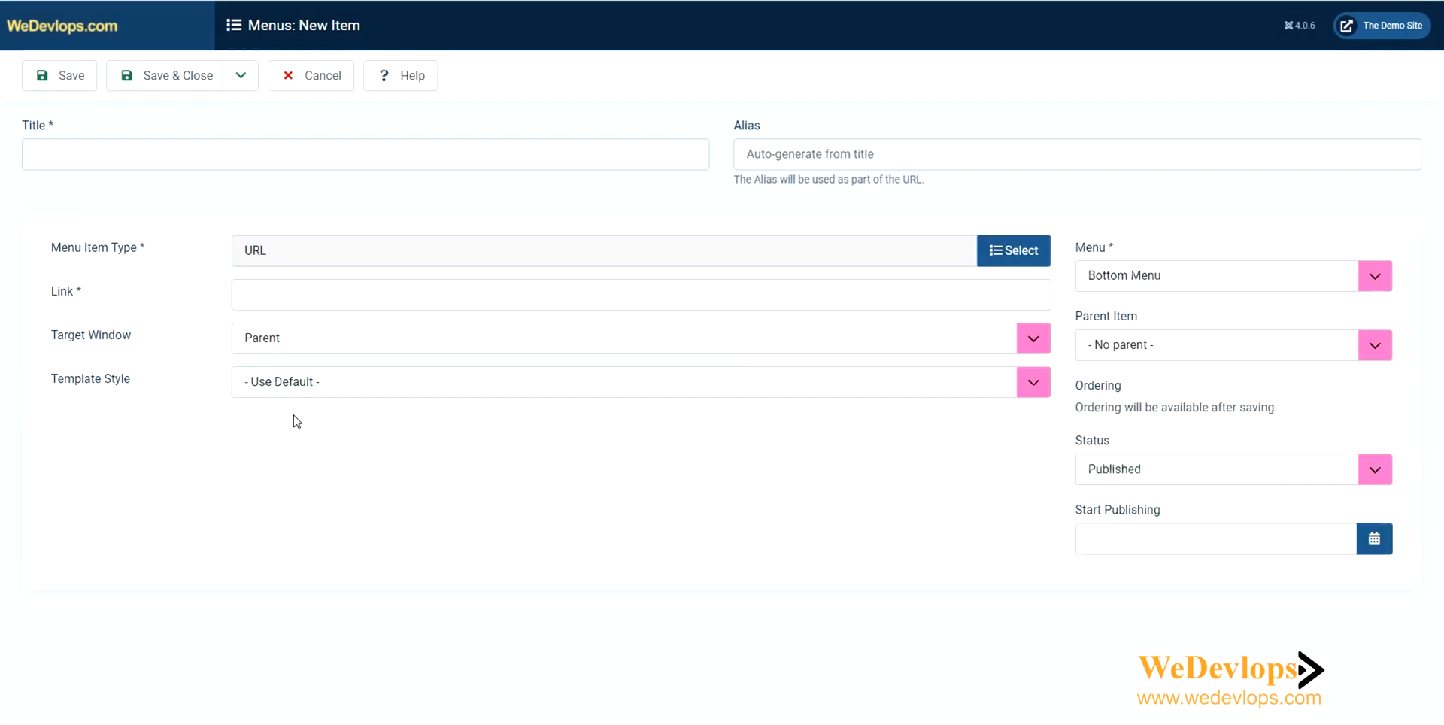
{"action": "left_click", "coordinate": [364, 155]}
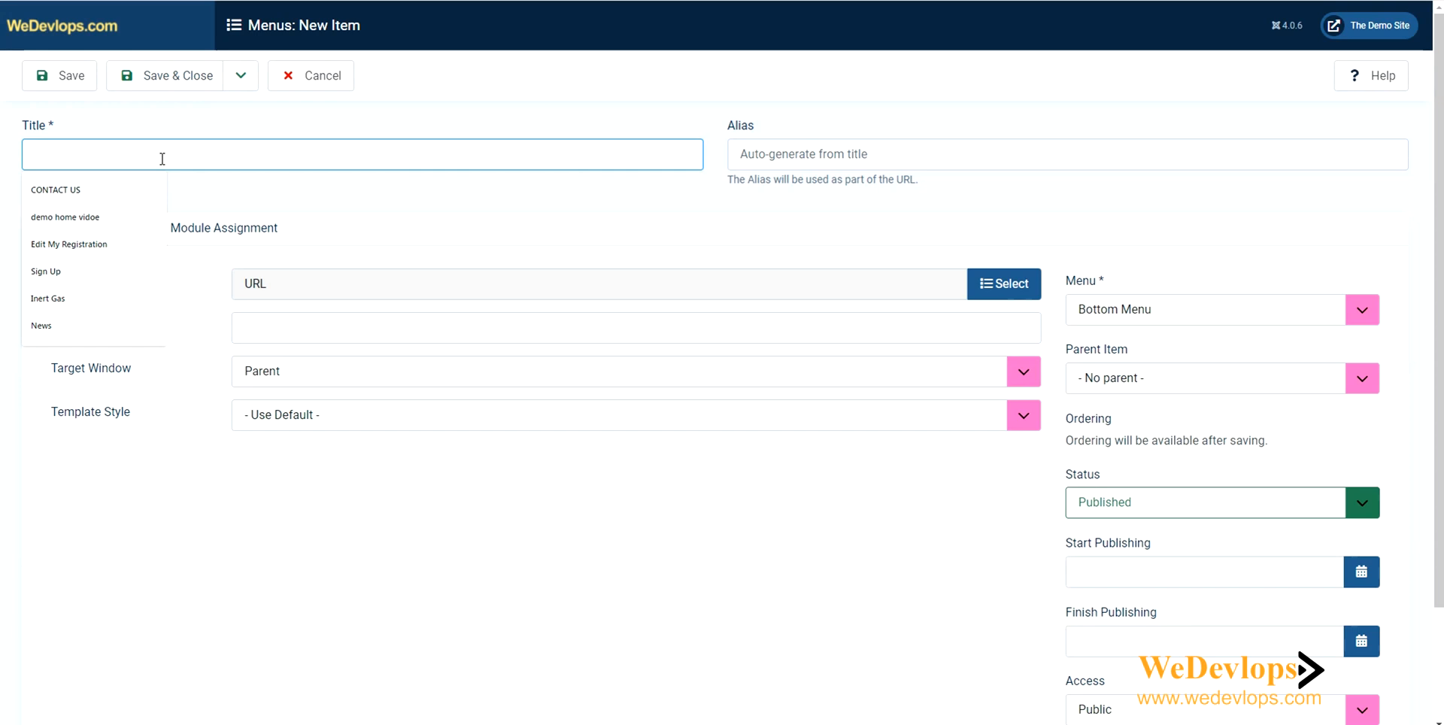
{"action": "type", "text": "Refere"}
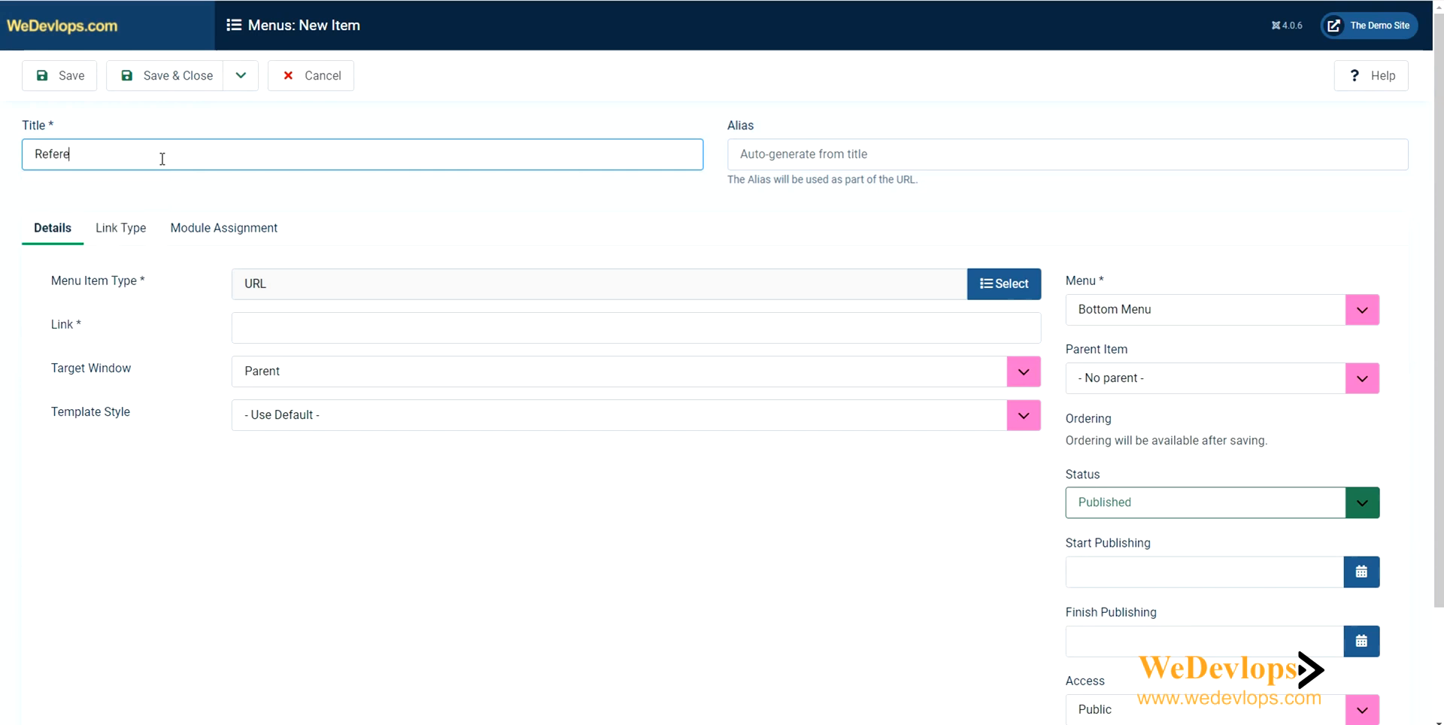
{"action": "type", "text": "nce"}
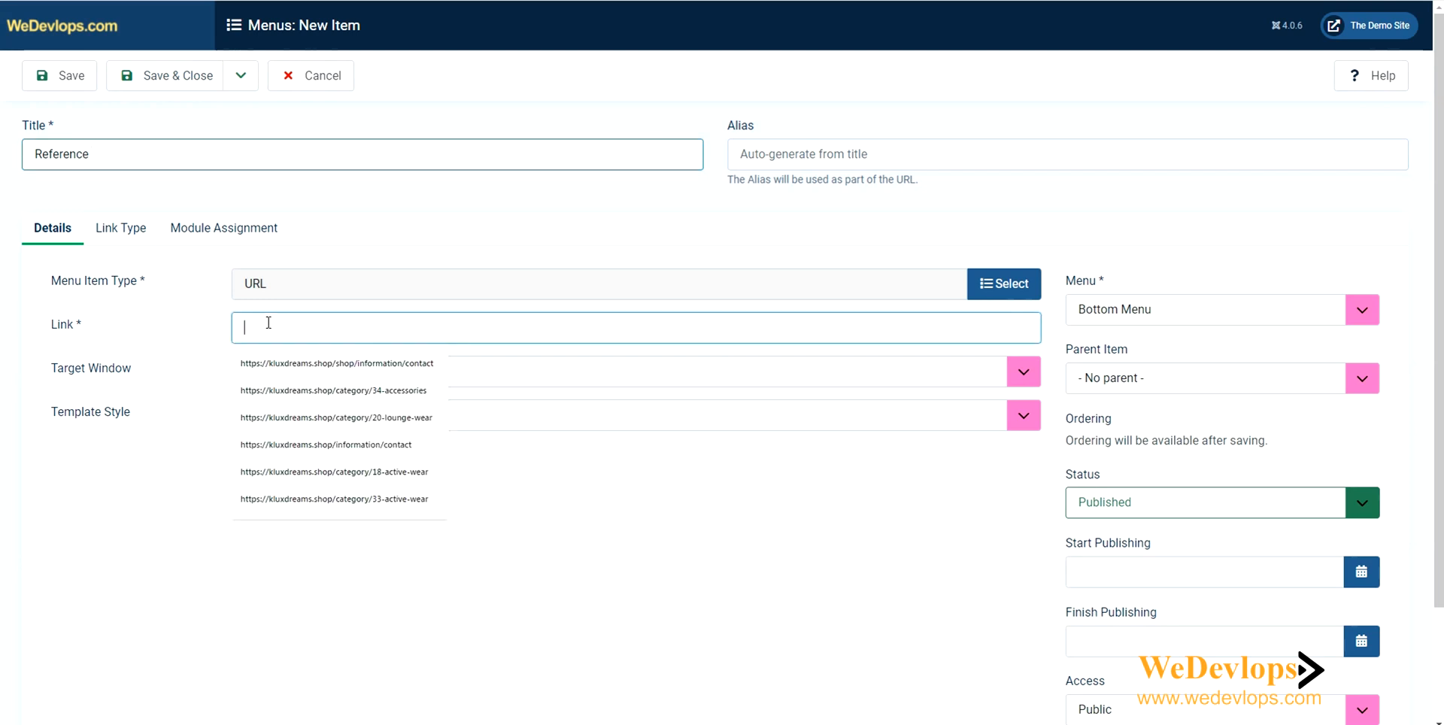
{"action": "type", "text": "http"}
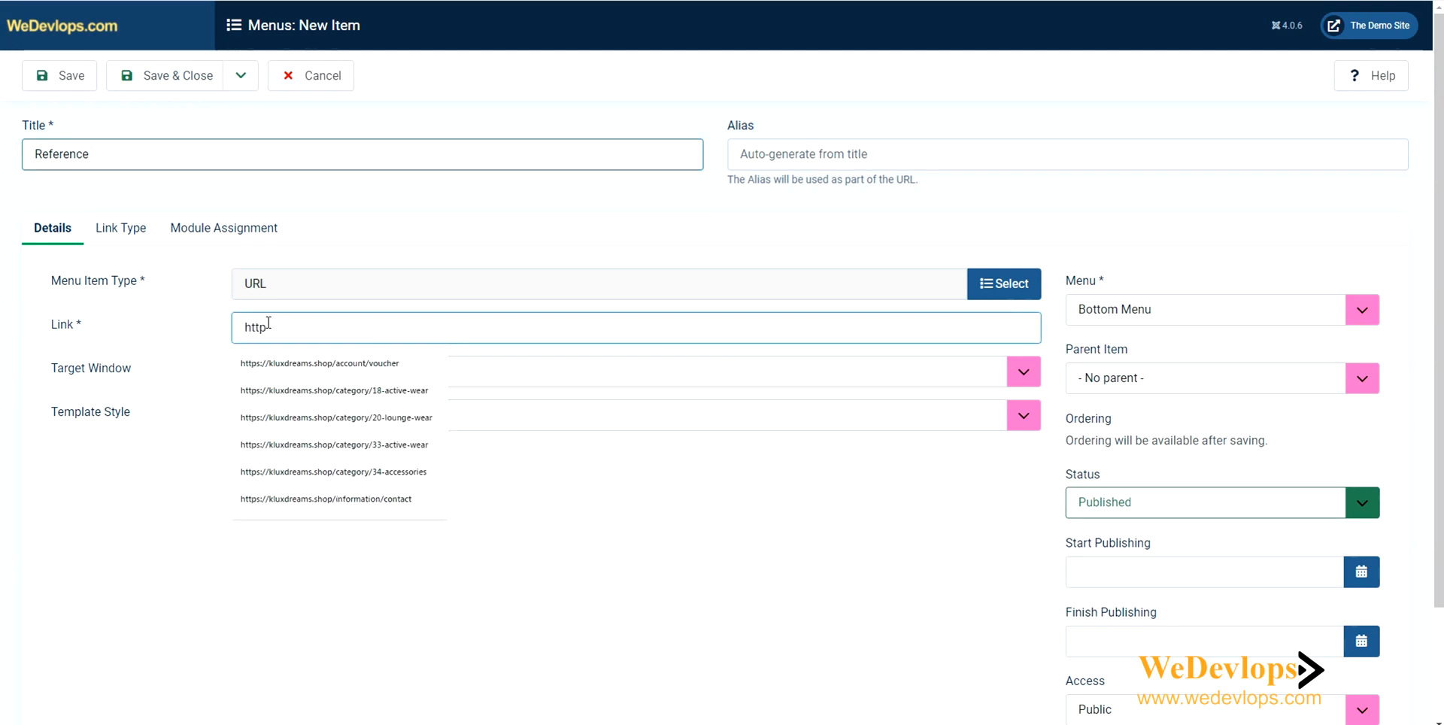
{"action": "type", "text": "s"}
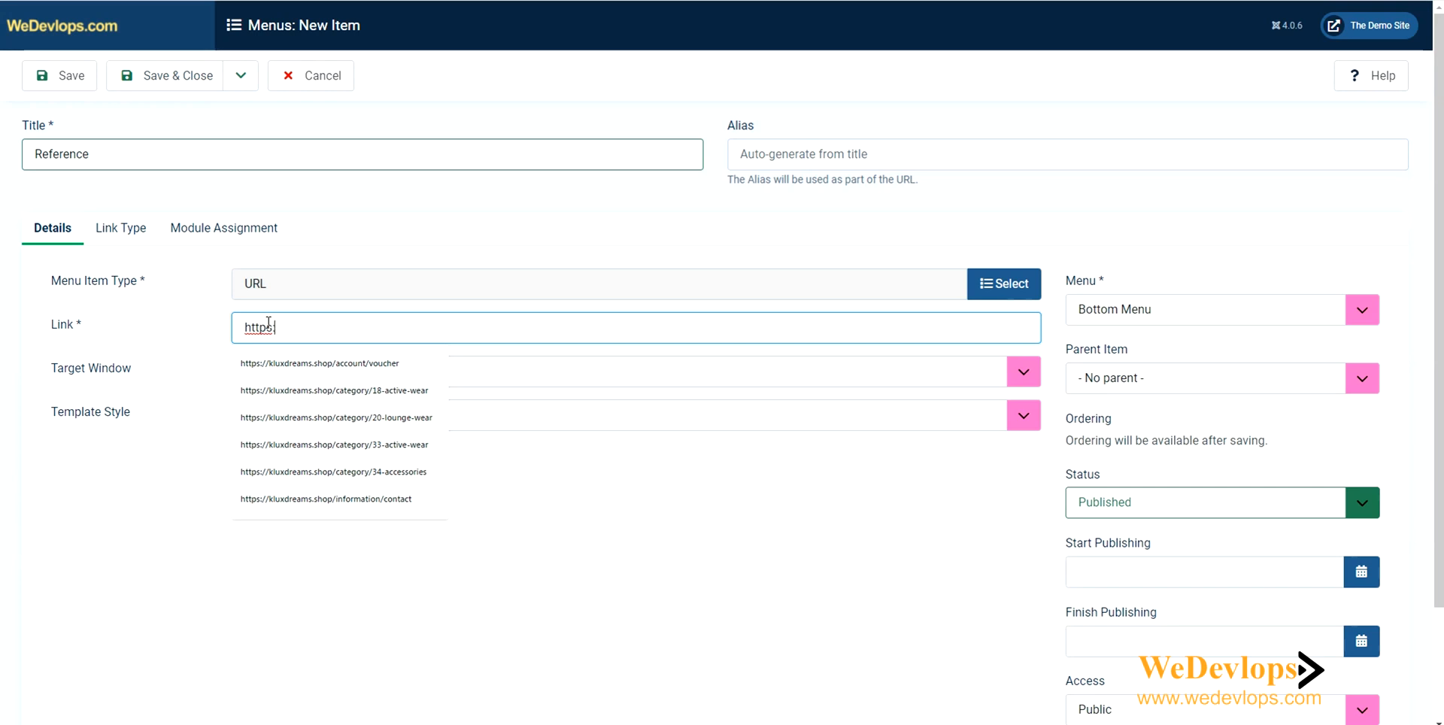
{"action": "type", "text": "://wedevlops.com"}
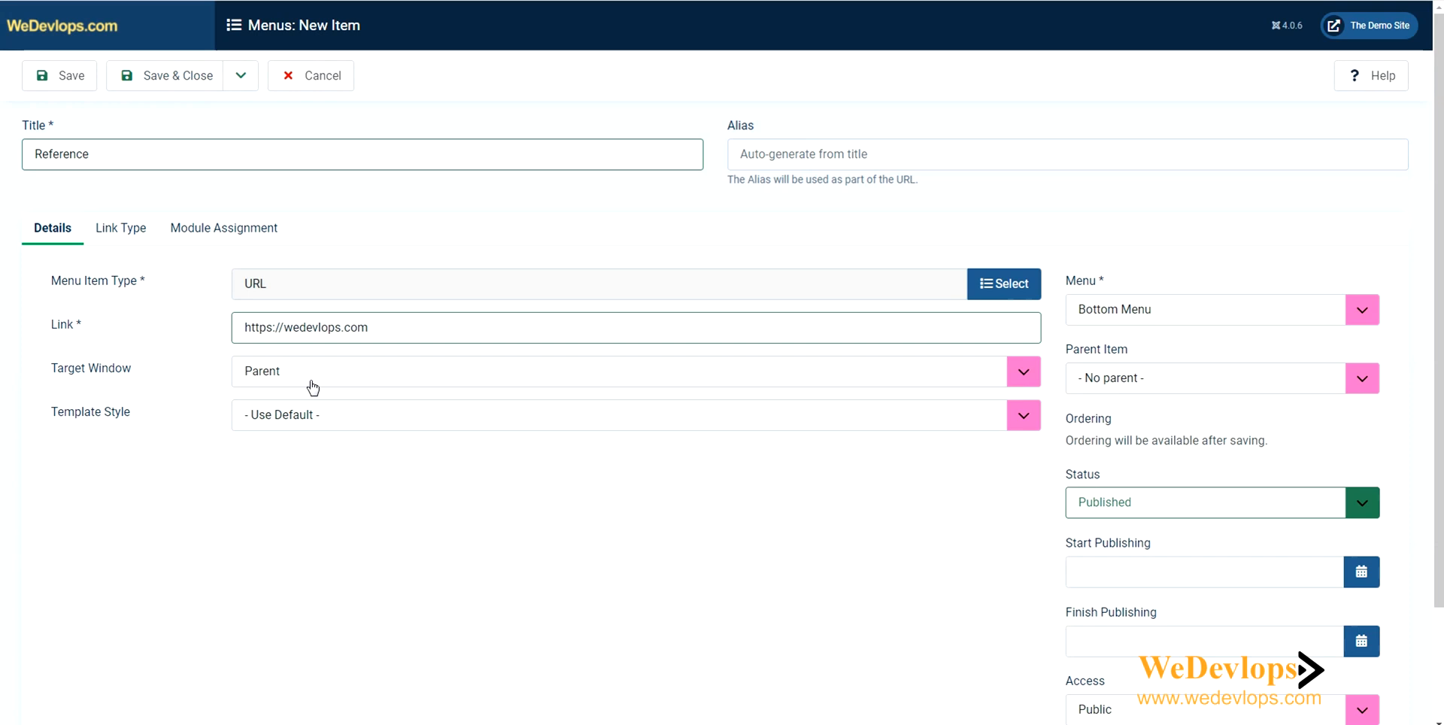
{"action": "mouse_move", "coordinate": [304, 321]}
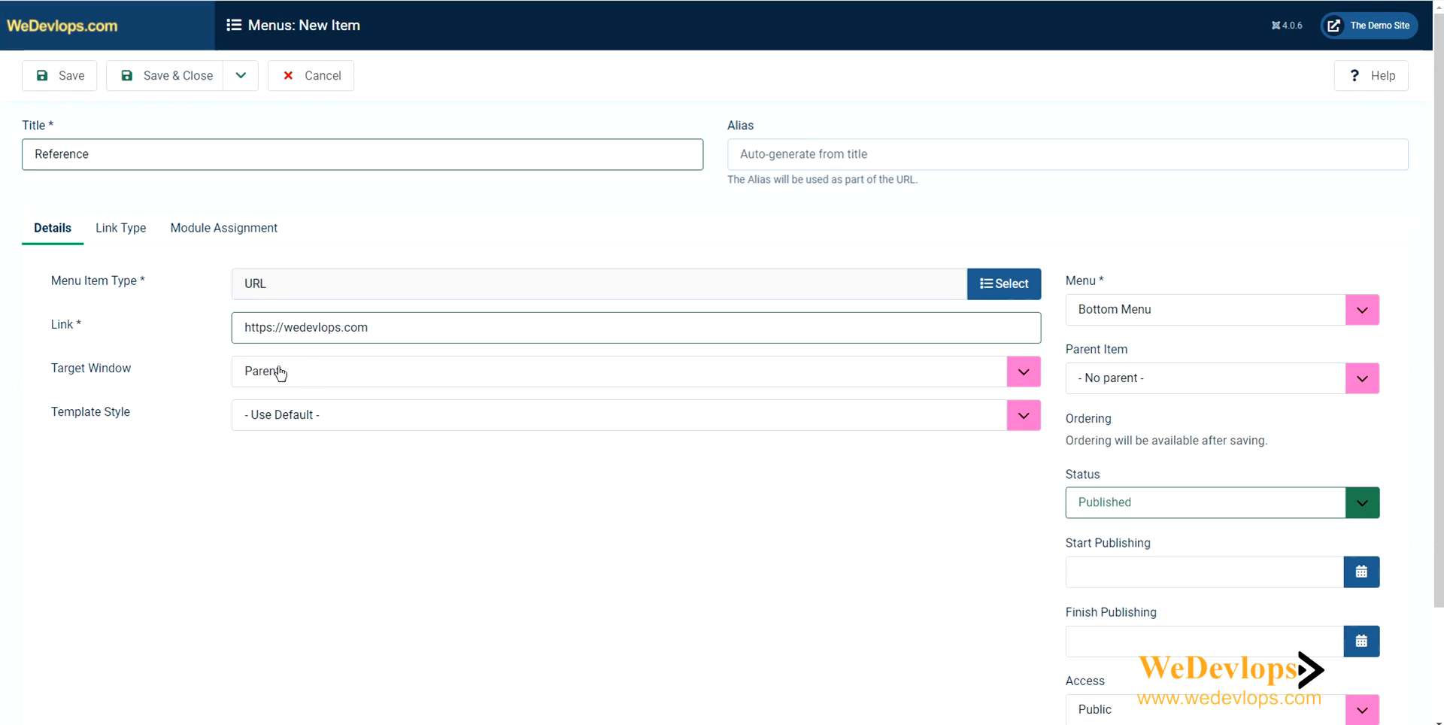
{"action": "mouse_move", "coordinate": [271, 377]}
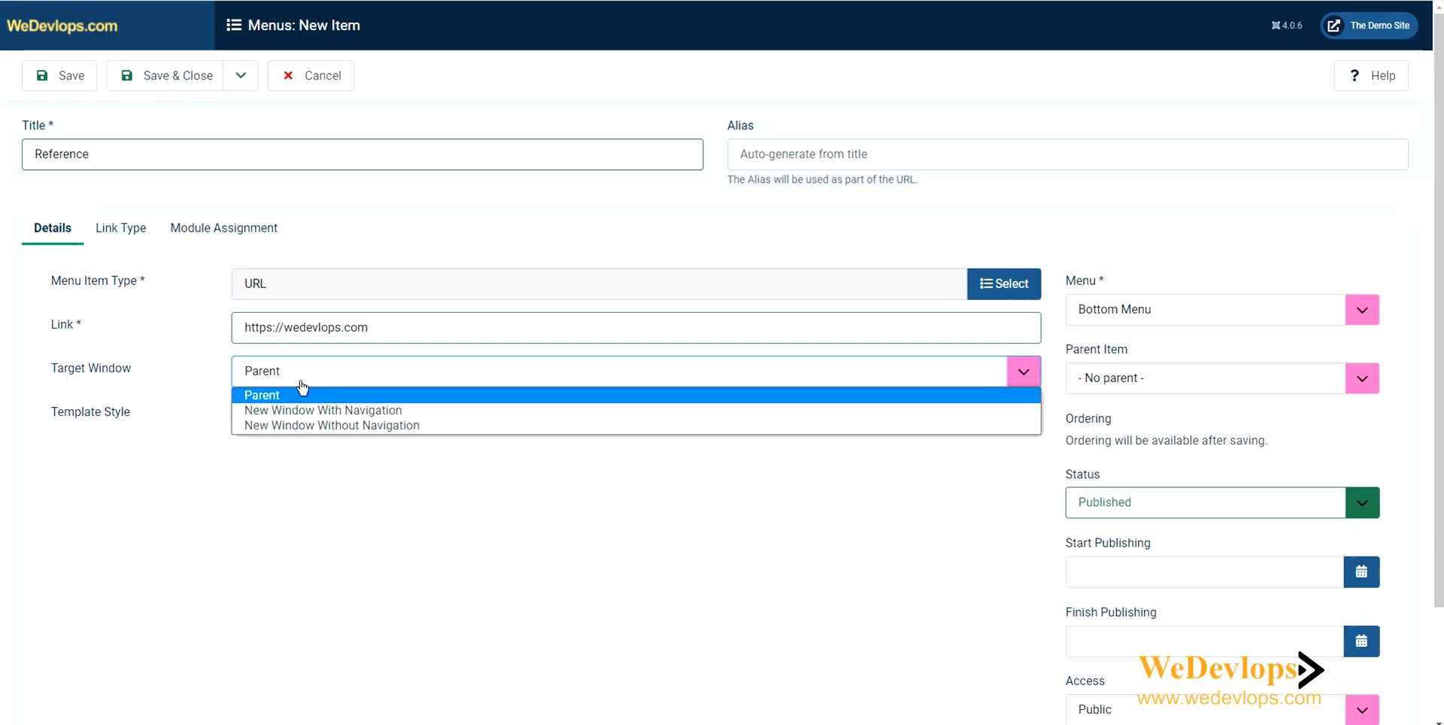
{"action": "mouse_move", "coordinate": [299, 410]}
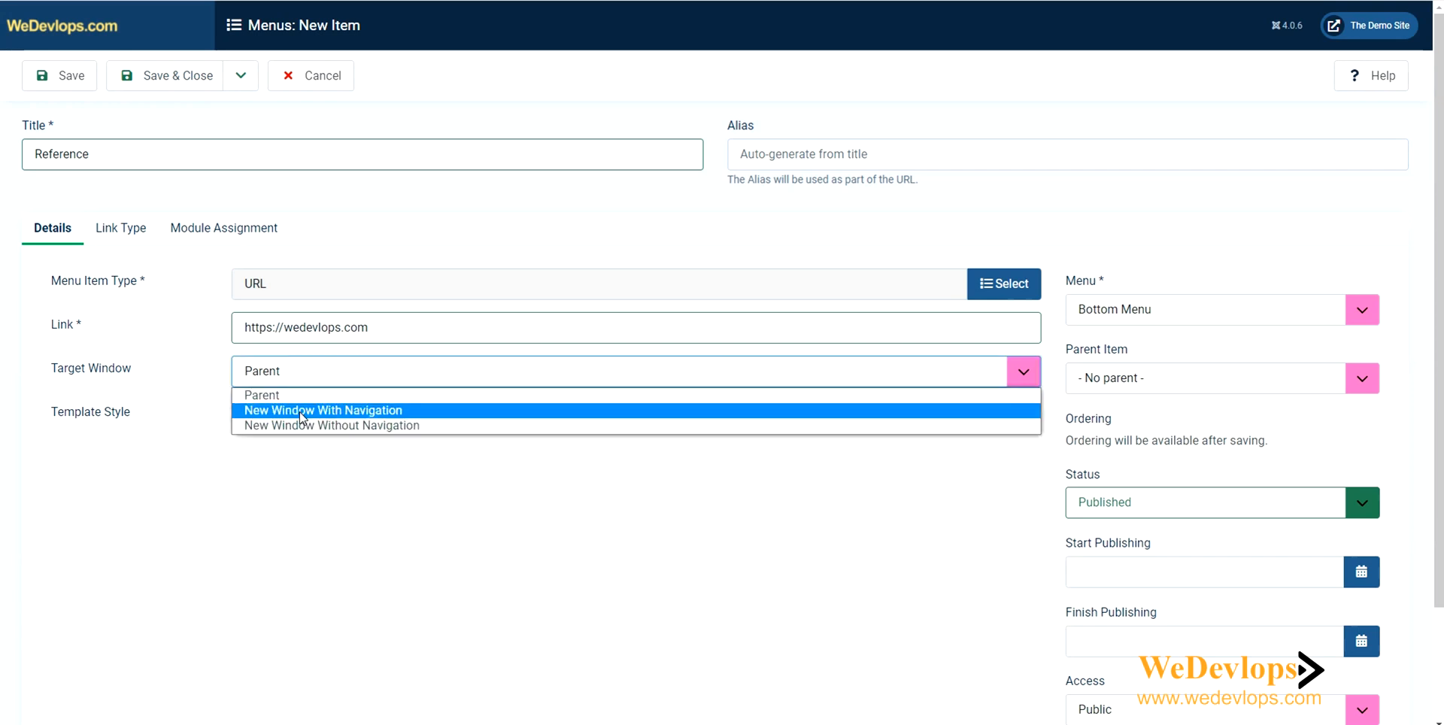
Set the Reference item's Target Window to New Window With Navigation.
{"action": "left_click", "coordinate": [323, 410]}
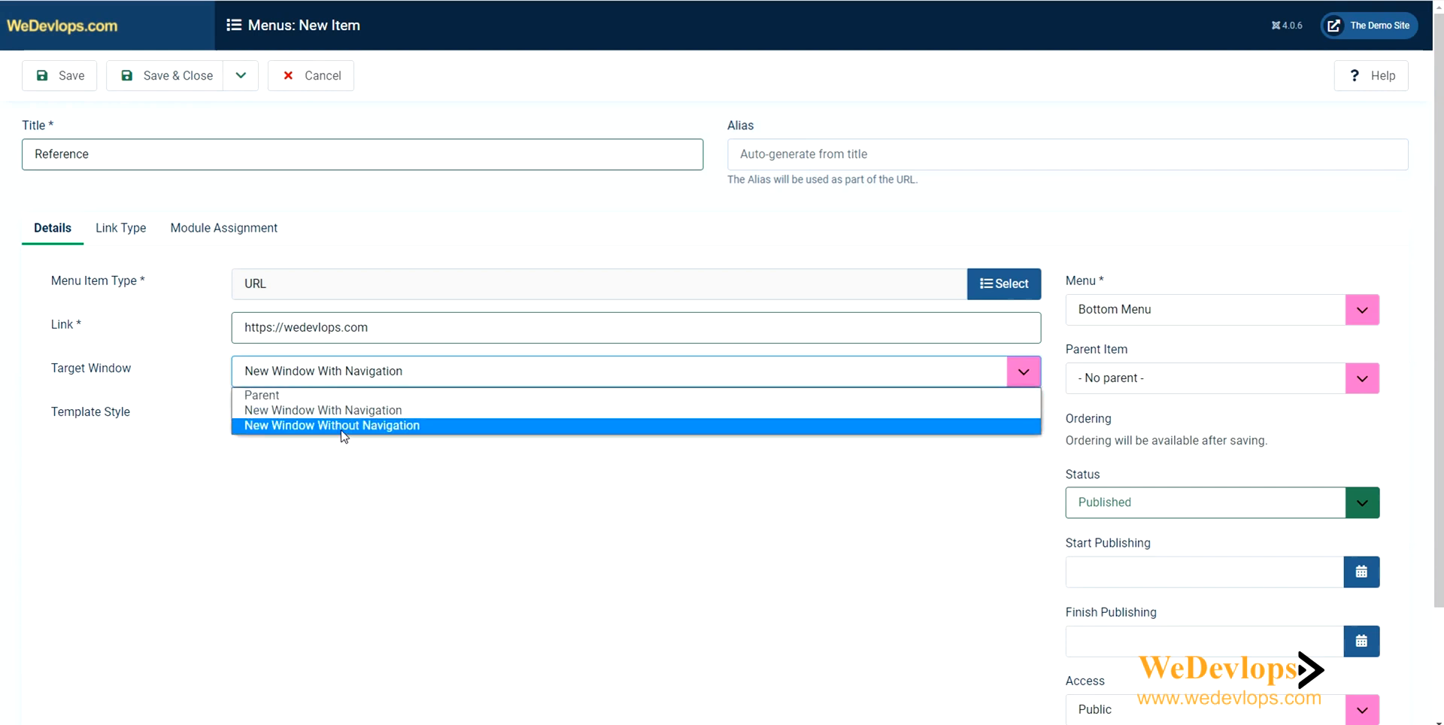
{"action": "mouse_move", "coordinate": [340, 410]}
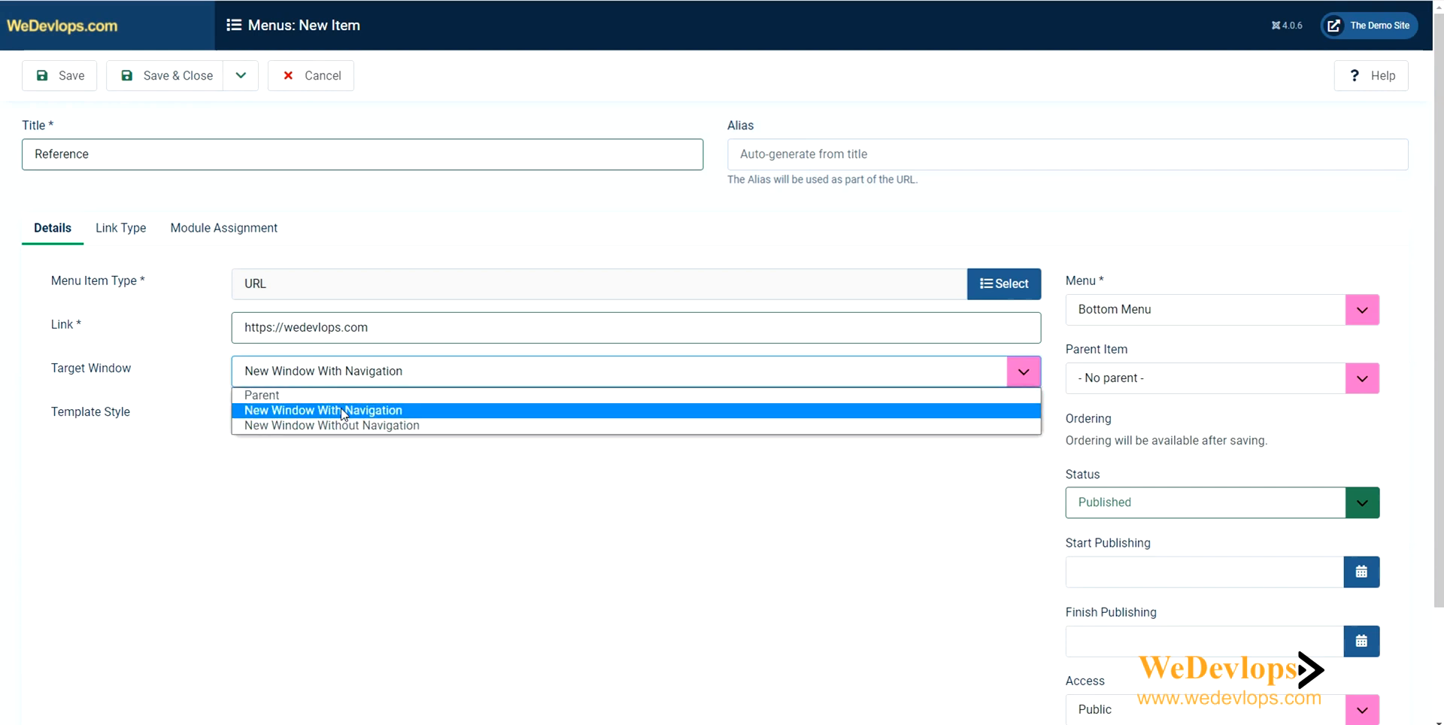
{"action": "left_click", "coordinate": [323, 410]}
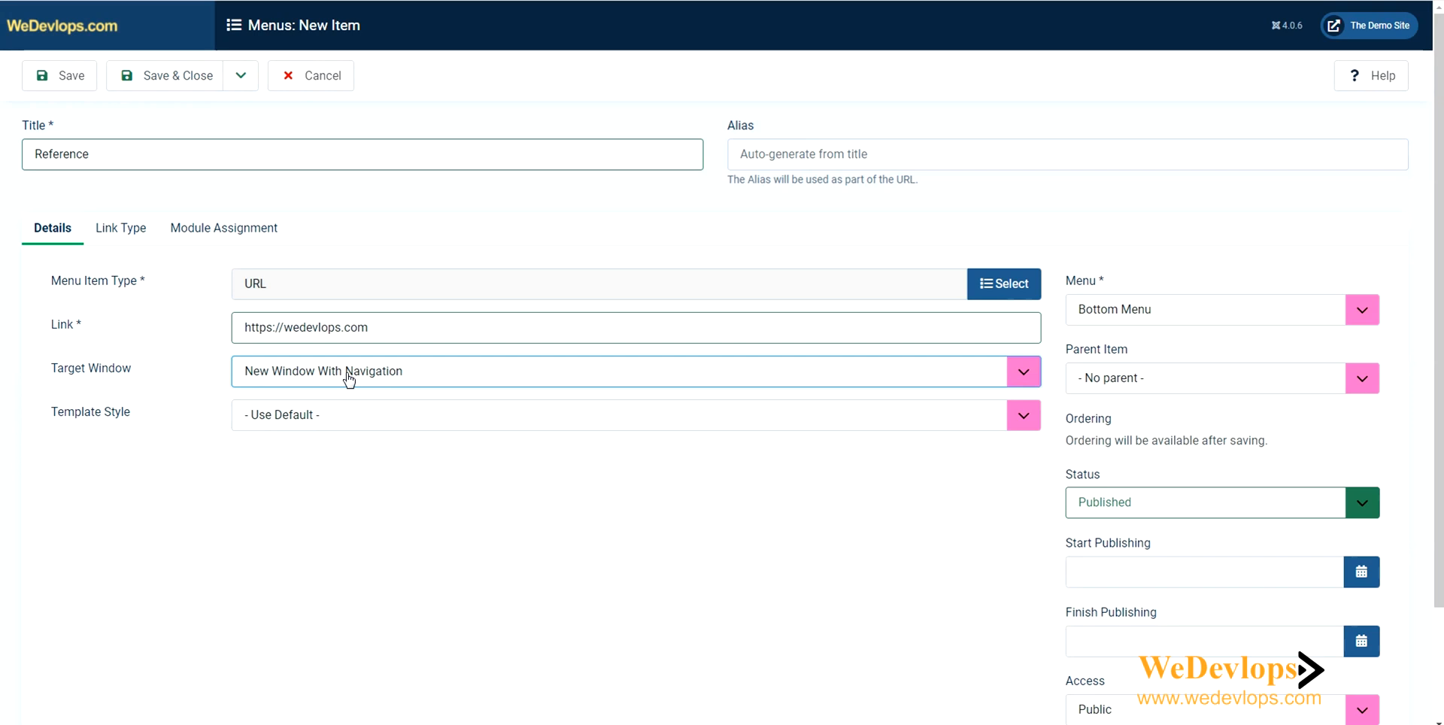
{"action": "mouse_move", "coordinate": [1162, 401]}
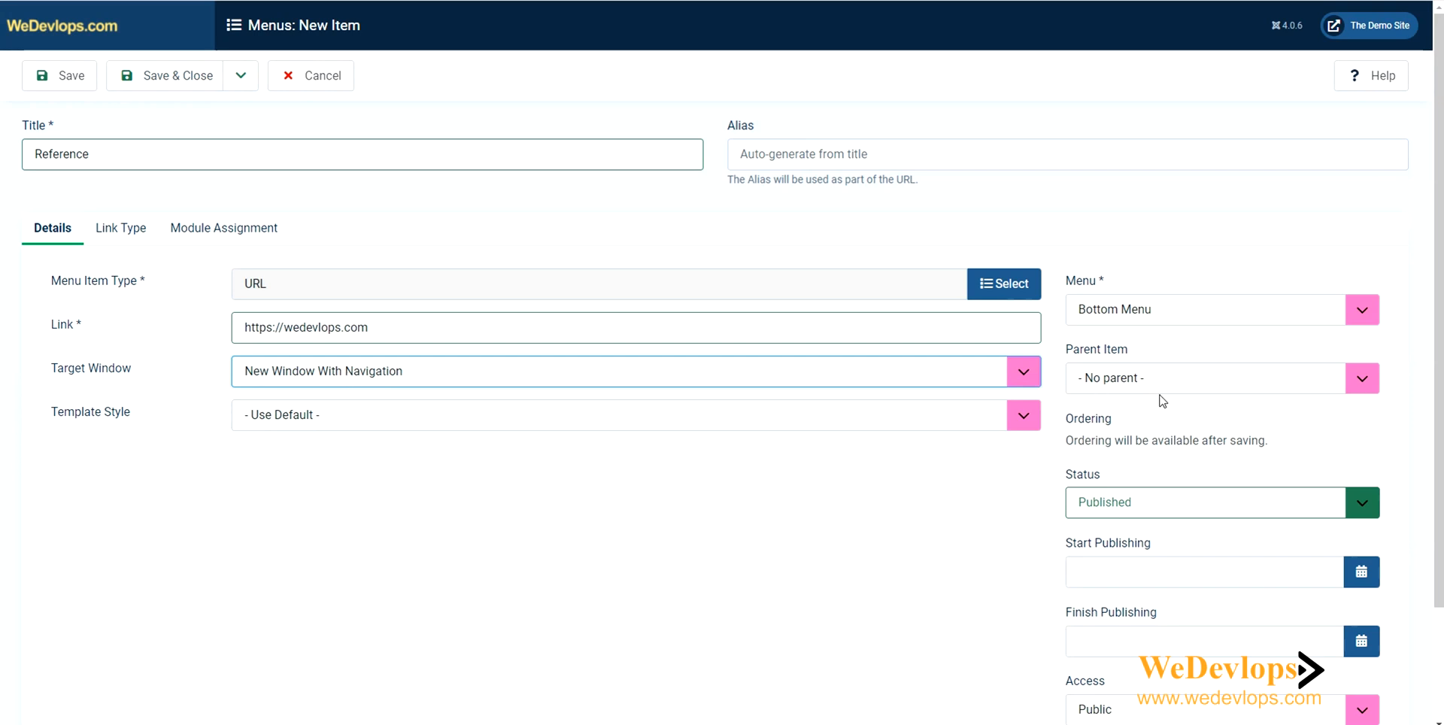
{"action": "mouse_move", "coordinate": [1117, 316]}
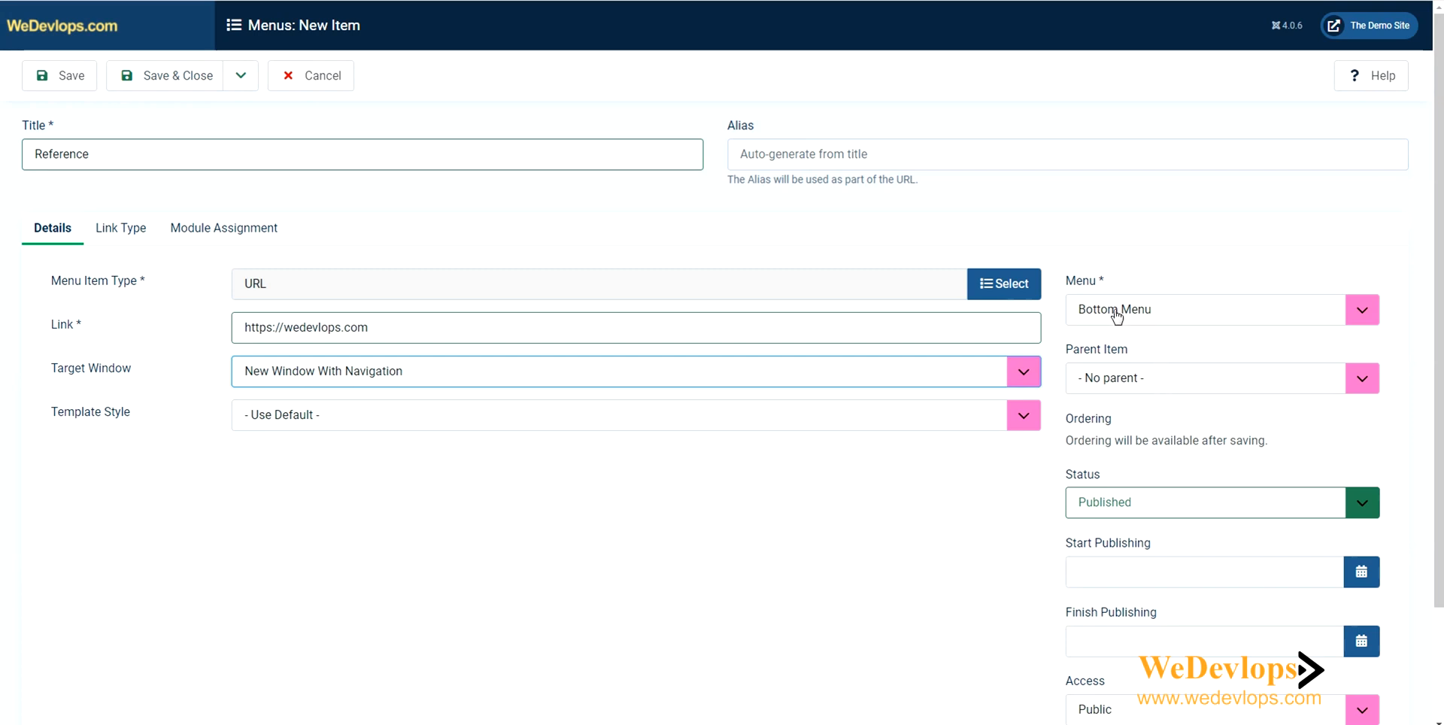
{"action": "mouse_move", "coordinate": [1141, 368]}
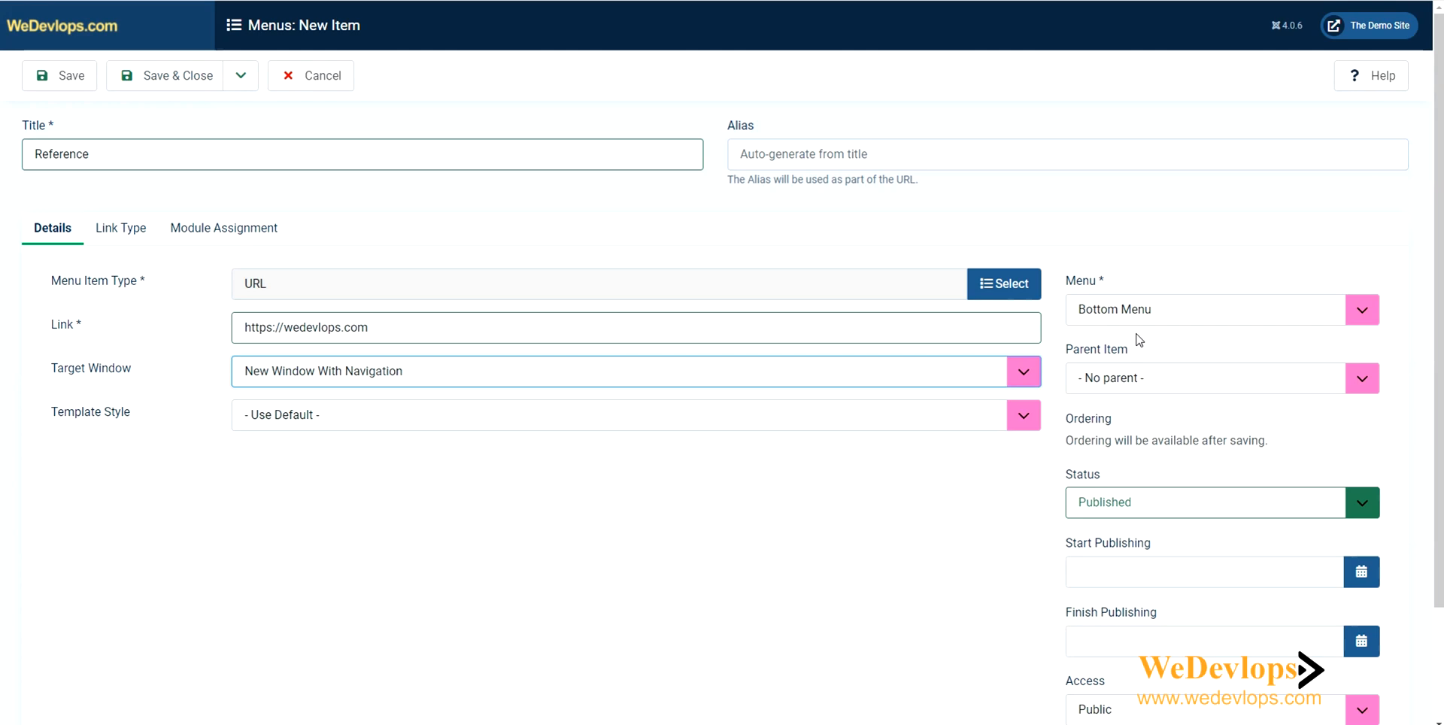
{"action": "mouse_move", "coordinate": [164, 75]}
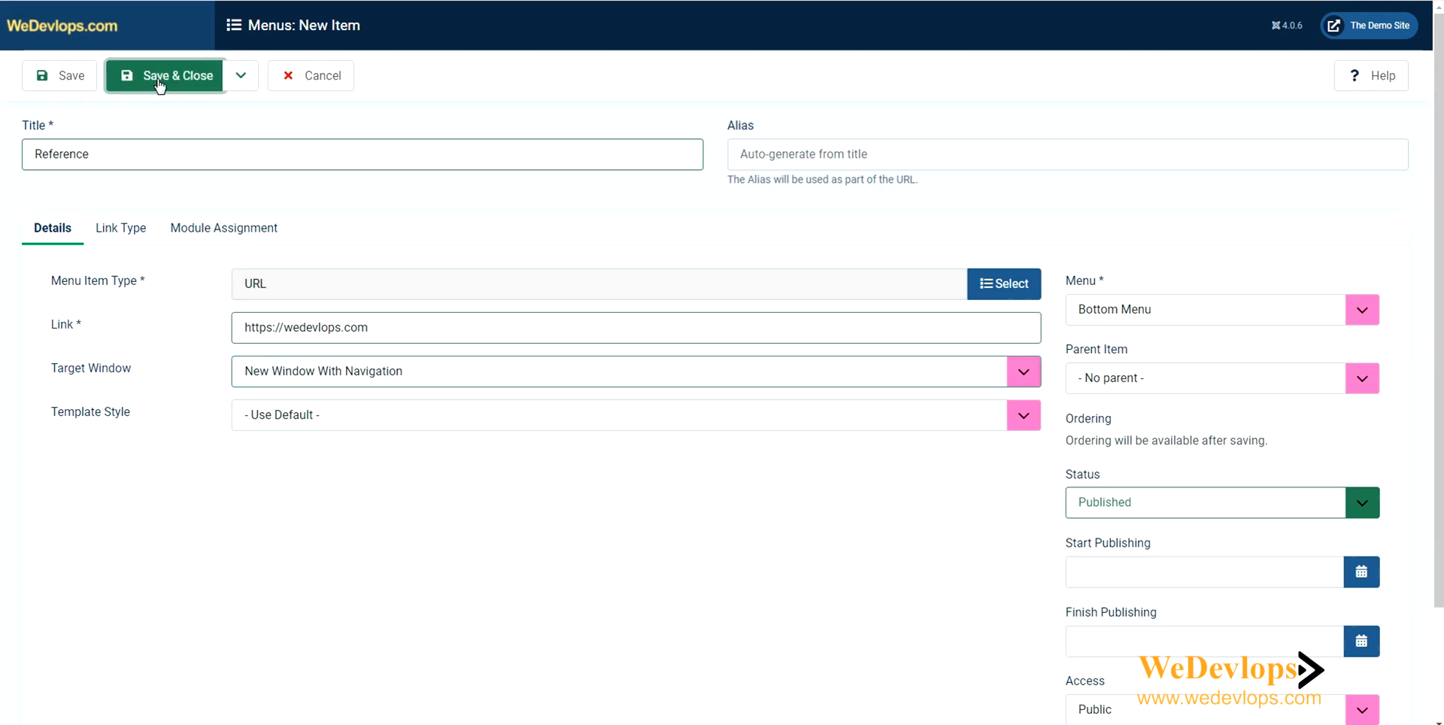
Save & Close the Reference item, returning to the Bottom Menu items list.
{"action": "left_click", "coordinate": [174, 75]}
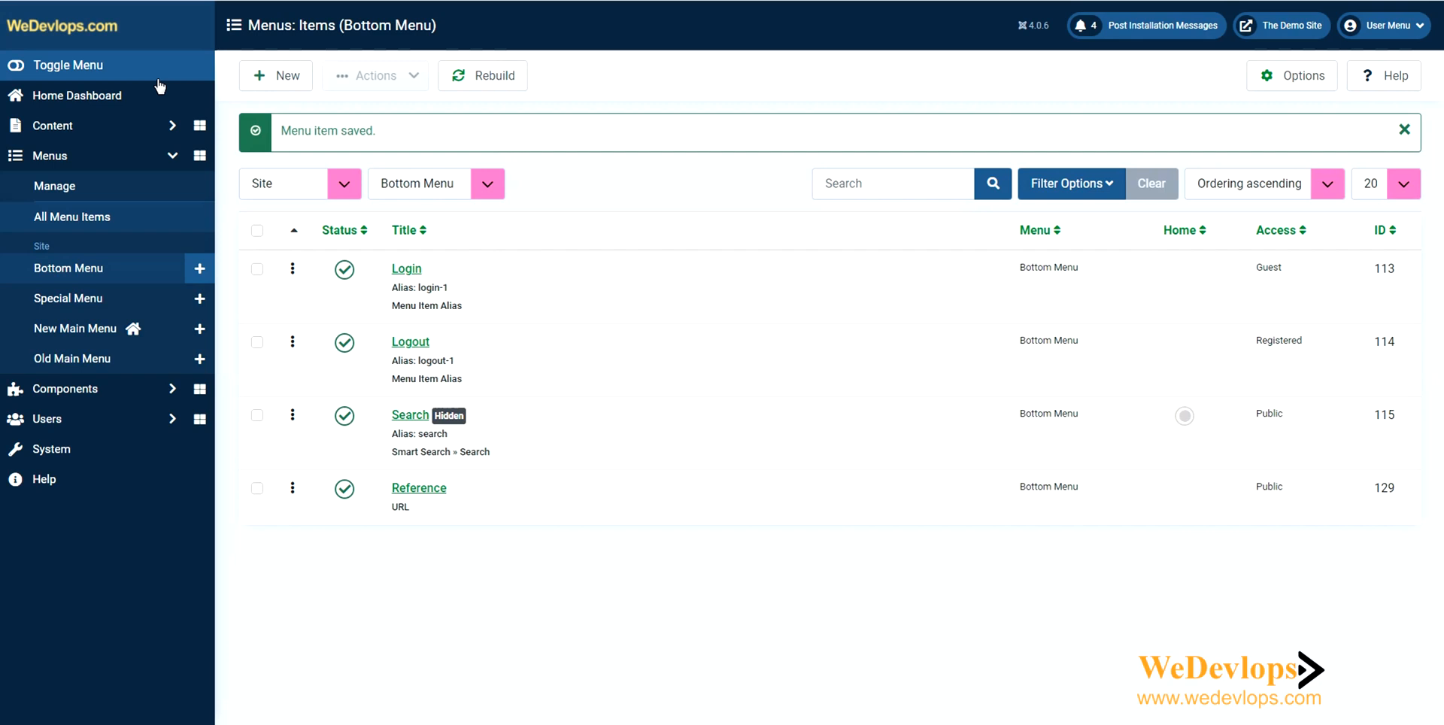
{"action": "mouse_move", "coordinate": [1288, 25]}
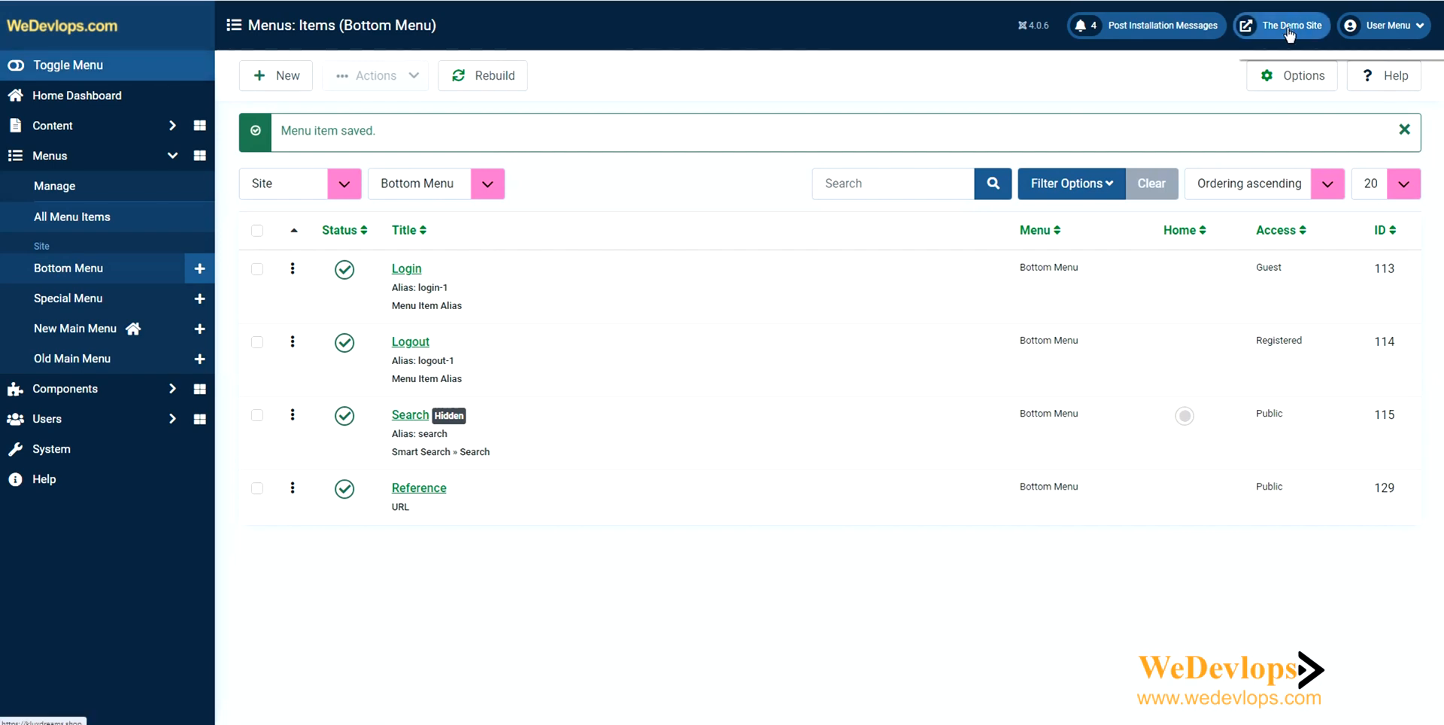
{"action": "mouse_move", "coordinate": [1291, 417]}
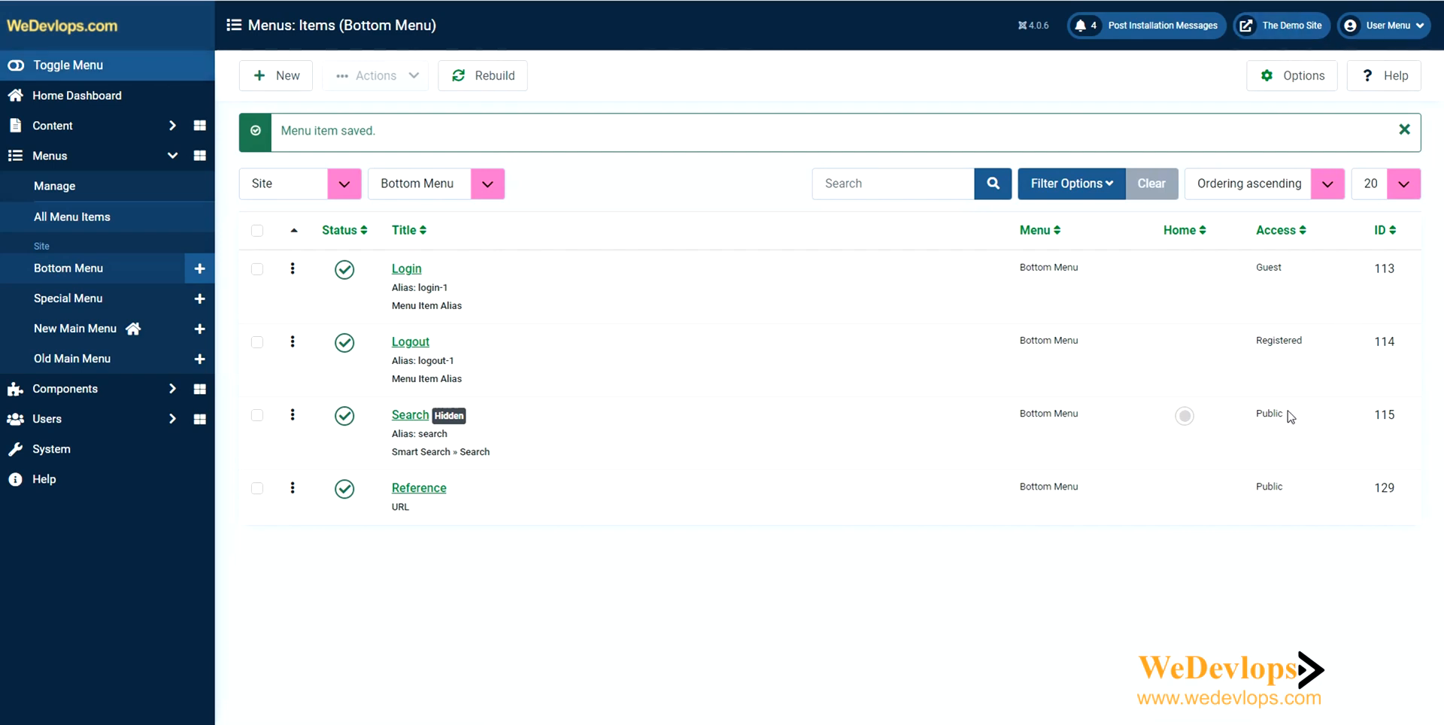
{"action": "mouse_move", "coordinate": [1347, 438]}
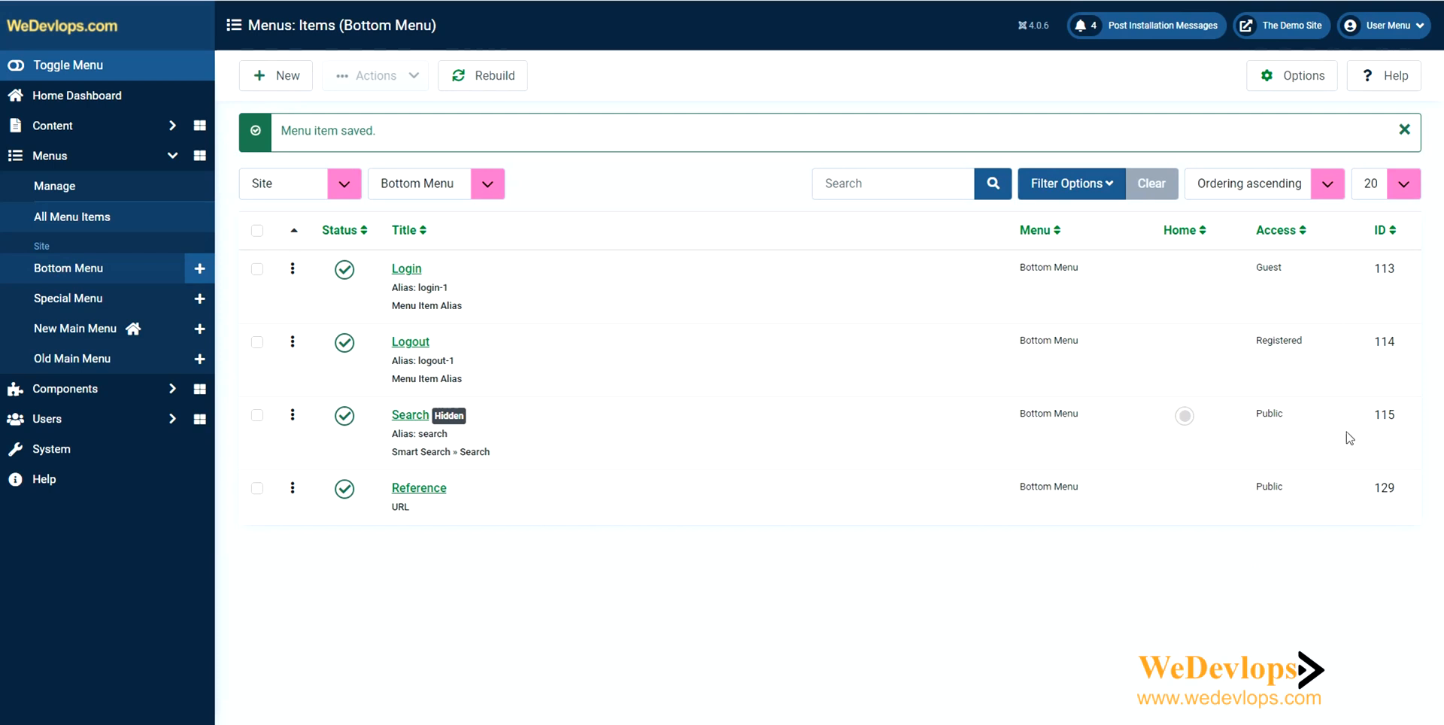
{"action": "mouse_move", "coordinate": [1246, 341]}
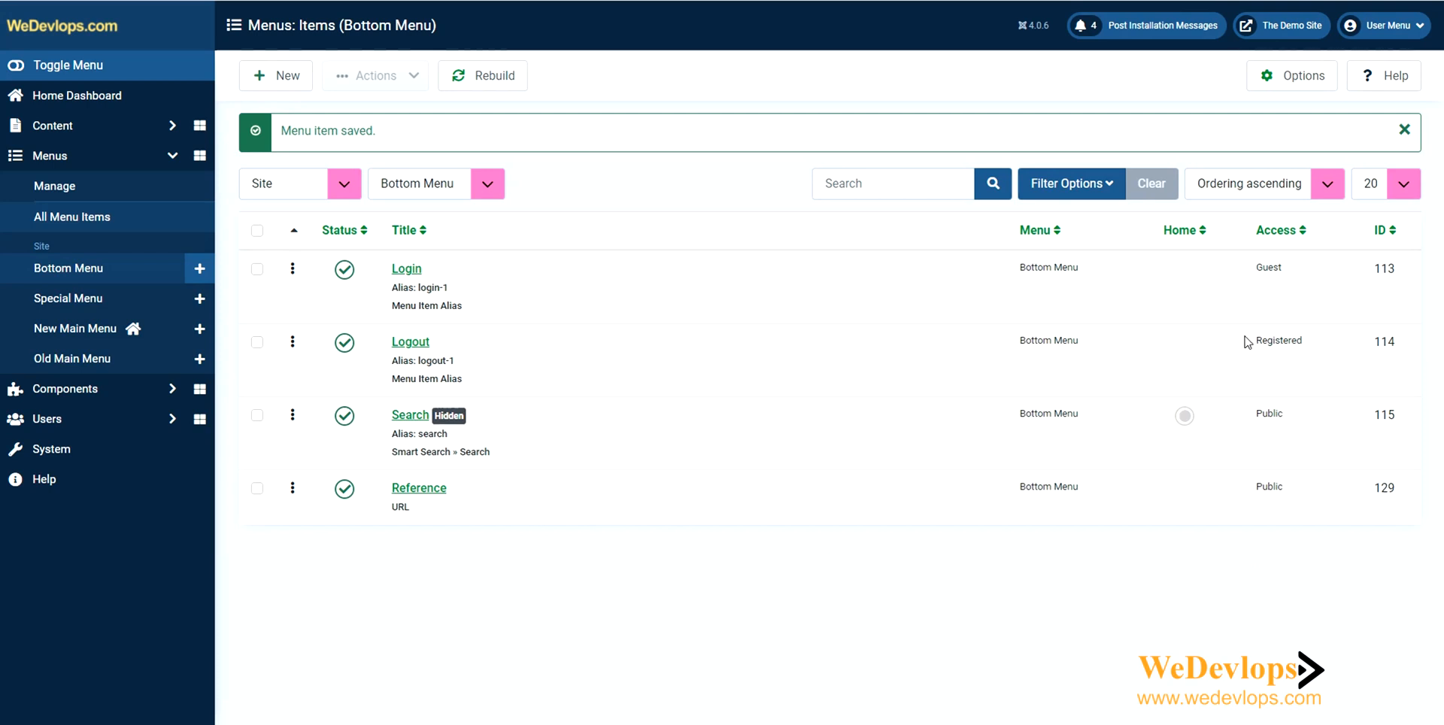
{"action": "mouse_move", "coordinate": [1291, 25]}
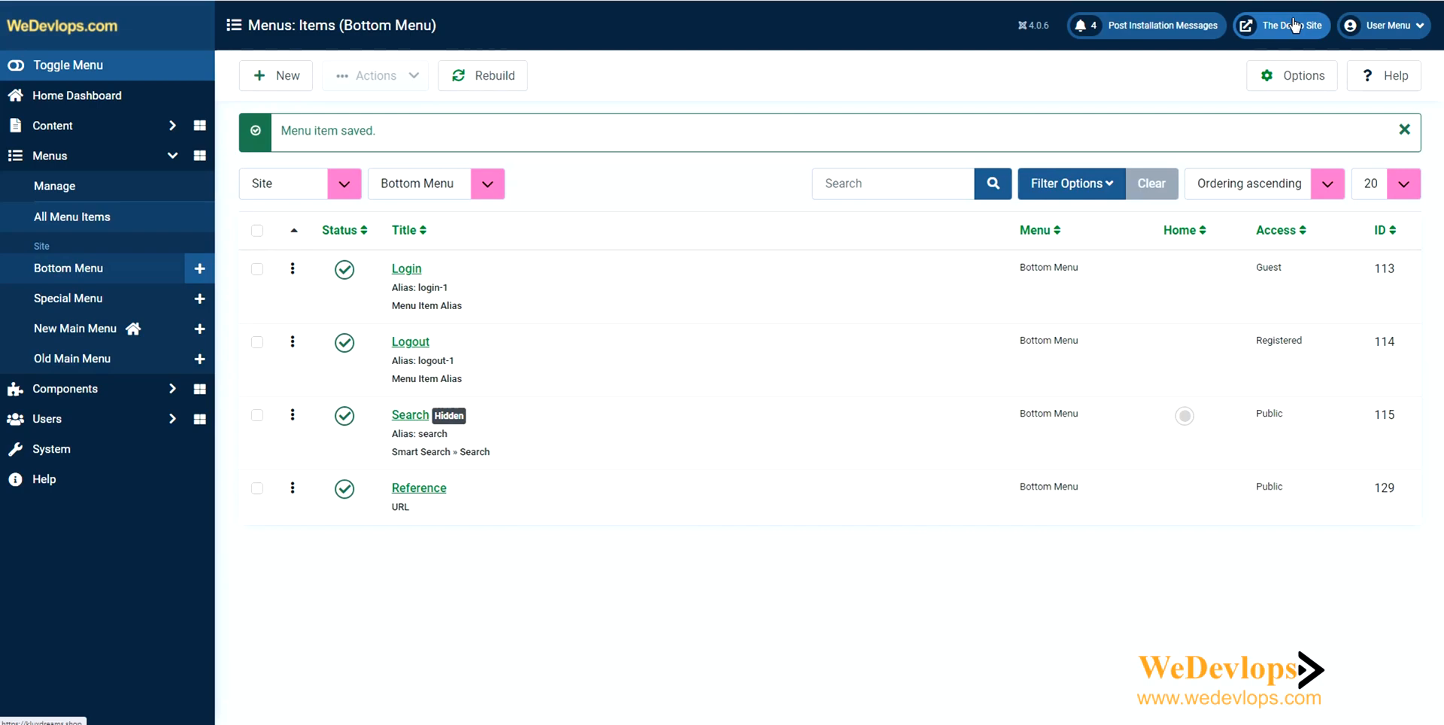
Preview The Demo Site and view the footer showing Reference beside Login.
{"action": "left_click", "coordinate": [1280, 25]}
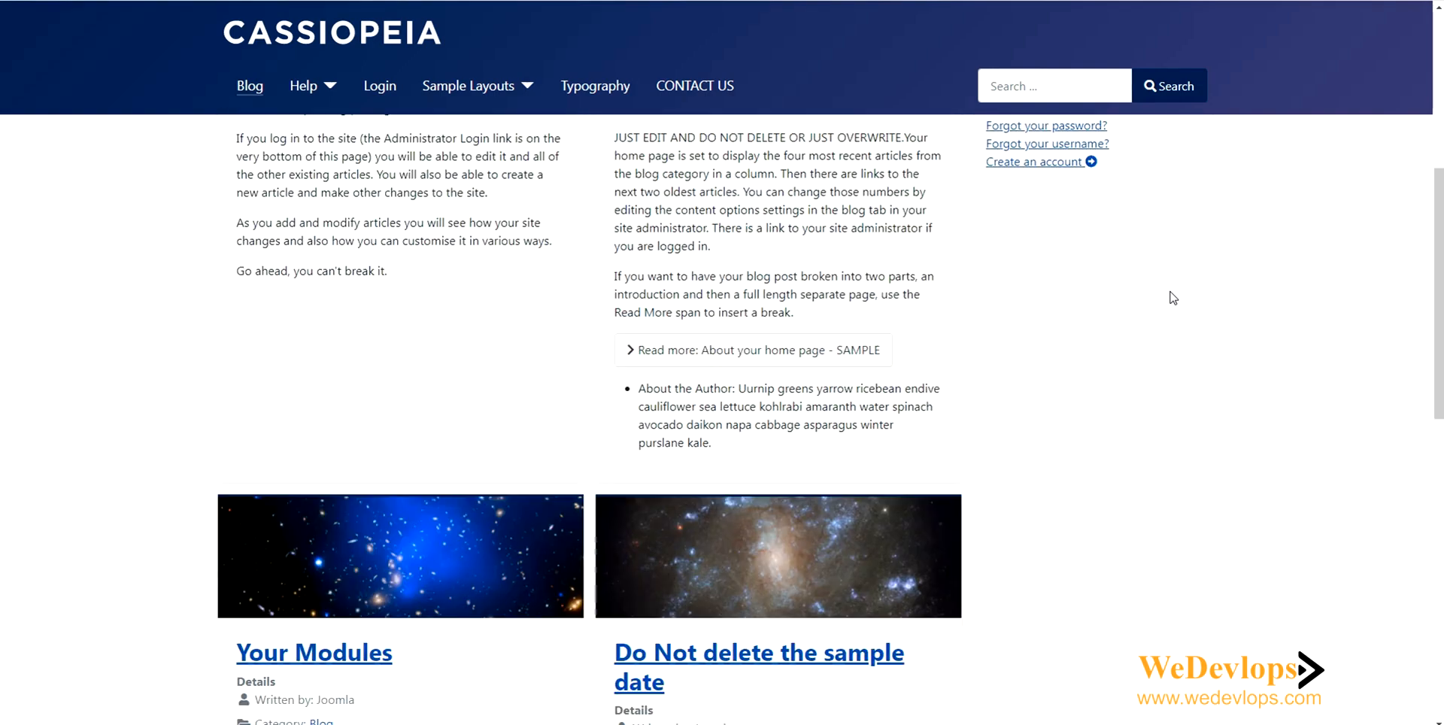
{"action": "scroll", "scroll_direction": "down", "scroll_amount": 3}
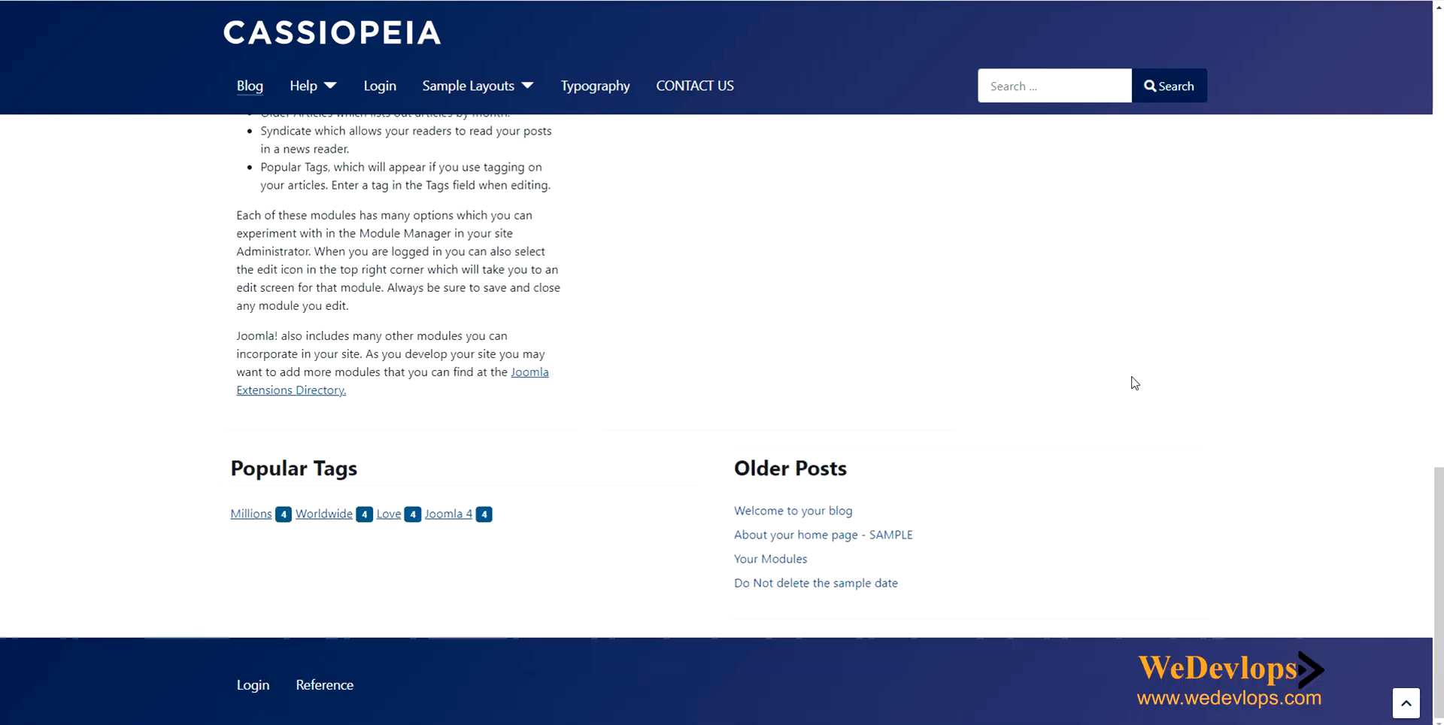
{"action": "mouse_move", "coordinate": [323, 684]}
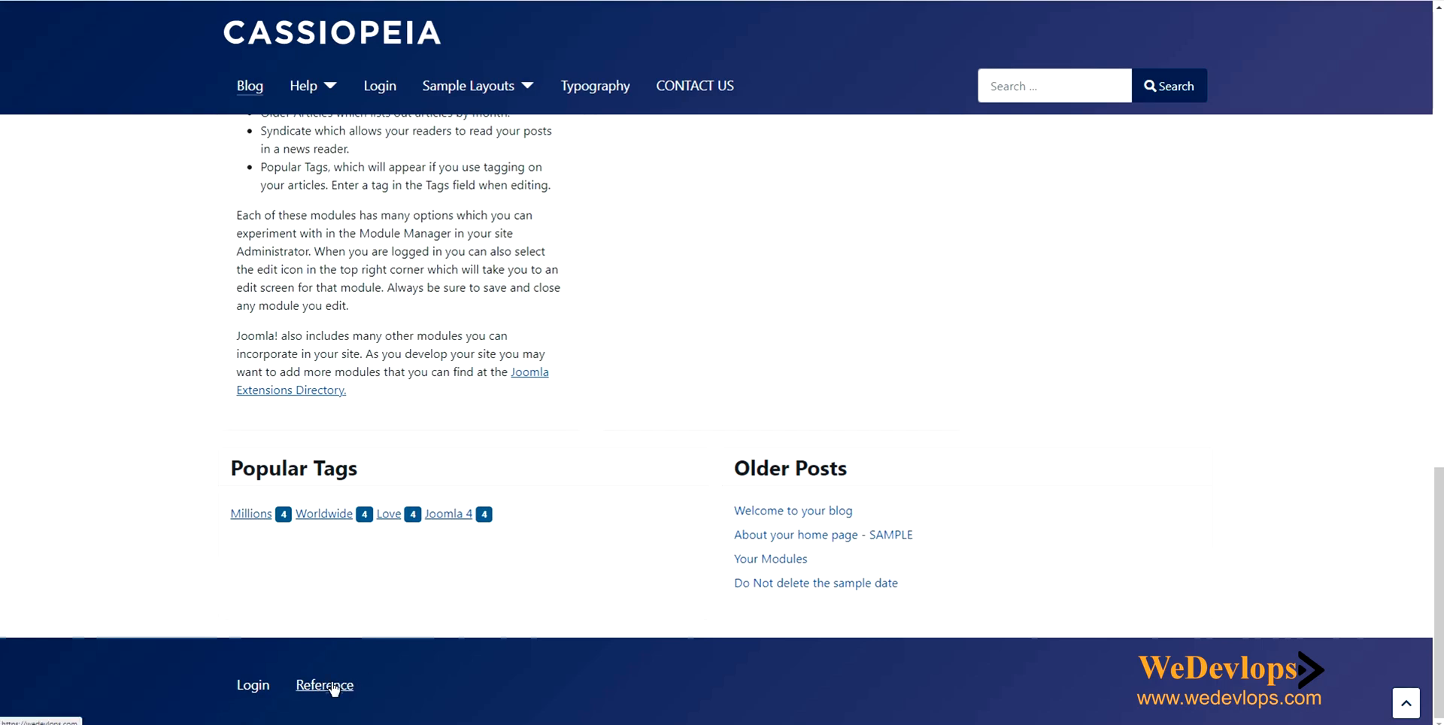
Follow the footer's Reference link and browse the WeDevlops homepage it opens.
{"action": "left_click", "coordinate": [325, 685]}
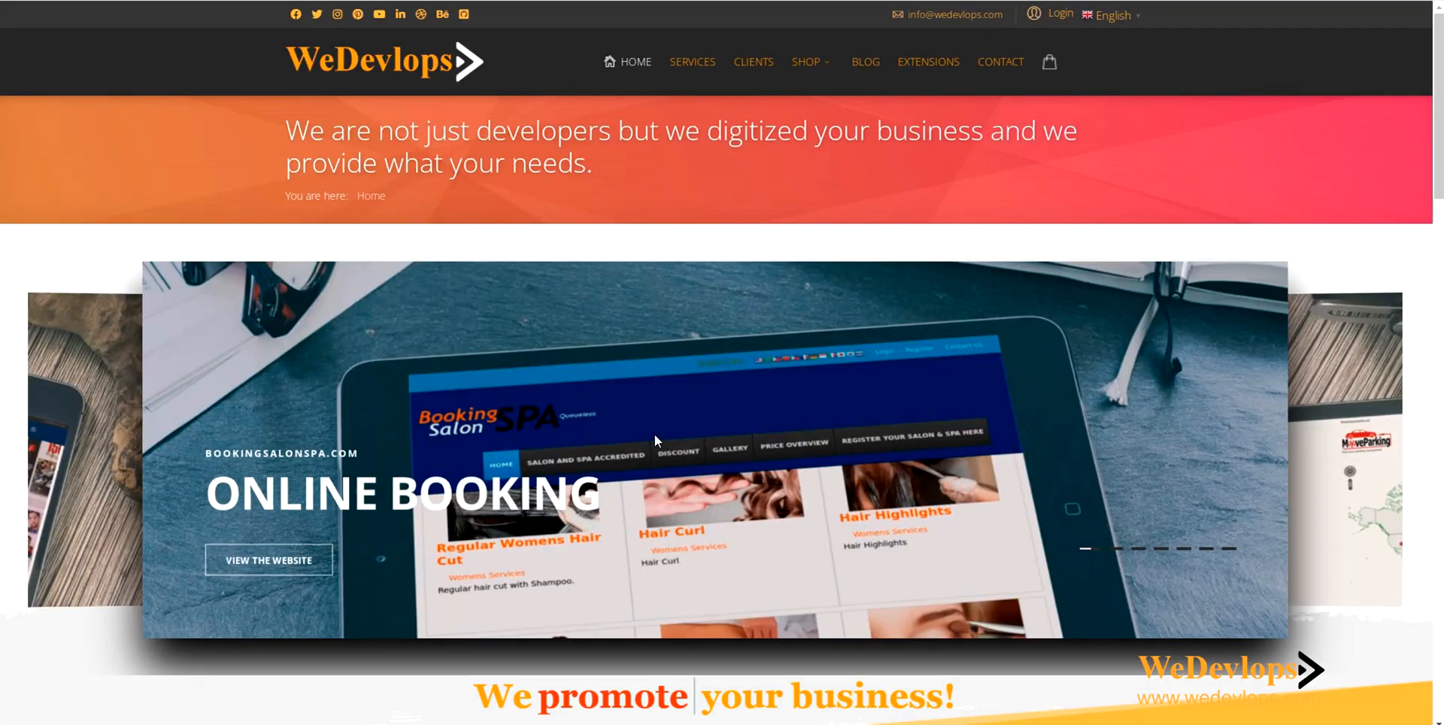
{"action": "scroll", "scroll_direction": "down", "scroll_amount": 3}
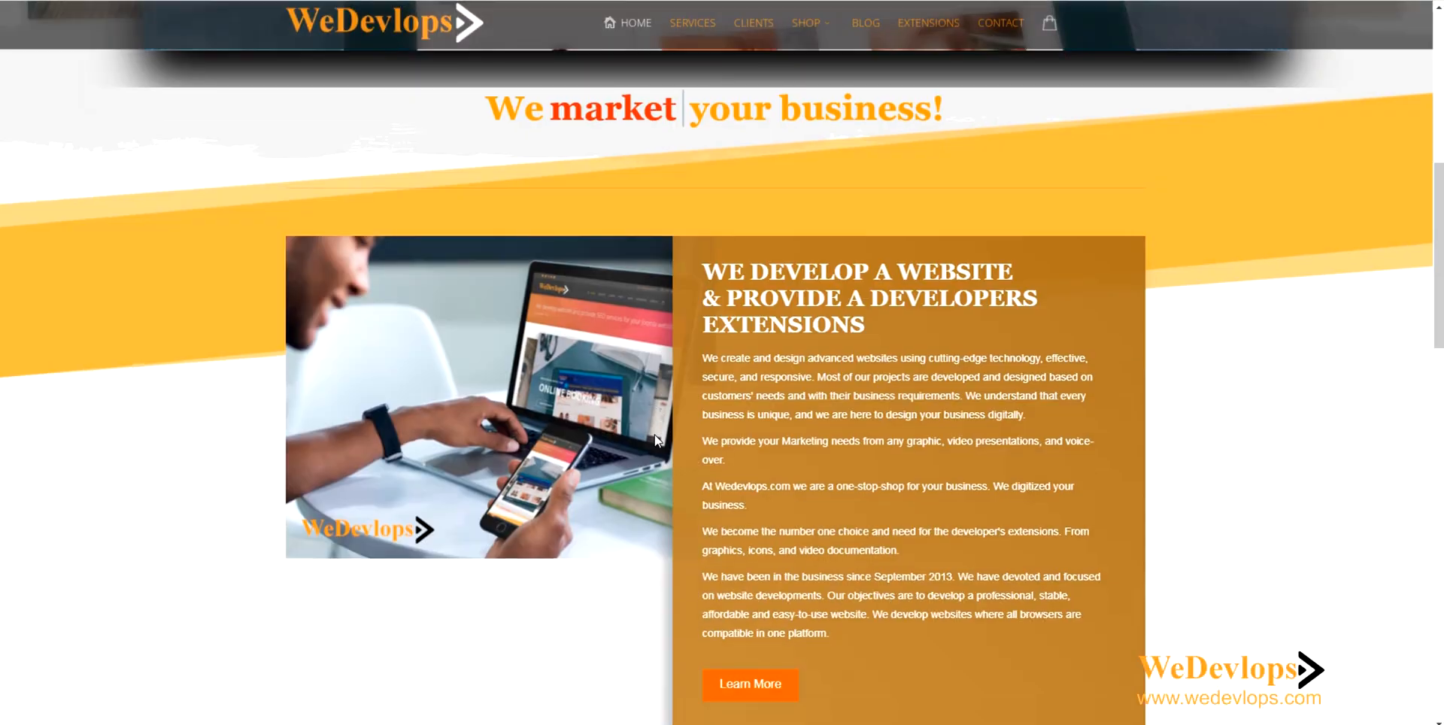
{"action": "scroll", "scroll_direction": "up", "scroll_amount": 3}
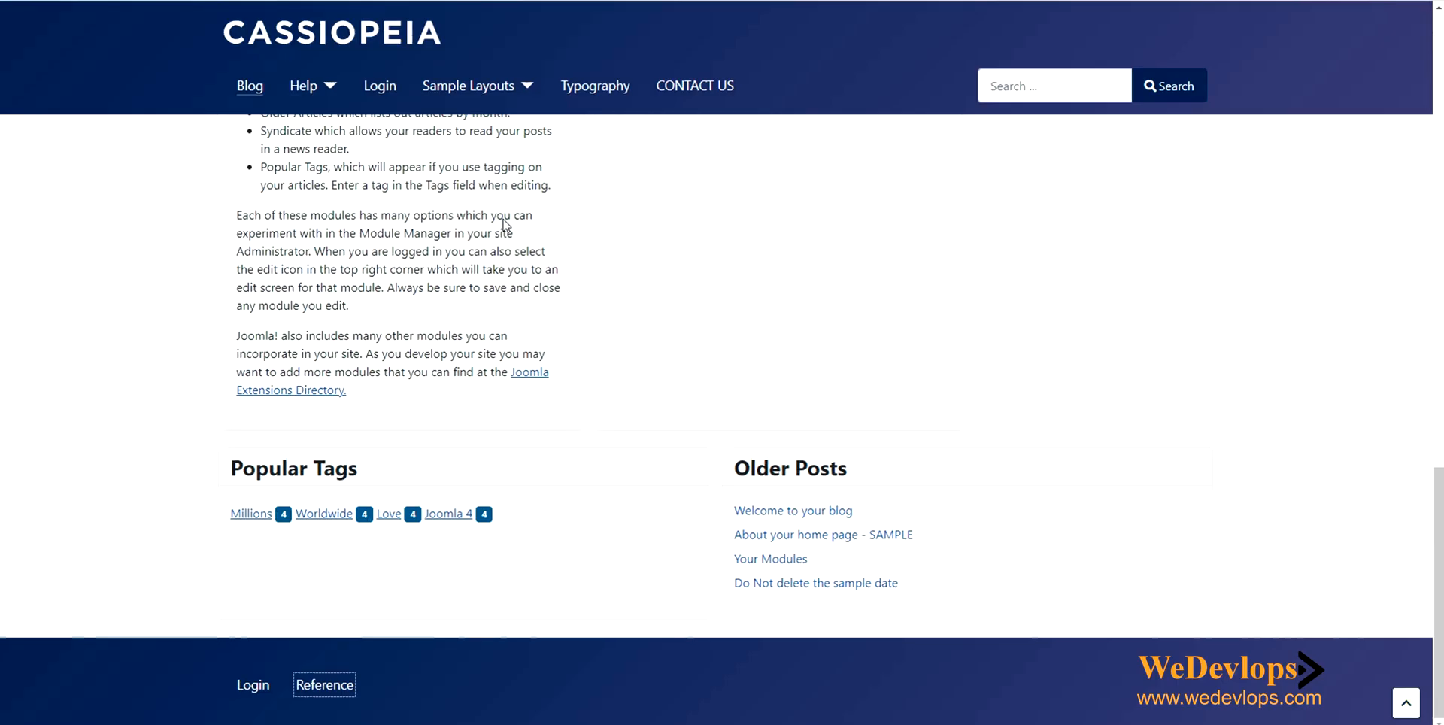
{"action": "mouse_move", "coordinate": [554, 589]}
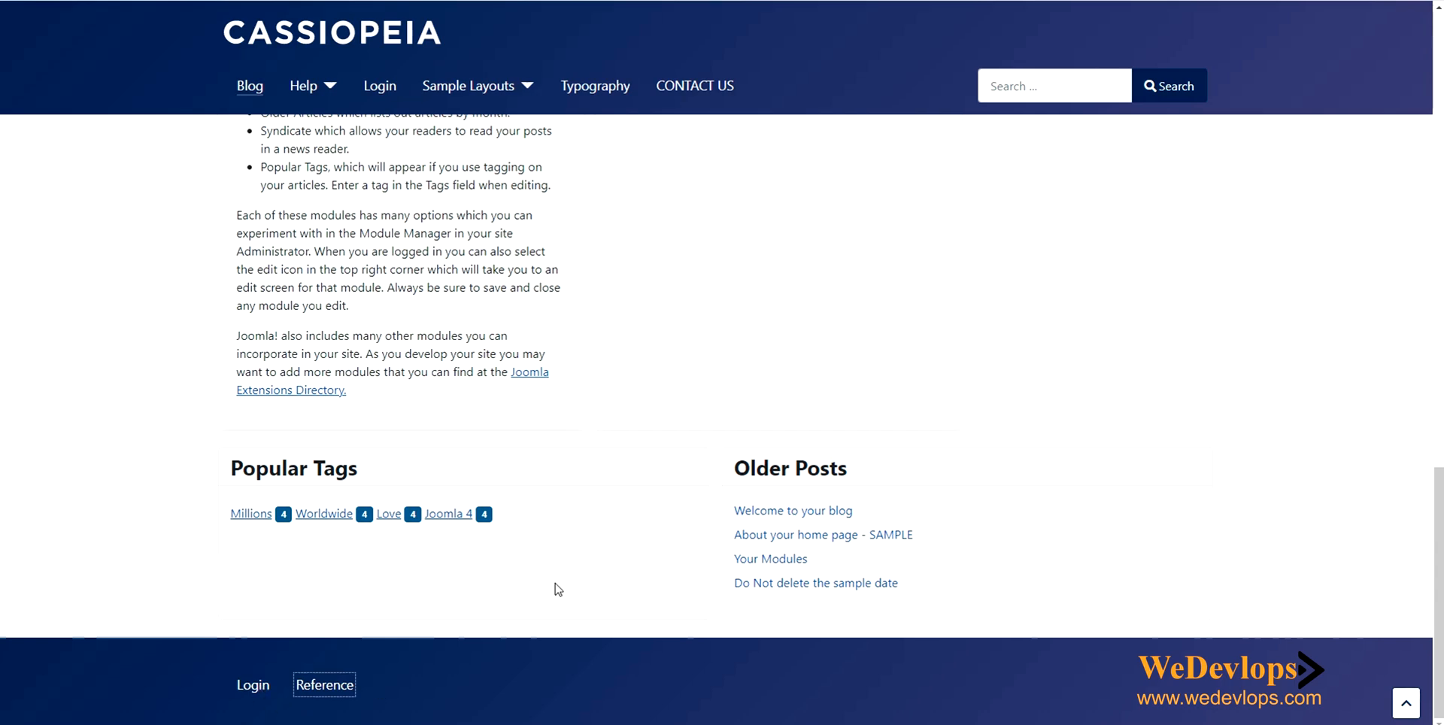
Scroll back up the front-end page, with Reference listed beside Login in the footer.
{"action": "scroll", "scroll_direction": "up", "scroll_amount": 3}
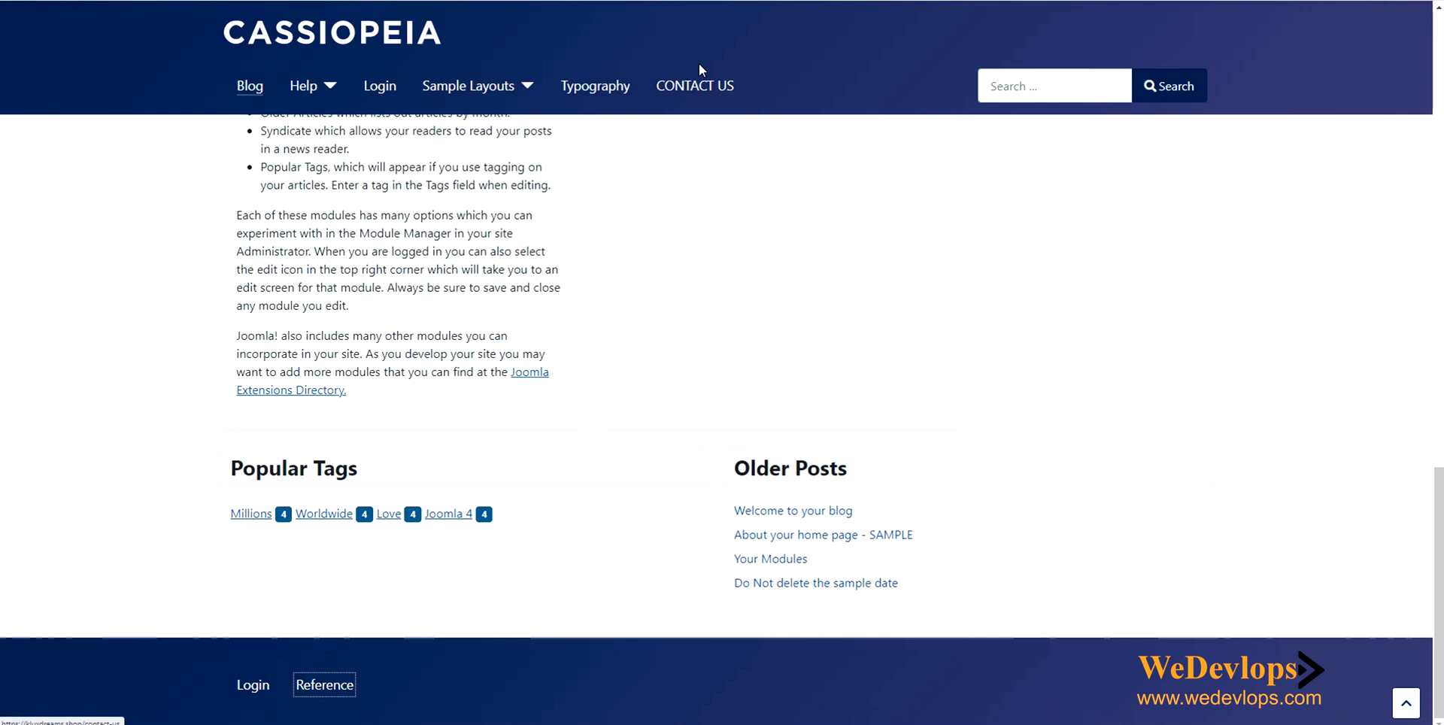
{"action": "mouse_move", "coordinate": [436, 684]}
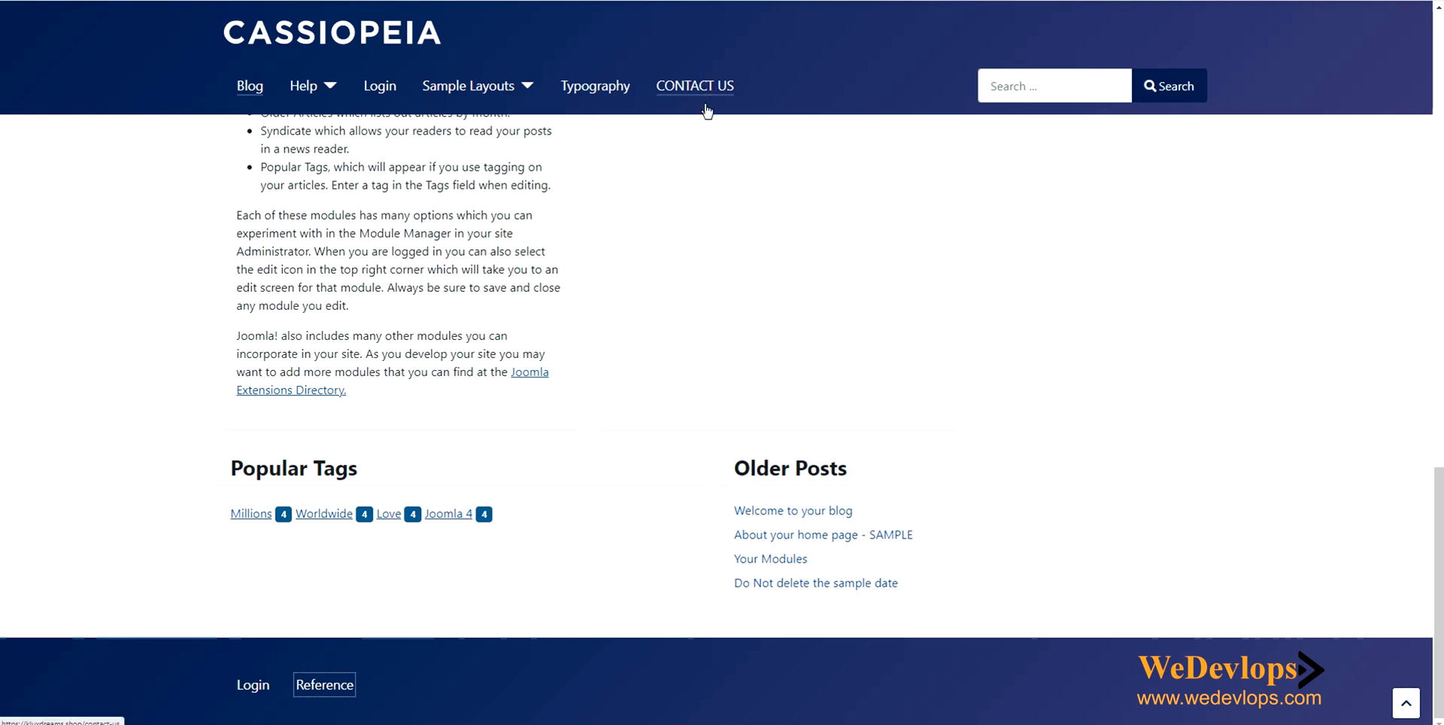
{"action": "mouse_move", "coordinate": [399, 700]}
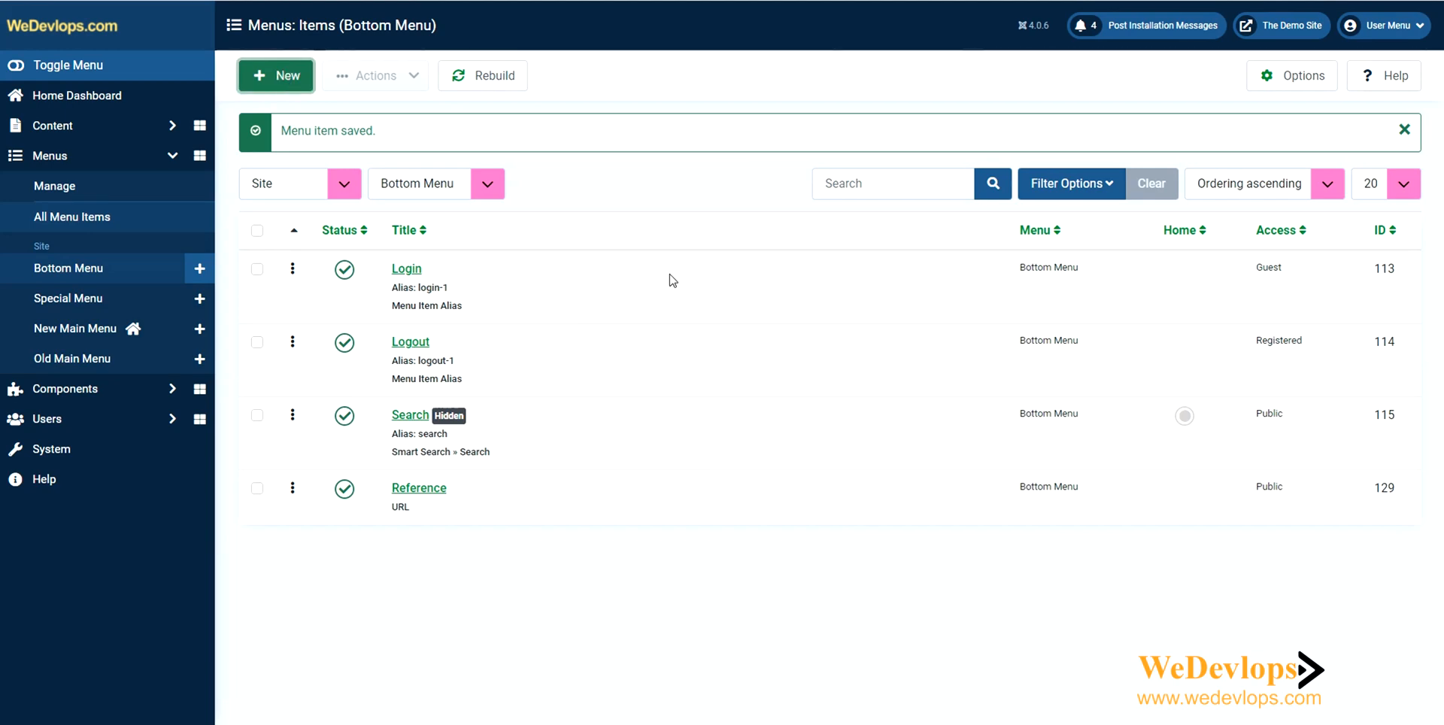
Create a new Bottom Menu item of type Contacts > Single Contact, linked to Admin contact.
{"action": "left_click", "coordinate": [275, 75]}
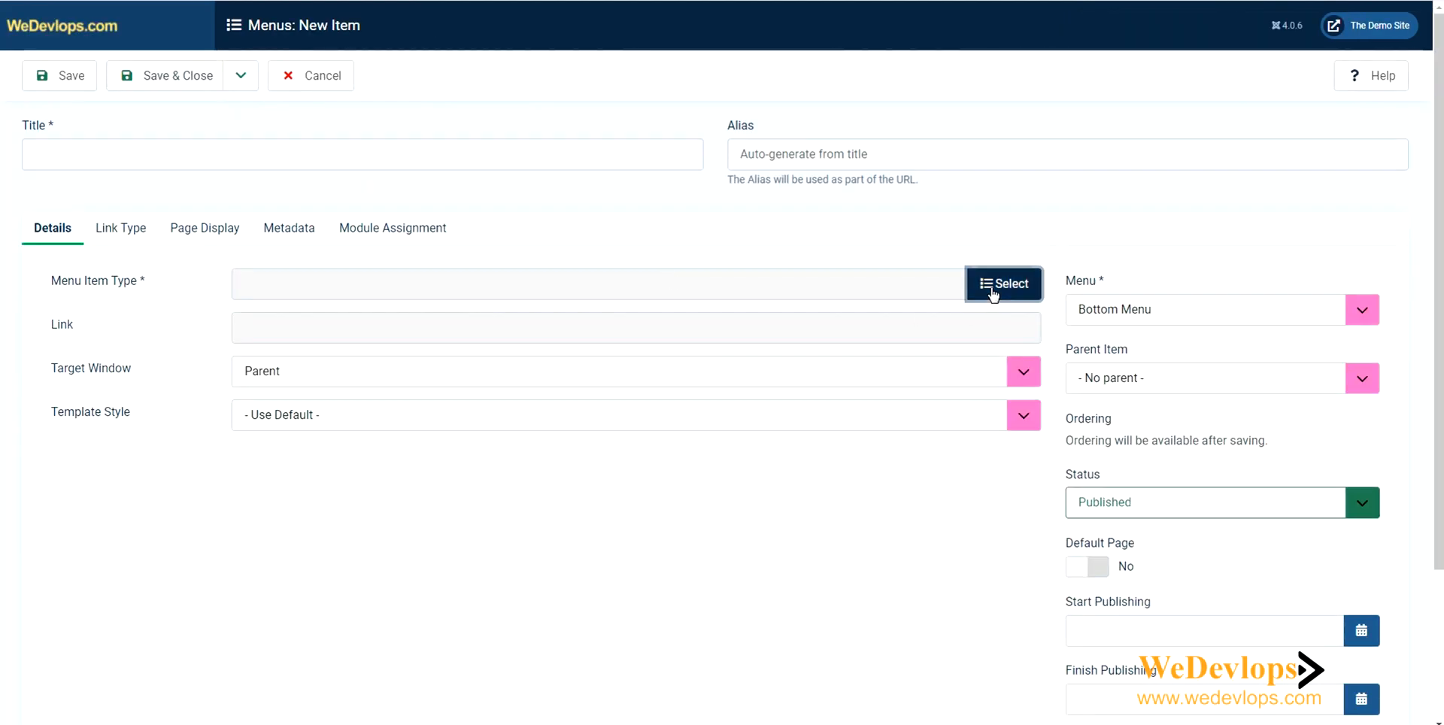
{"action": "left_click", "coordinate": [1003, 283]}
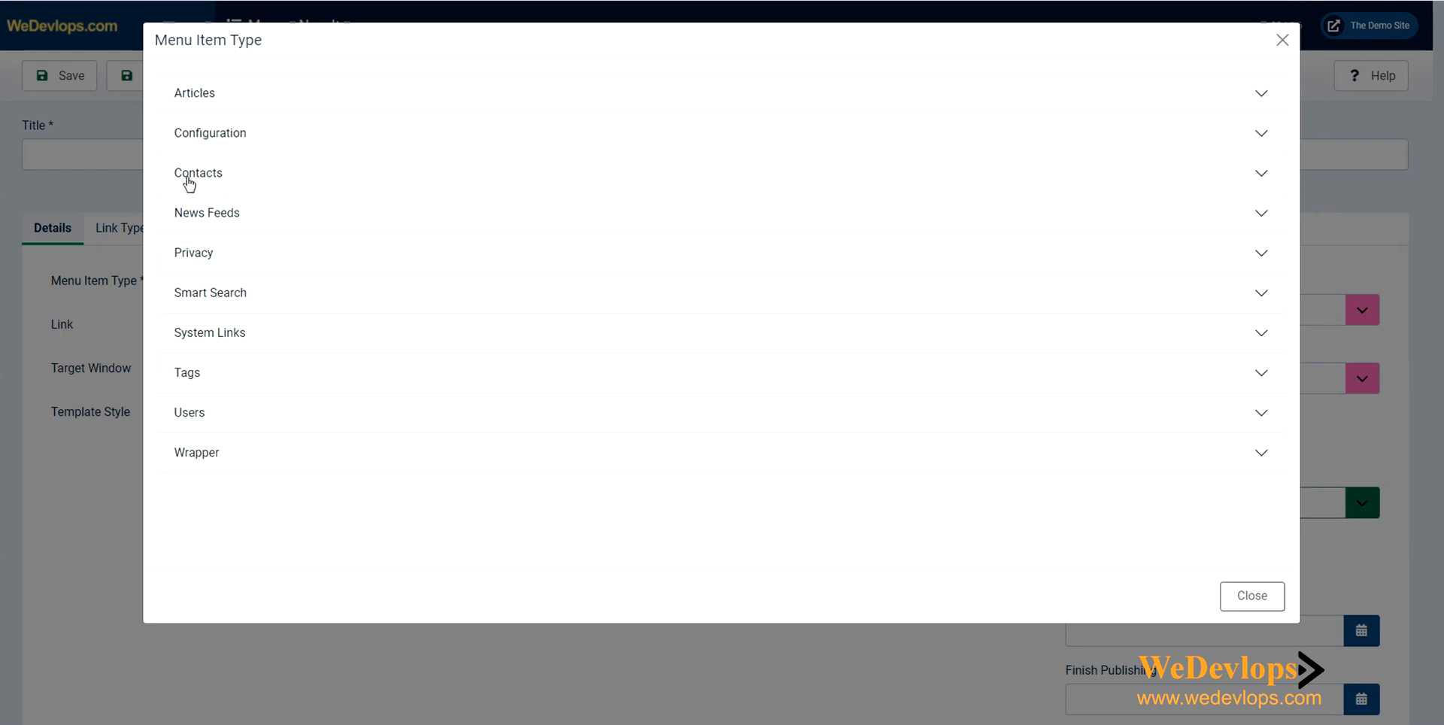
{"action": "left_click", "coordinate": [198, 173]}
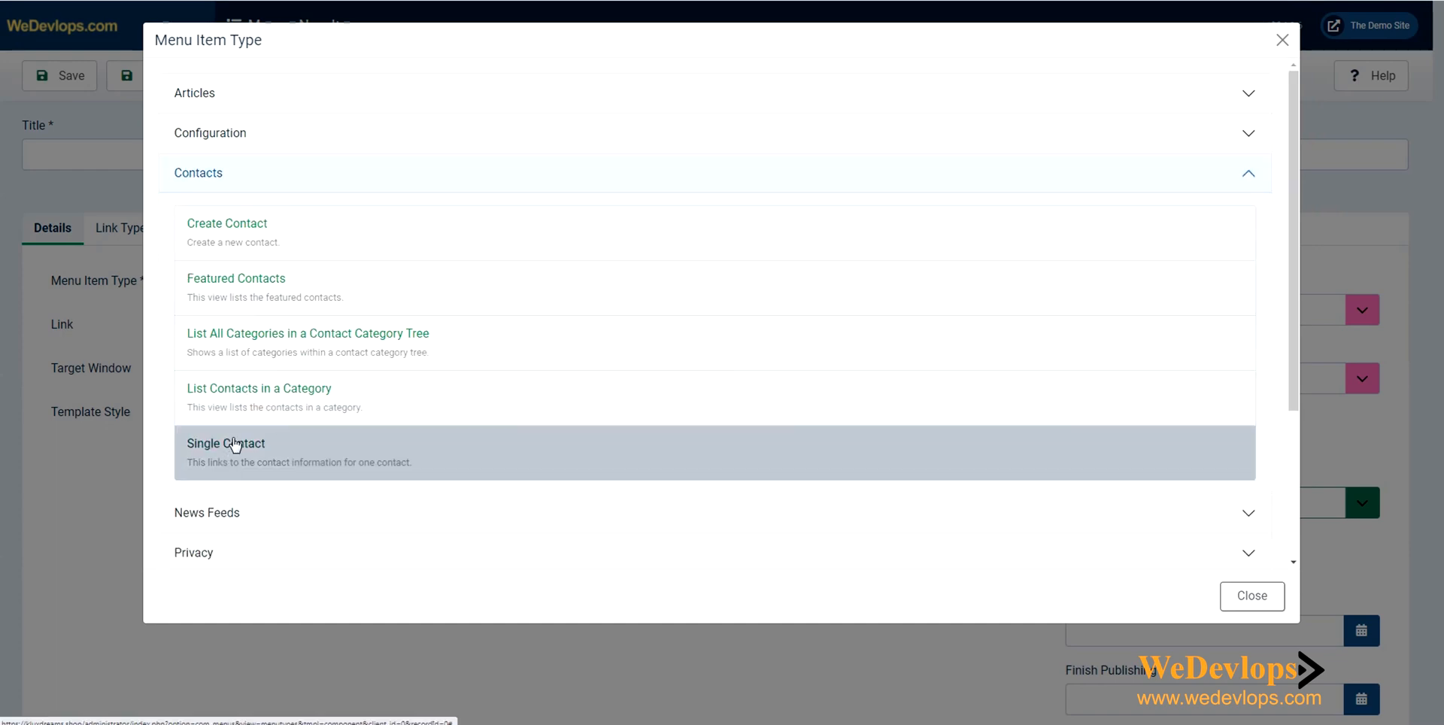
{"action": "left_click", "coordinate": [226, 443]}
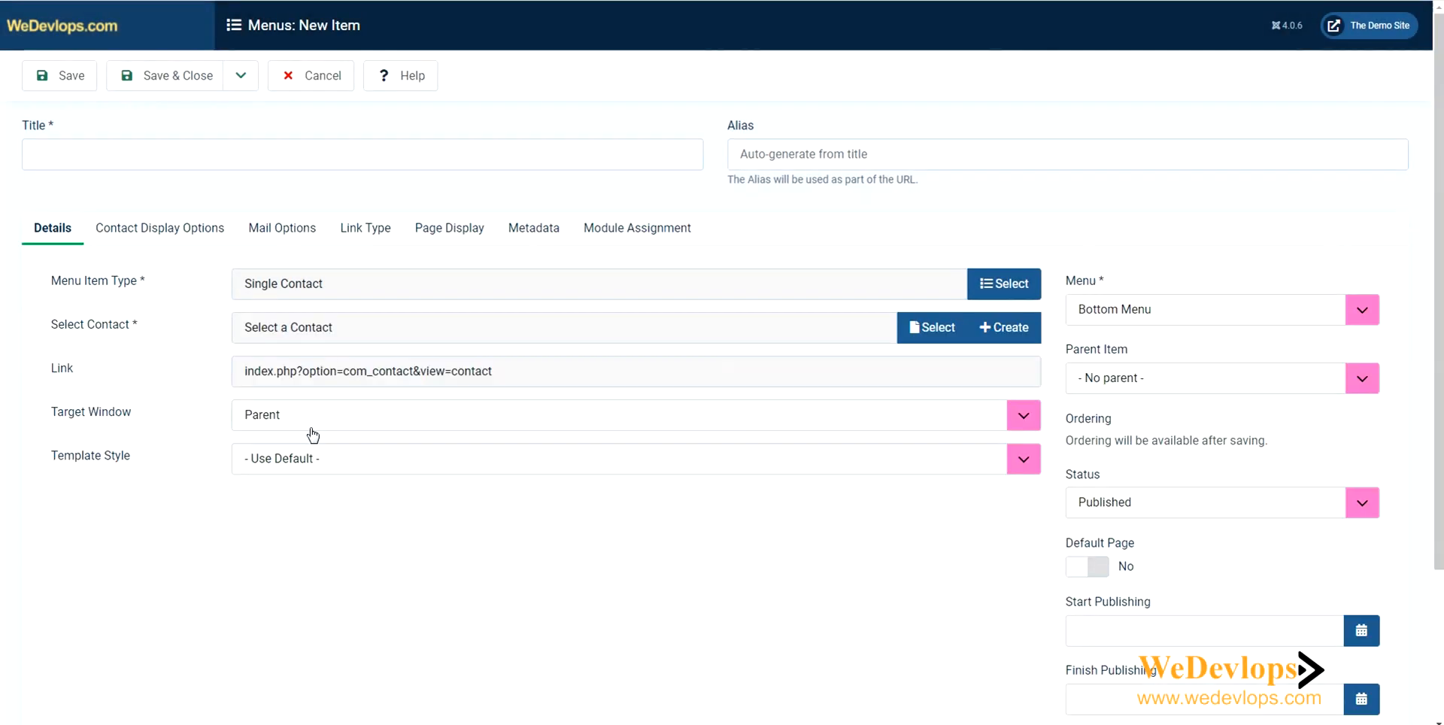
{"action": "left_click", "coordinate": [932, 327]}
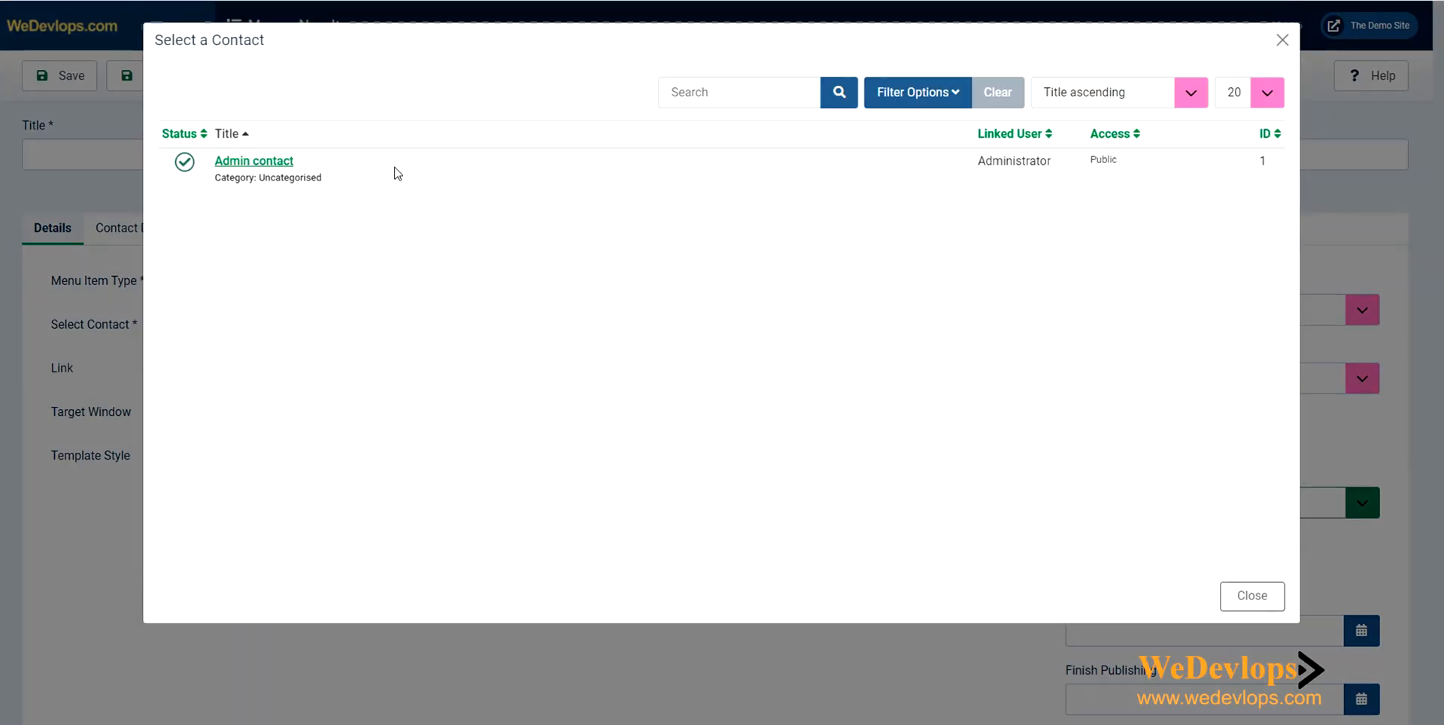
{"action": "left_click", "coordinate": [254, 160]}
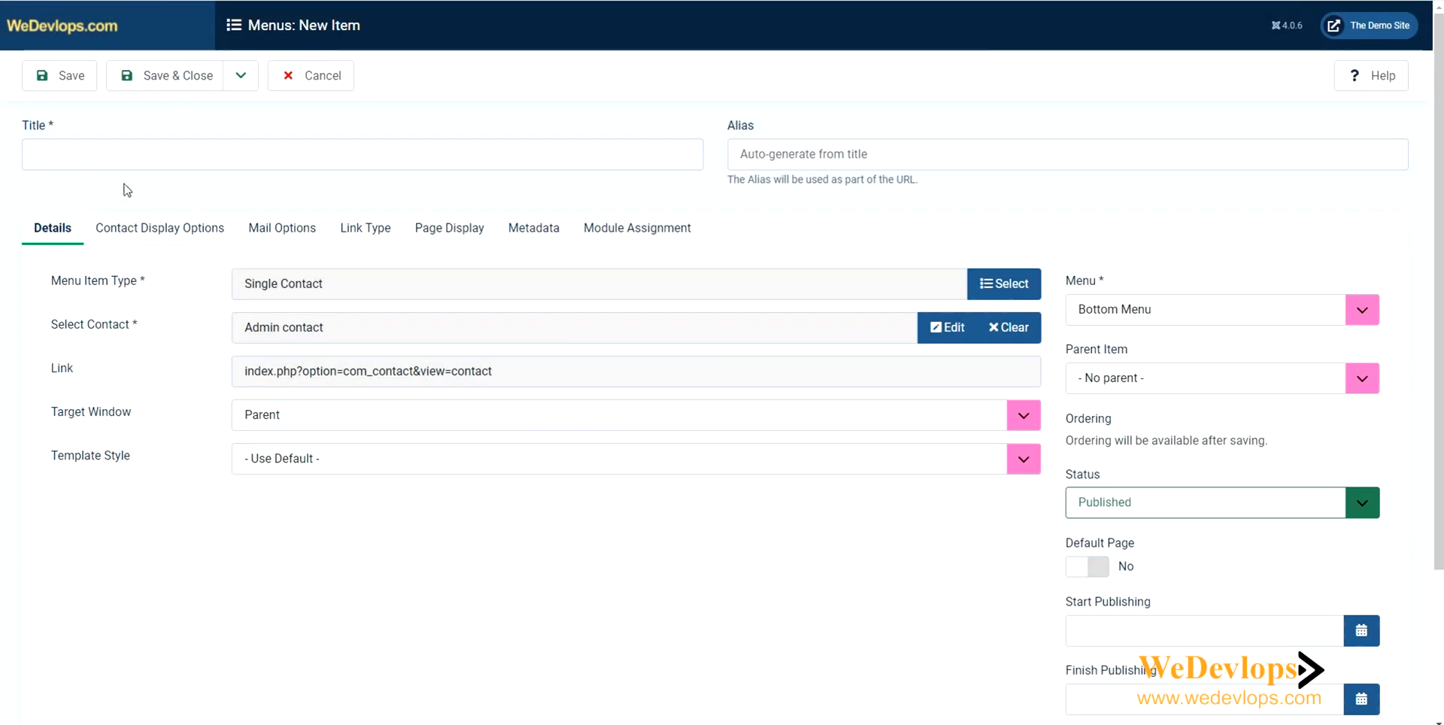
{"action": "left_click", "coordinate": [362, 154]}
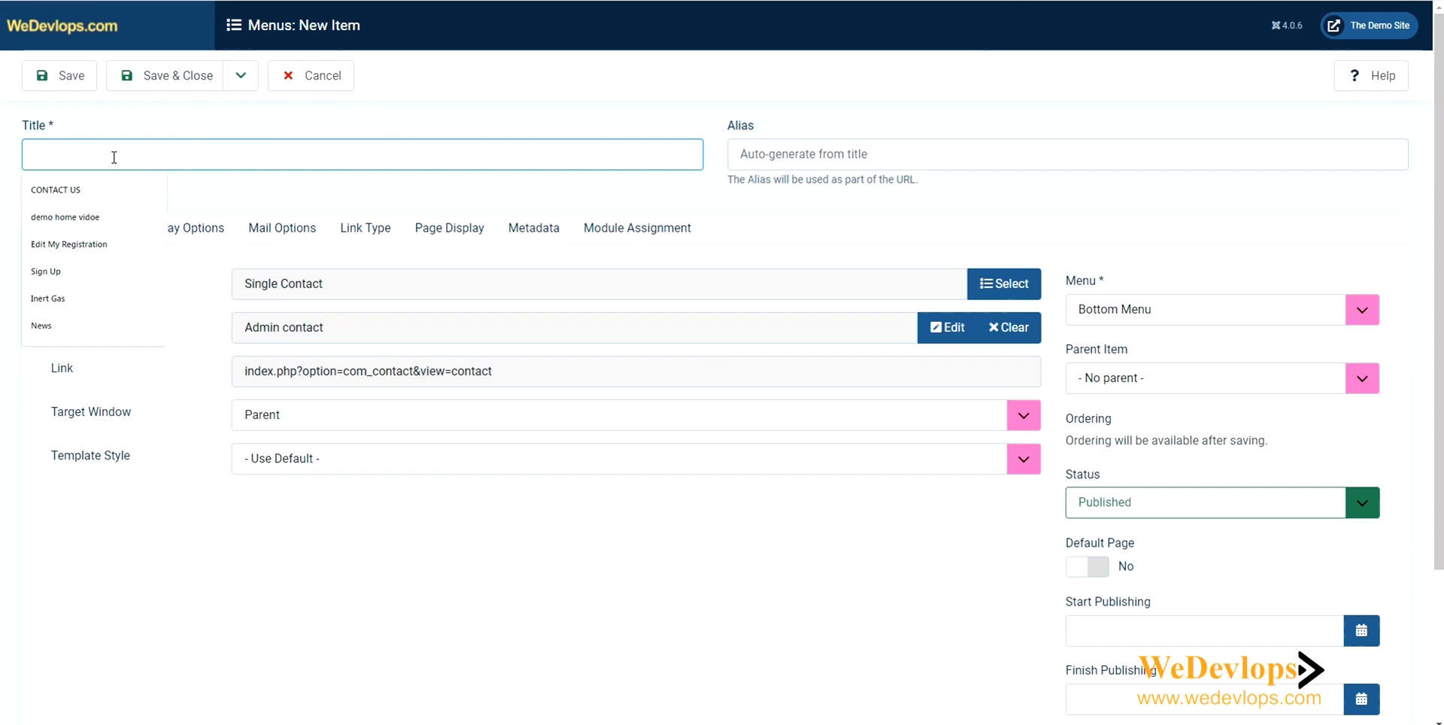
Title the item 'contact us footer' and Save & Close it.
{"action": "type", "text": "b"}
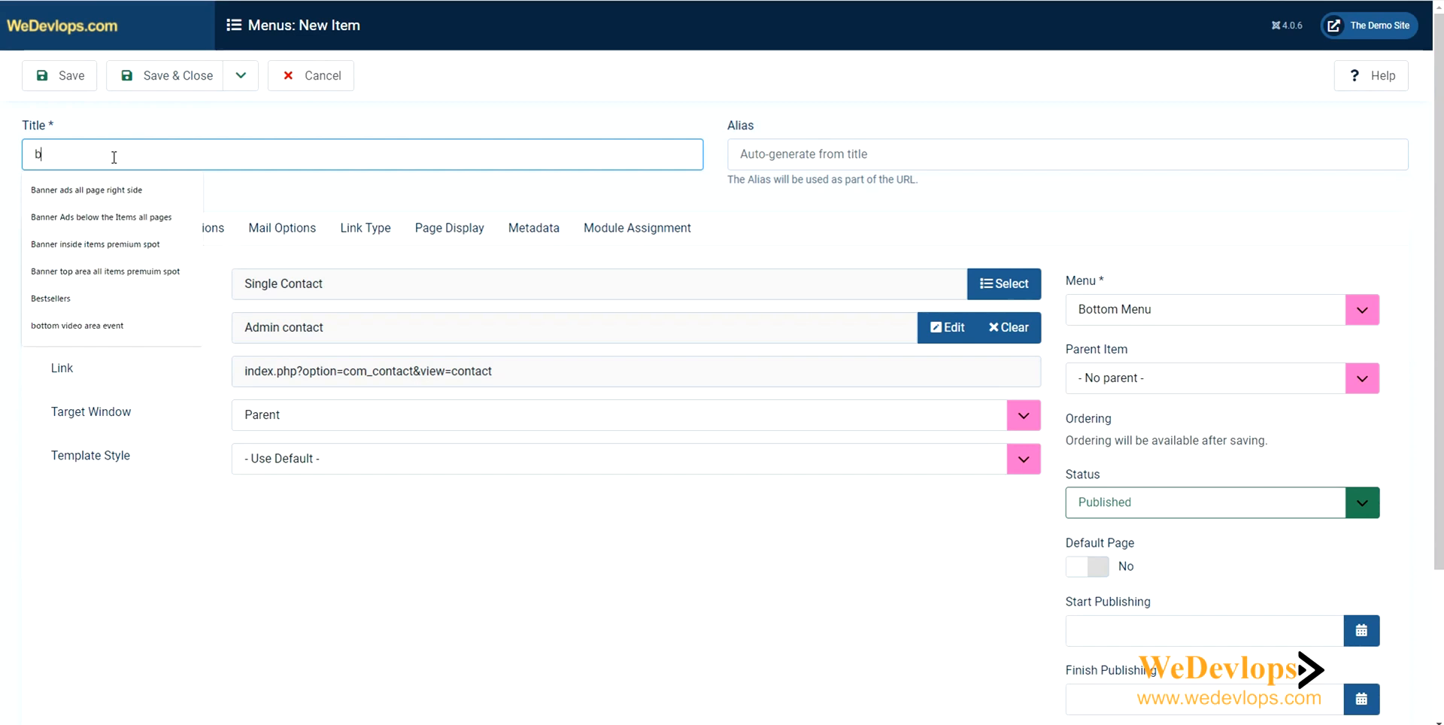
{"action": "type", "text": "contact us o"}
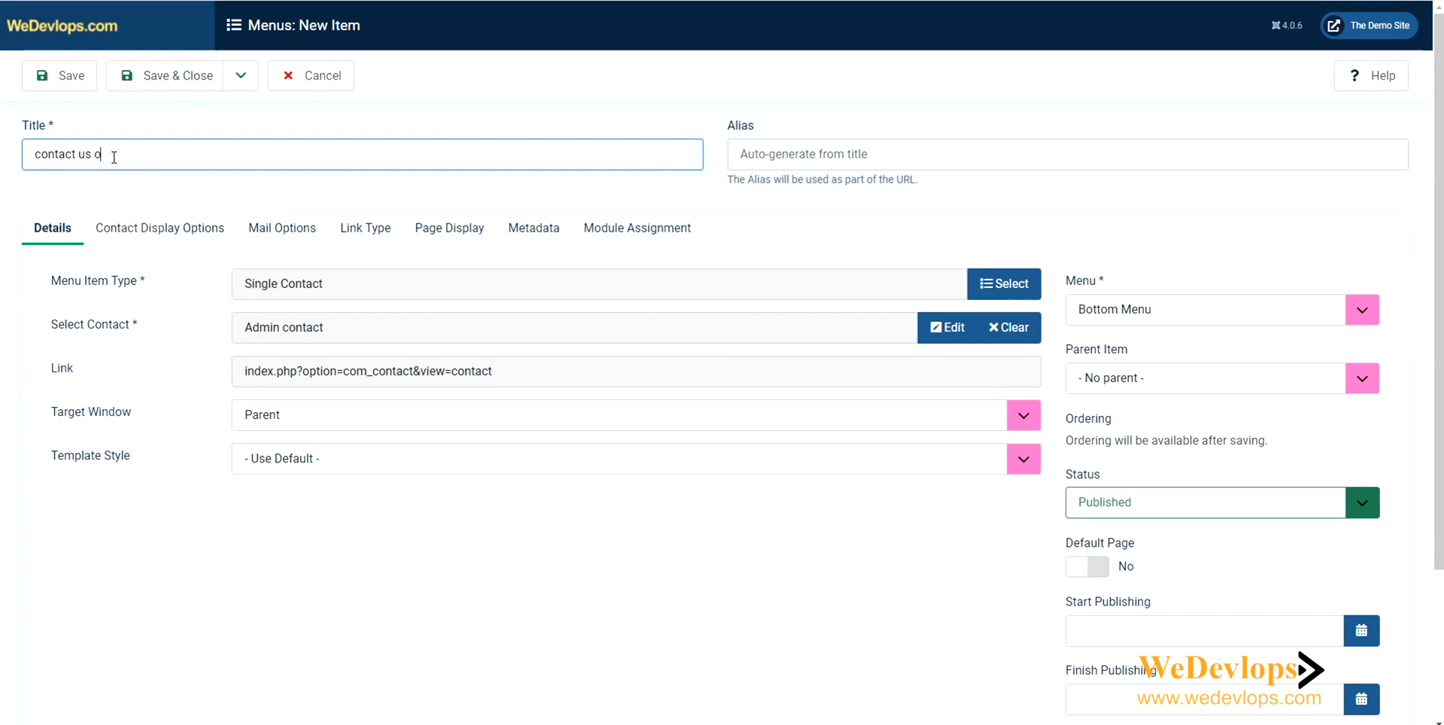
{"action": "type", "text": "f"}
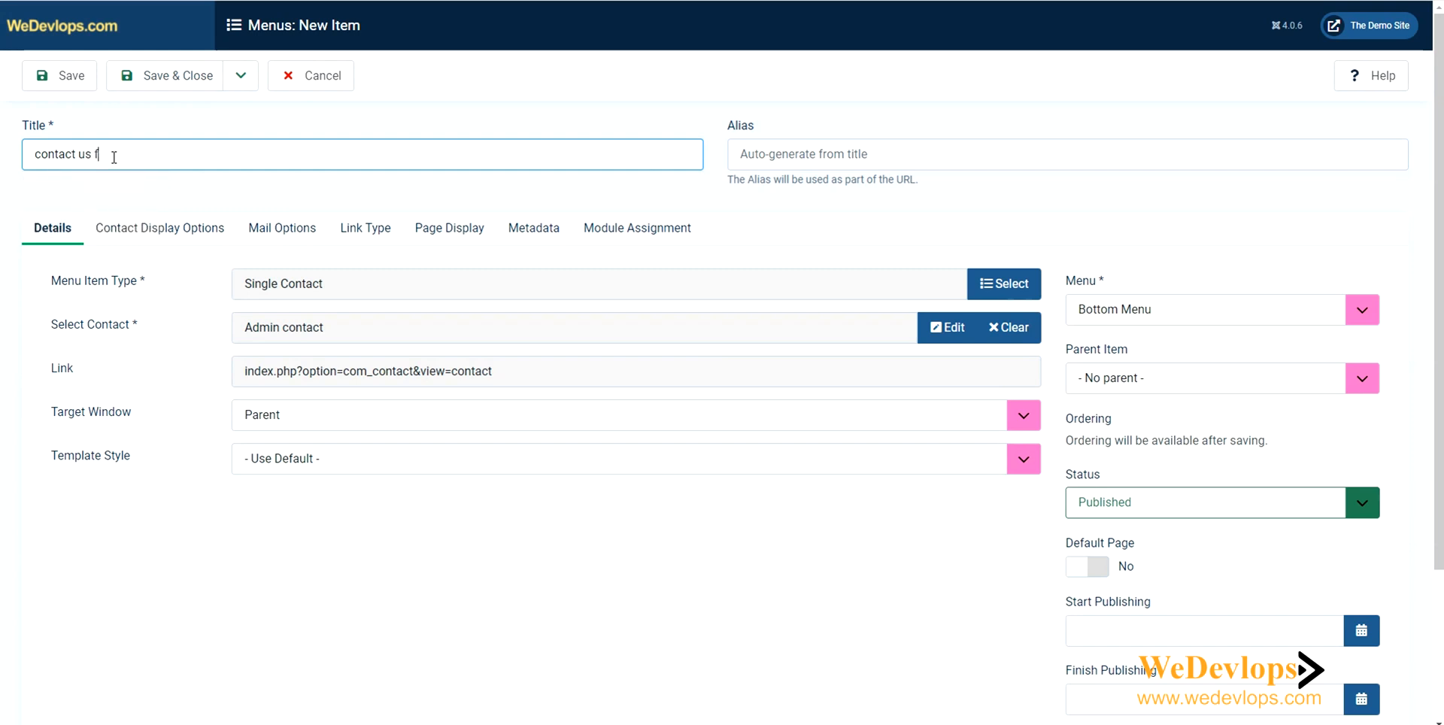
{"action": "type", "text": "oo"}
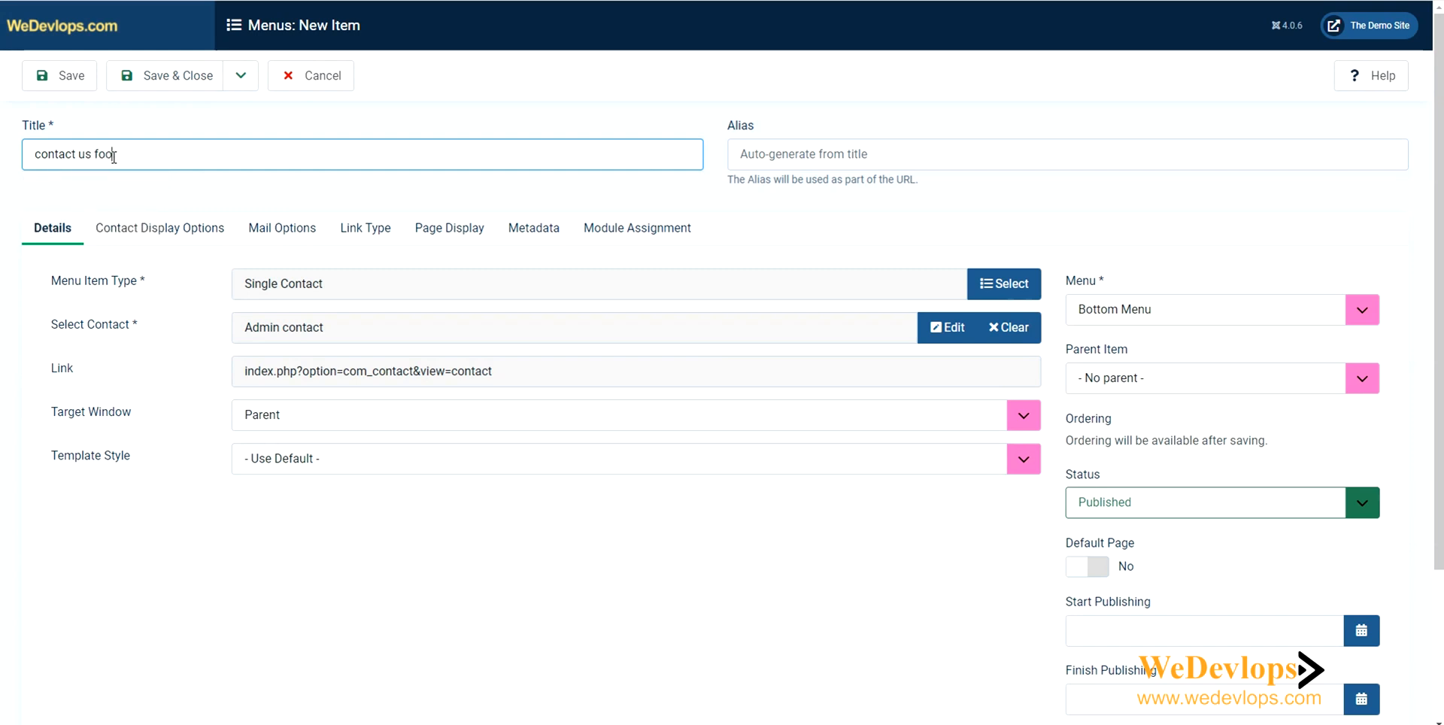
{"action": "type", "text": "ter"}
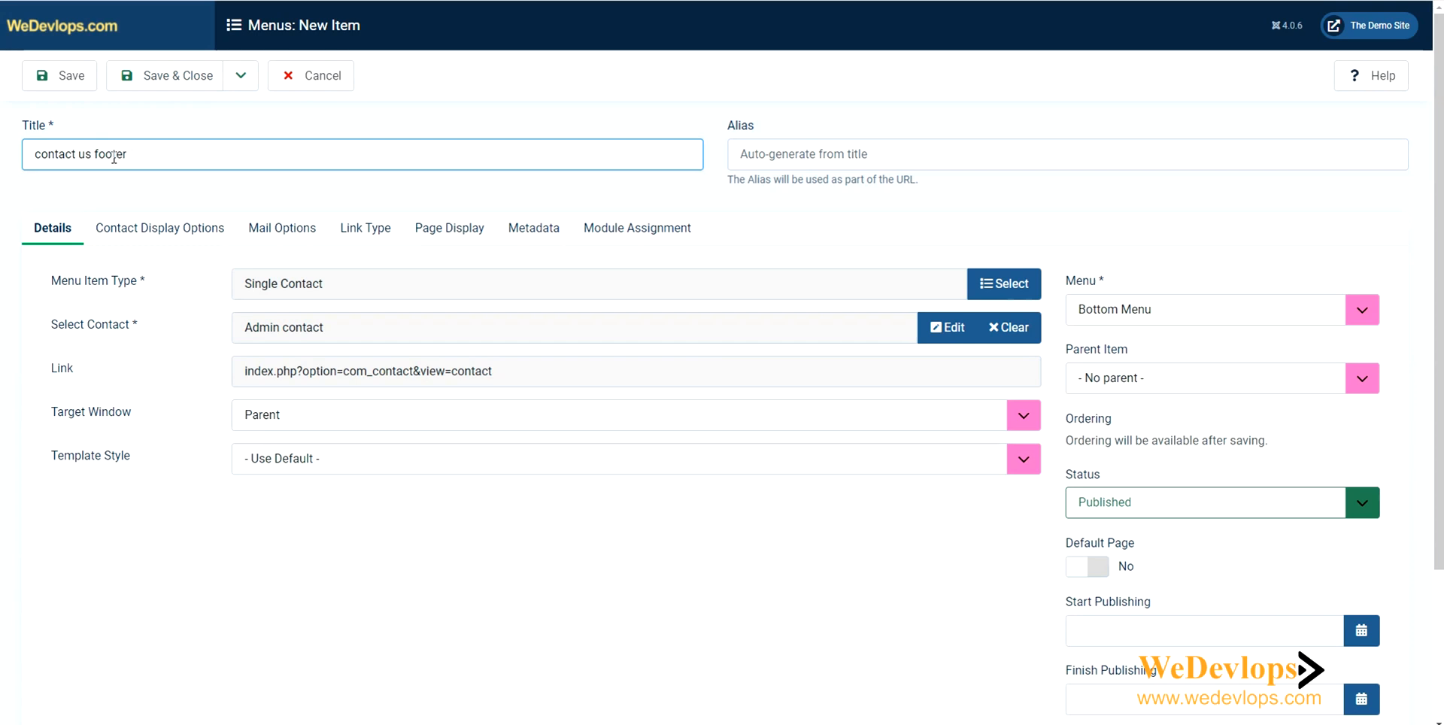
{"action": "mouse_move", "coordinate": [100, 197]}
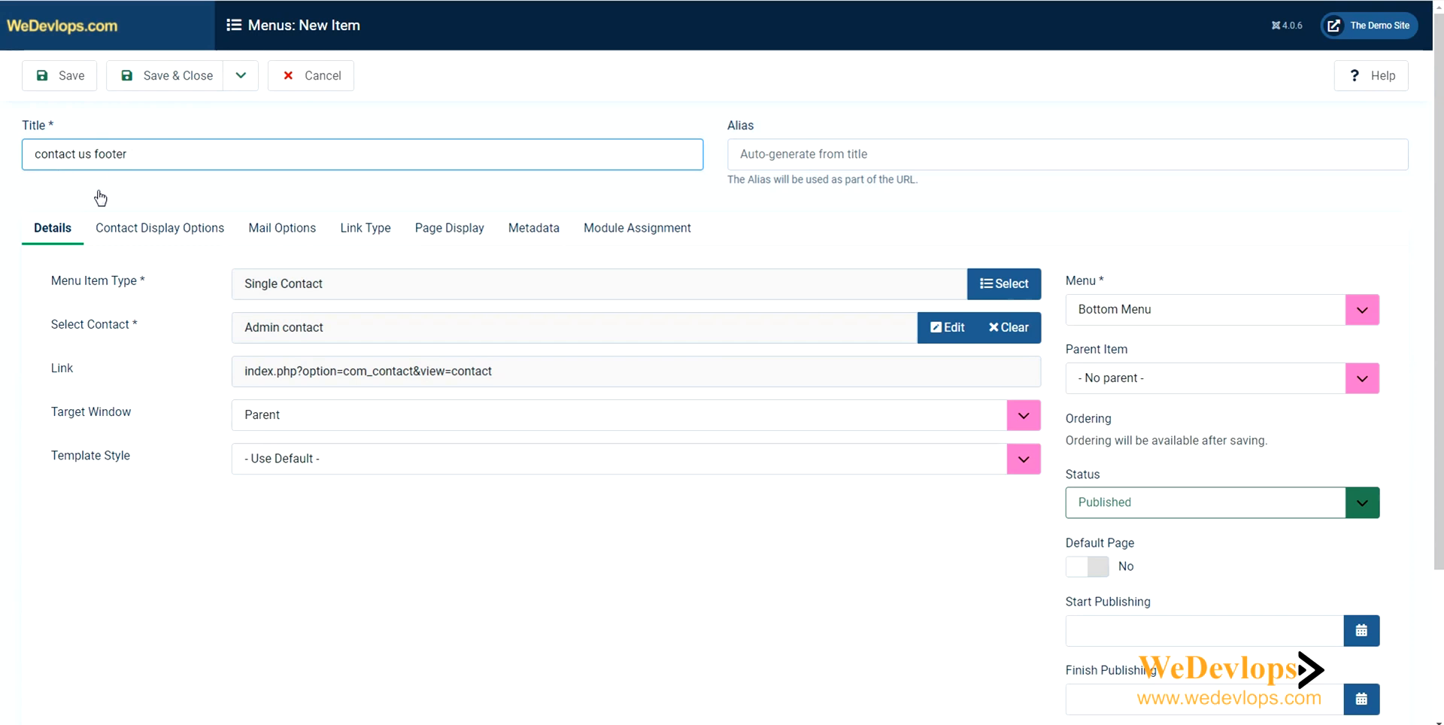
{"action": "mouse_move", "coordinate": [1157, 543]}
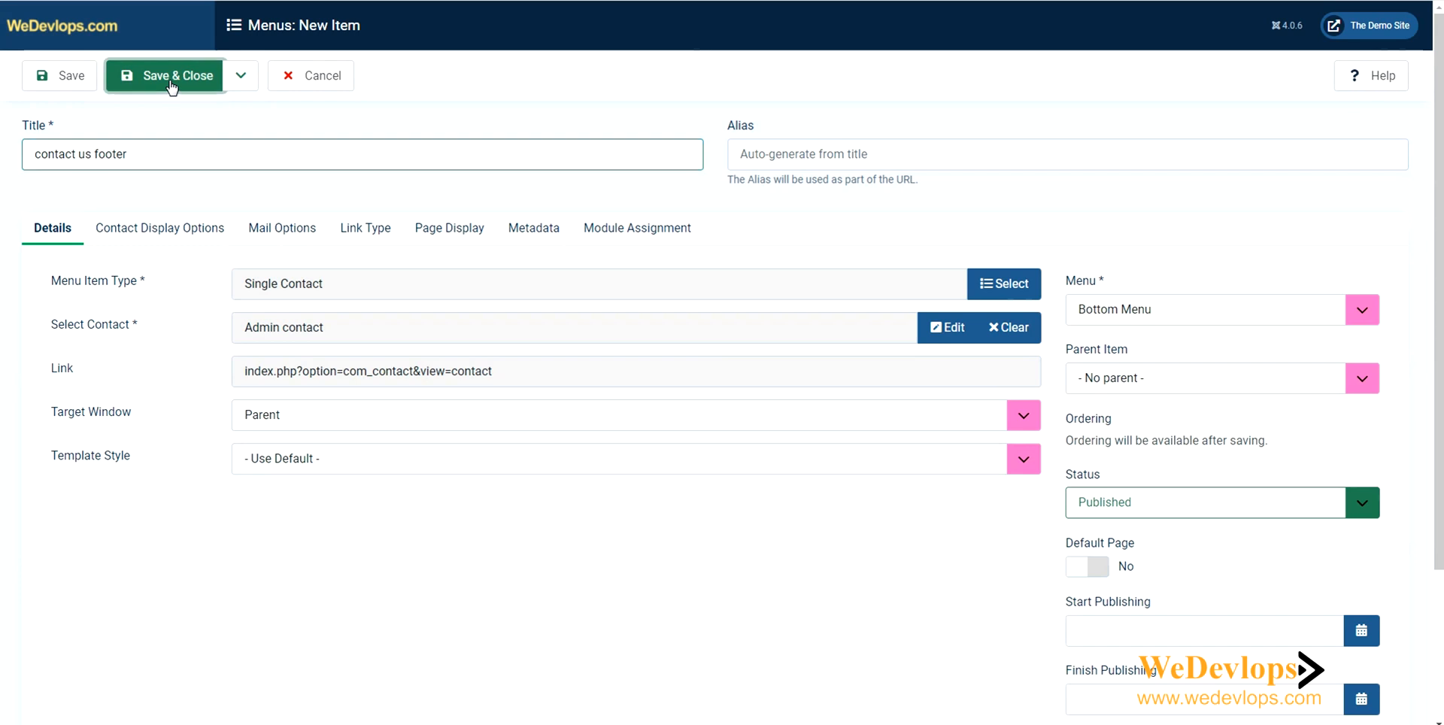
{"action": "left_click", "coordinate": [169, 75]}
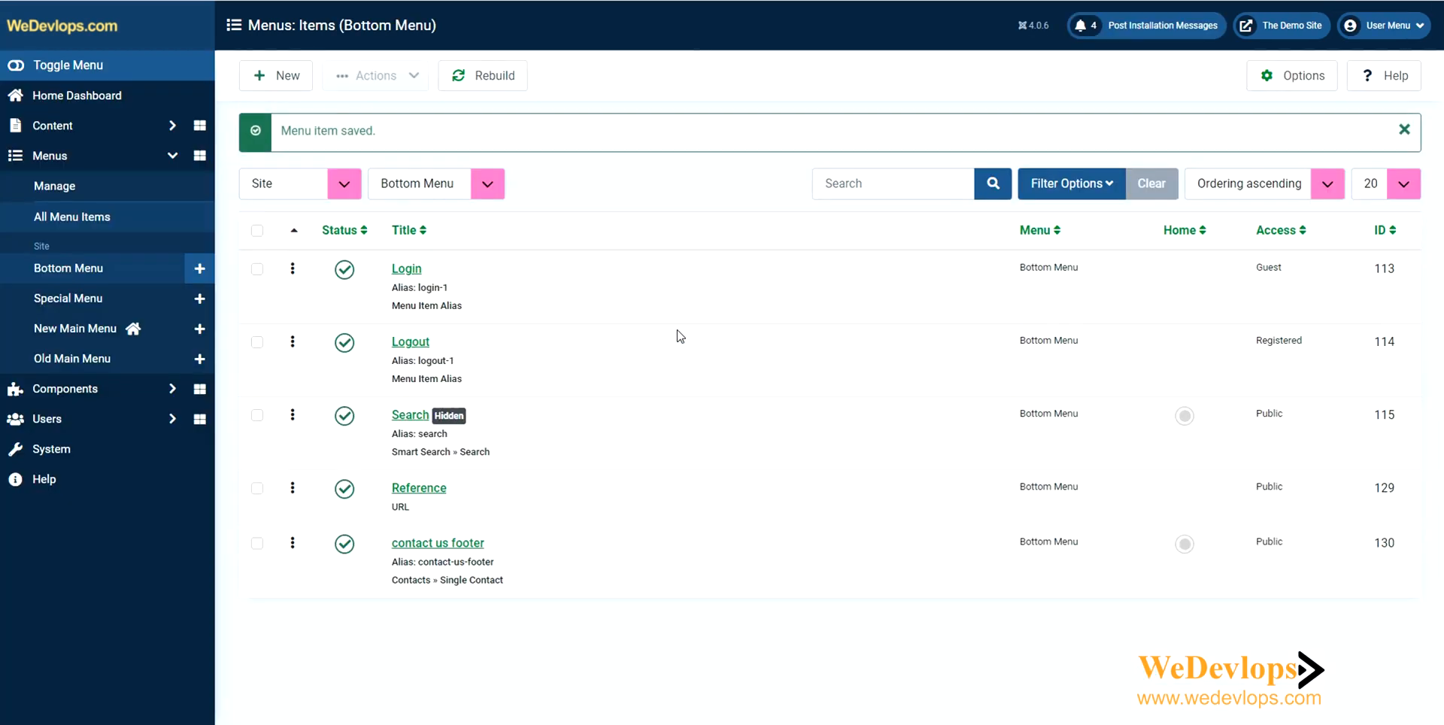
{"action": "mouse_move", "coordinate": [1276, 579]}
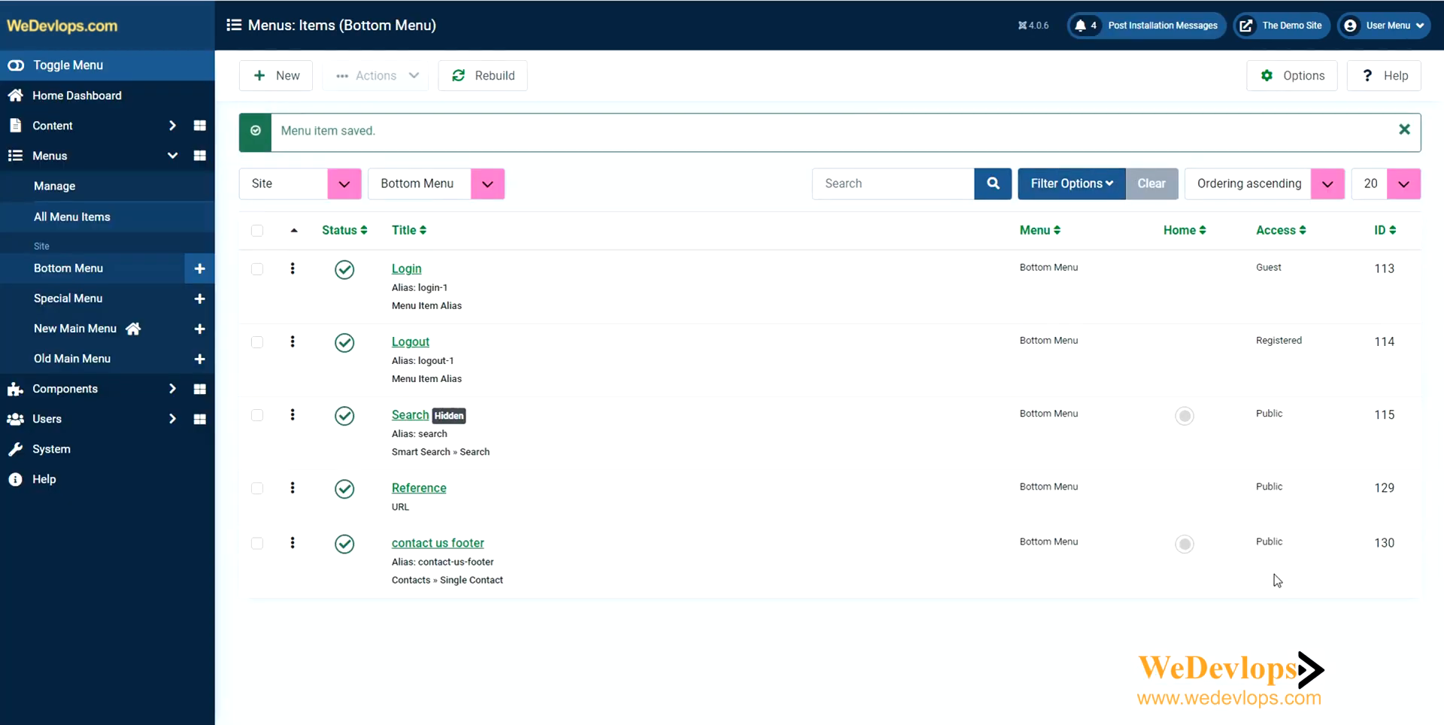
{"action": "mouse_move", "coordinate": [1269, 560]}
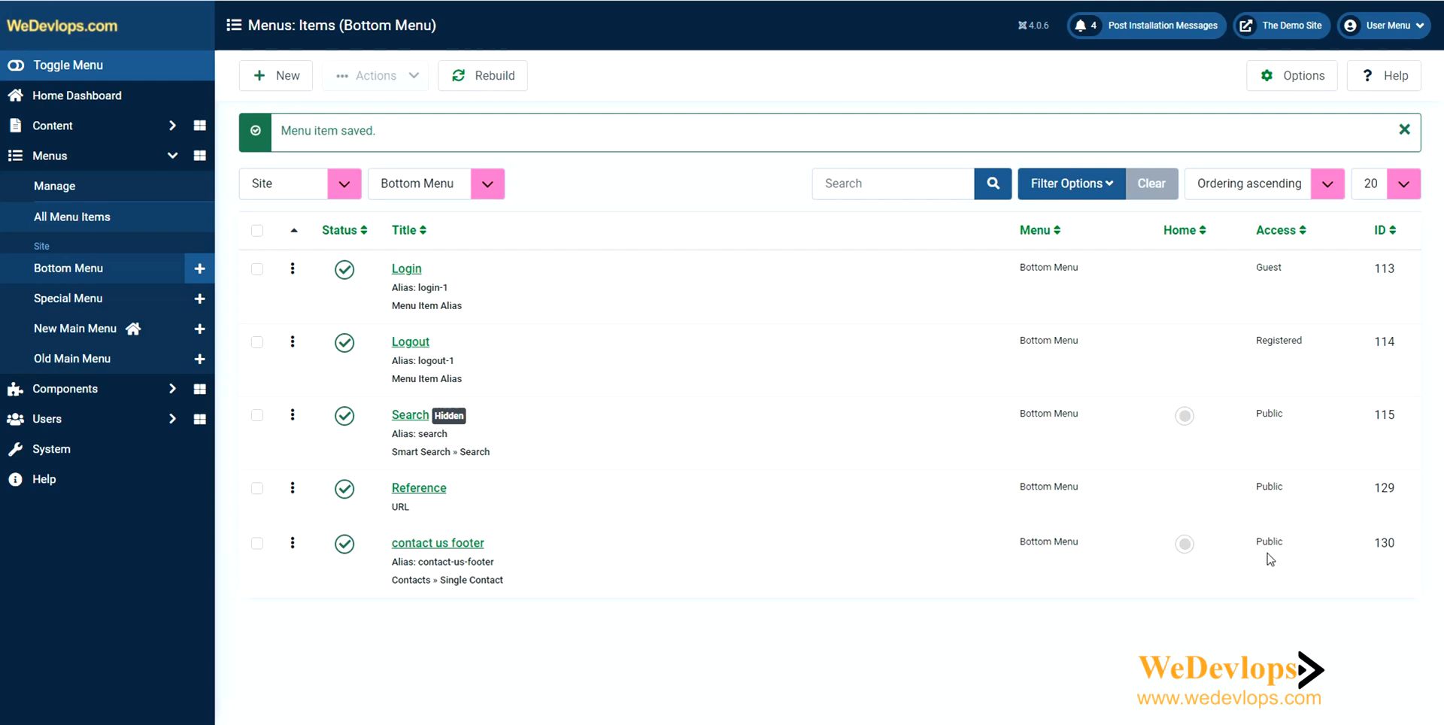
Switch to the browser tab showing the Cassiopeia front-end blog page.
{"action": "left_click", "coordinate": [1279, 25]}
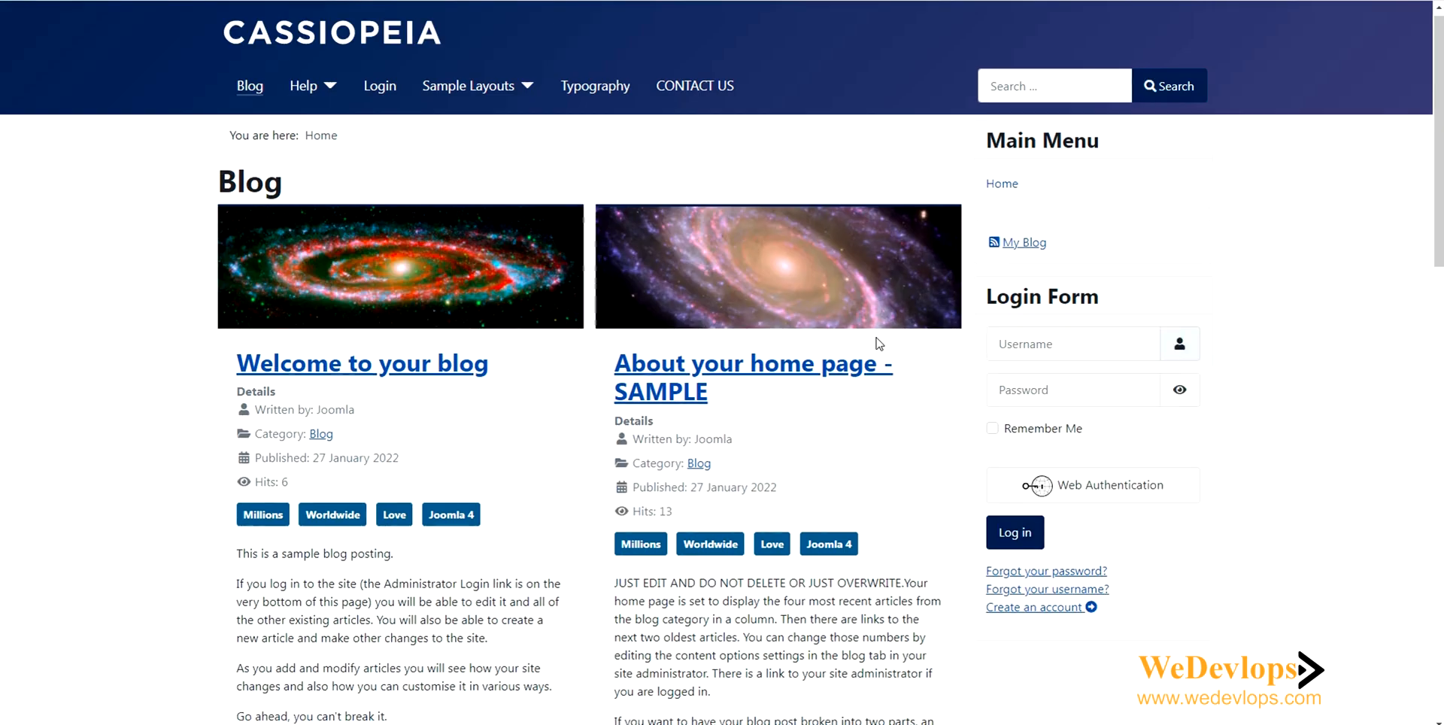
Scroll to the footer and follow 'contact us footer' to the contact form page.
{"action": "scroll", "scroll_direction": "down", "scroll_amount": 3}
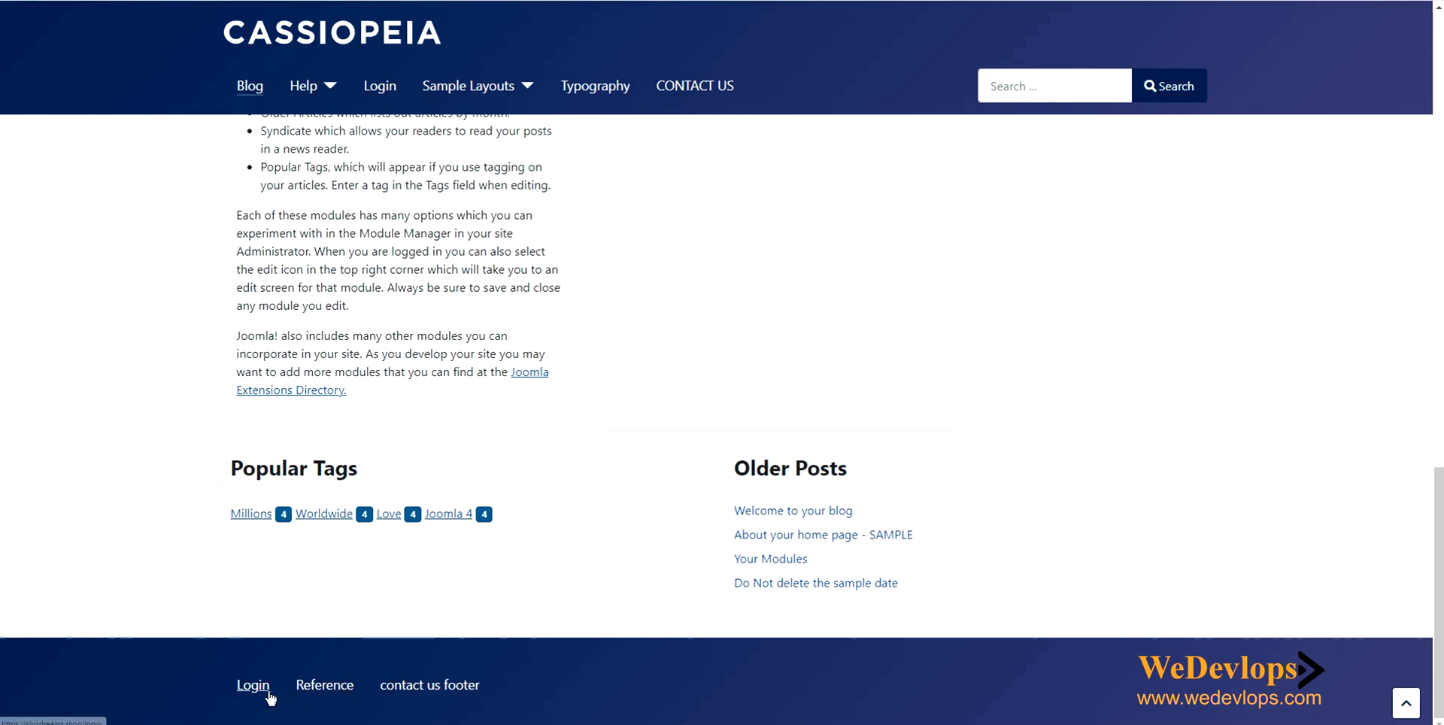
{"action": "mouse_move", "coordinate": [308, 707]}
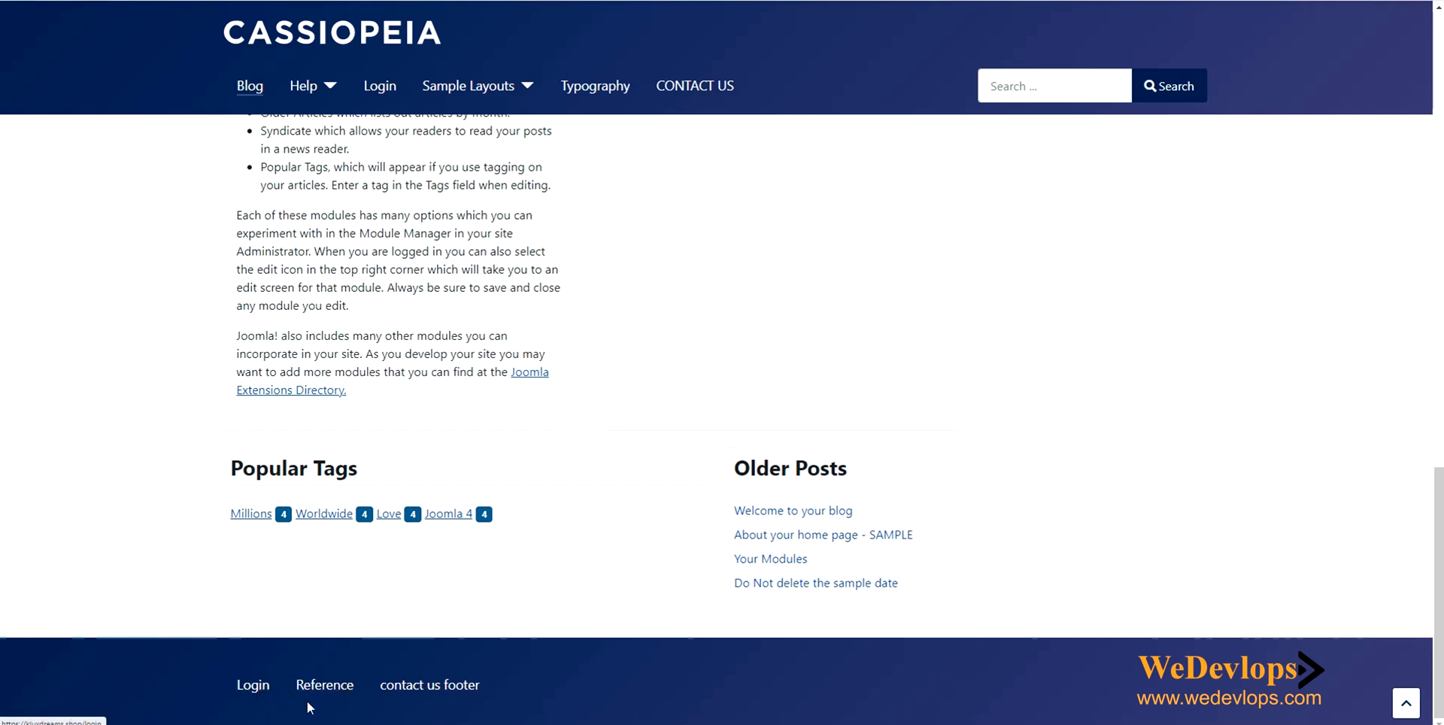
{"action": "mouse_move", "coordinate": [430, 684]}
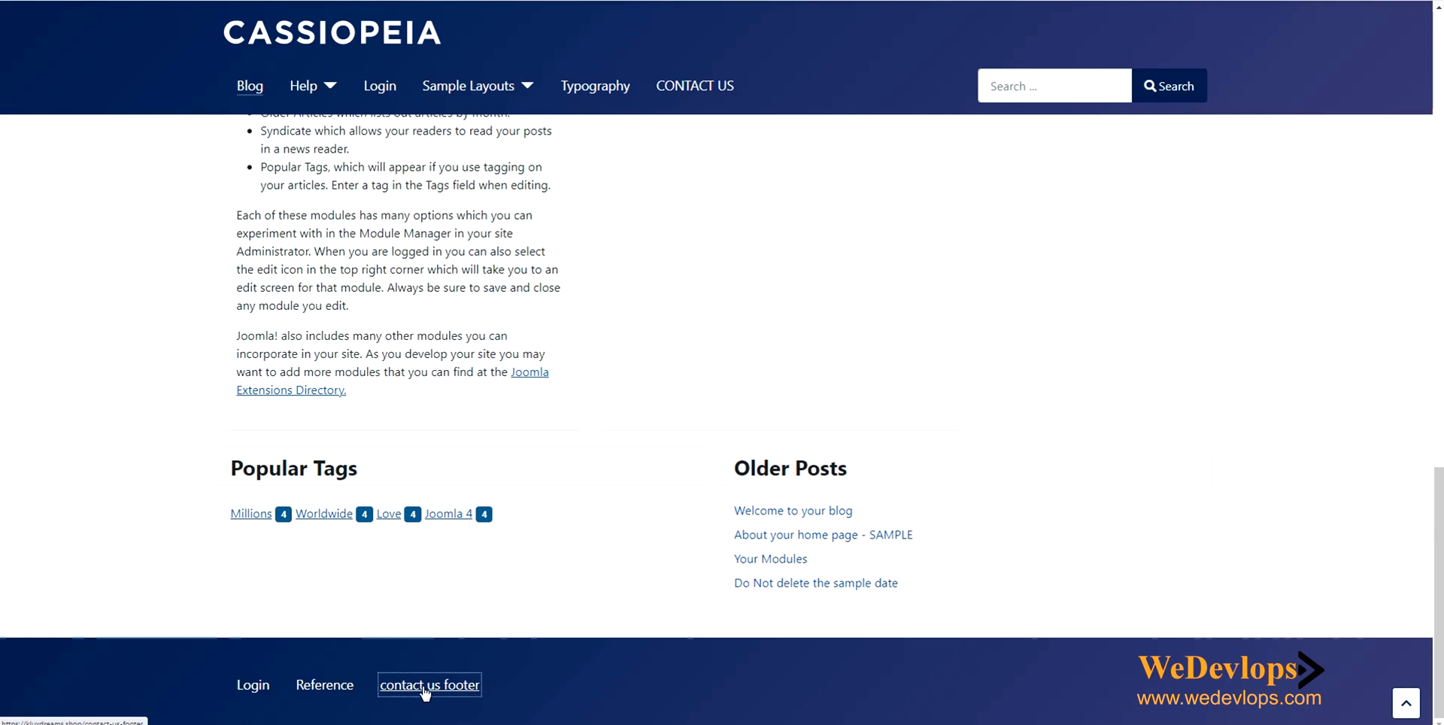
{"action": "left_click", "coordinate": [430, 684]}
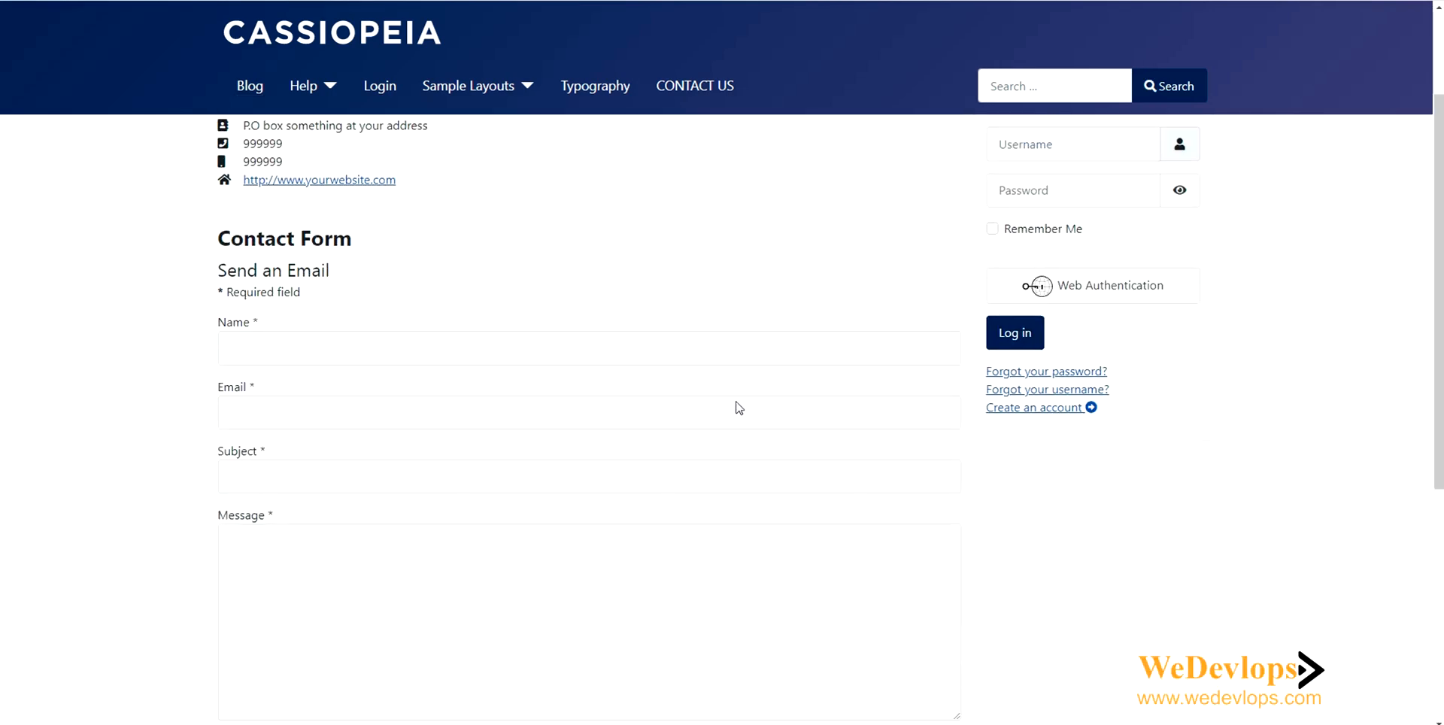
{"action": "scroll", "scroll_direction": "down", "scroll_amount": 3}
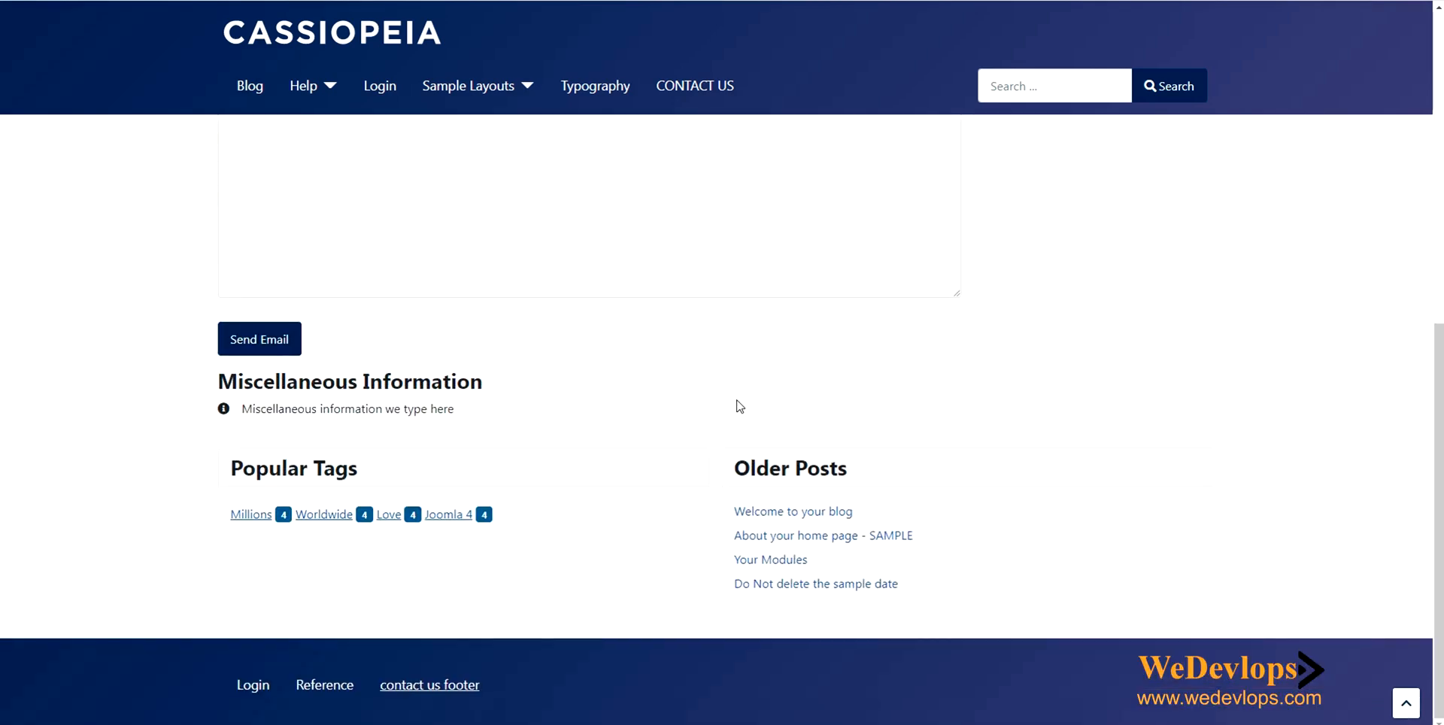
{"action": "mouse_move", "coordinate": [427, 181]}
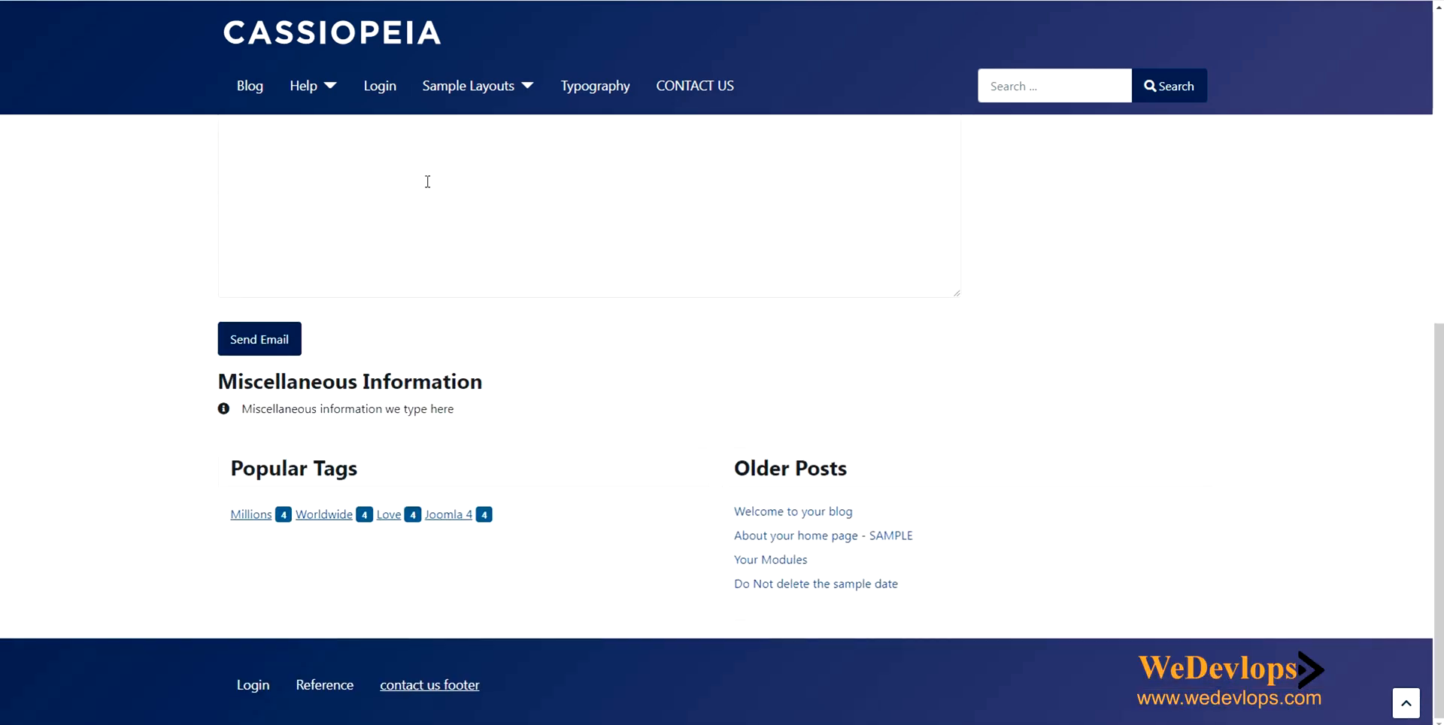
{"action": "mouse_move", "coordinate": [233, 677]}
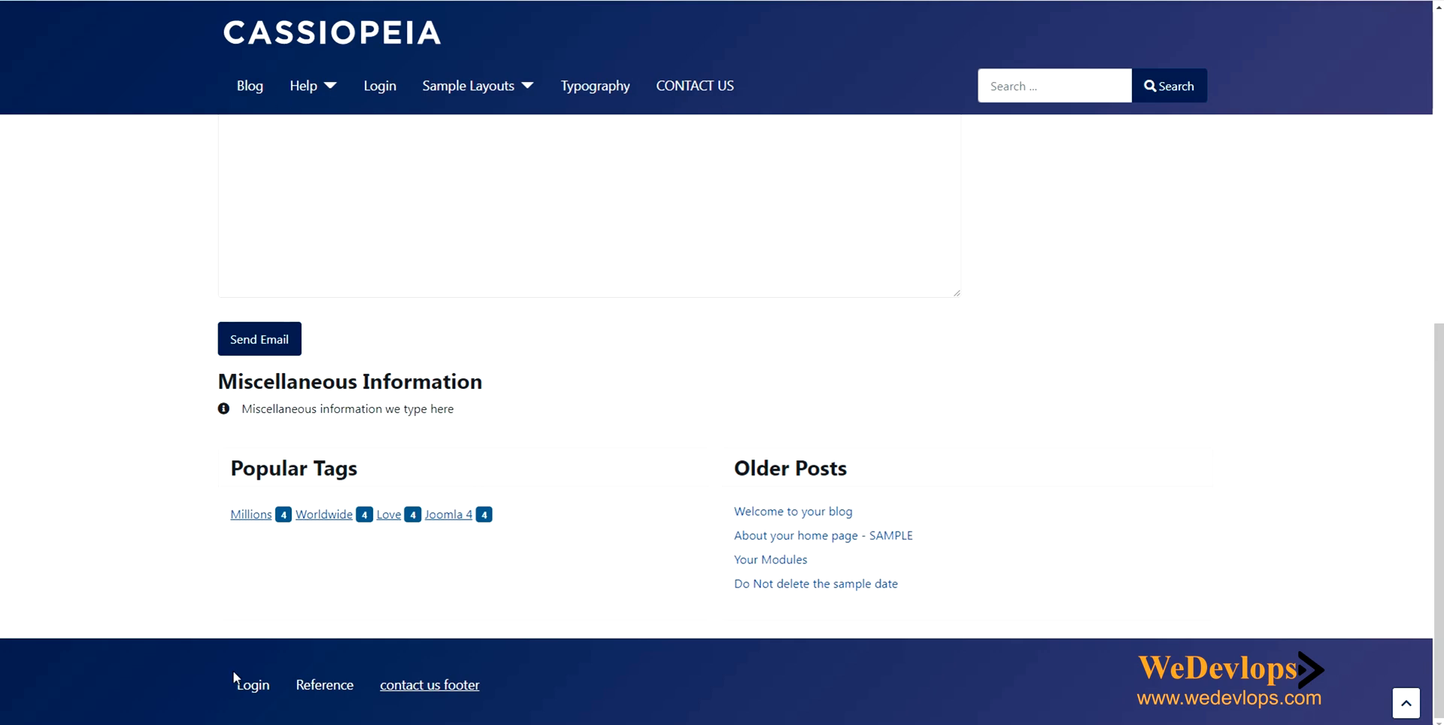
{"action": "mouse_move", "coordinate": [230, 87]}
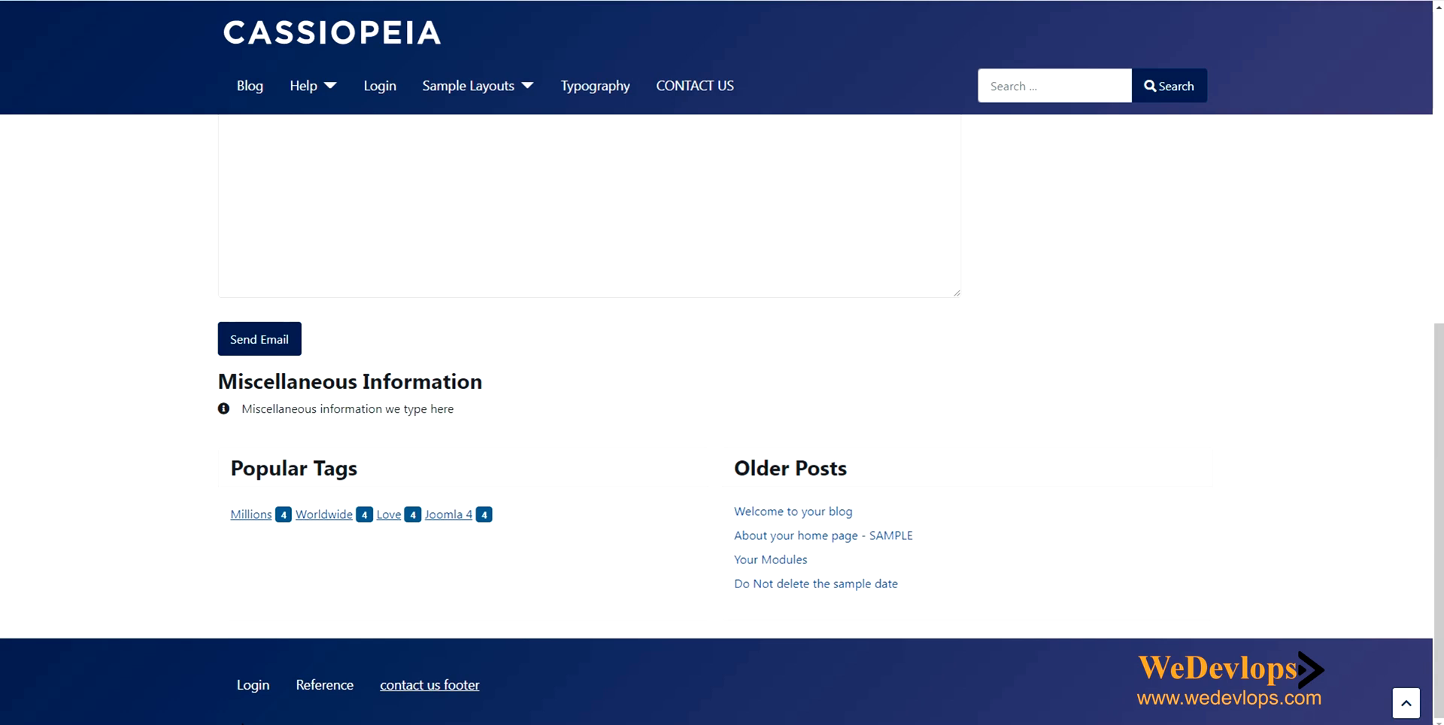
{"action": "mouse_move", "coordinate": [217, 687]}
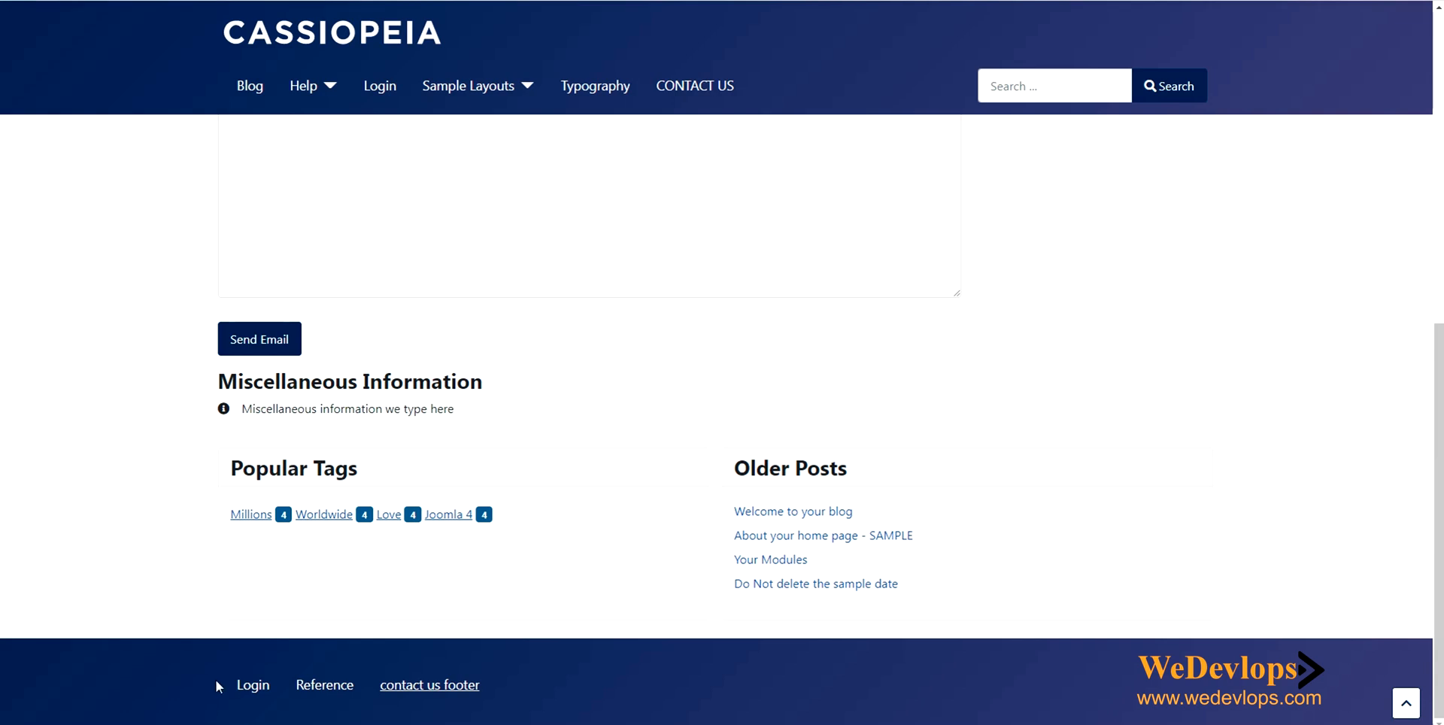
{"action": "mouse_move", "coordinate": [1090, 574]}
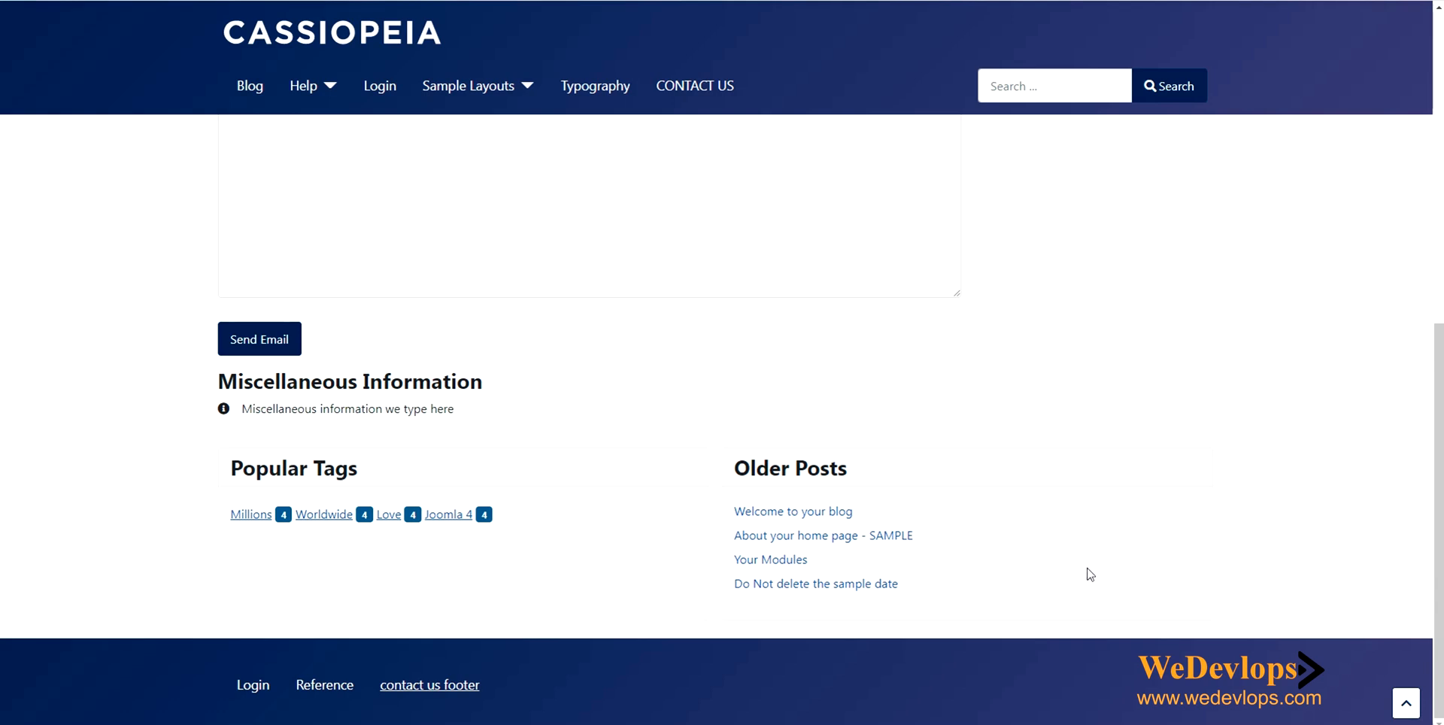
{"action": "mouse_move", "coordinate": [984, 605]}
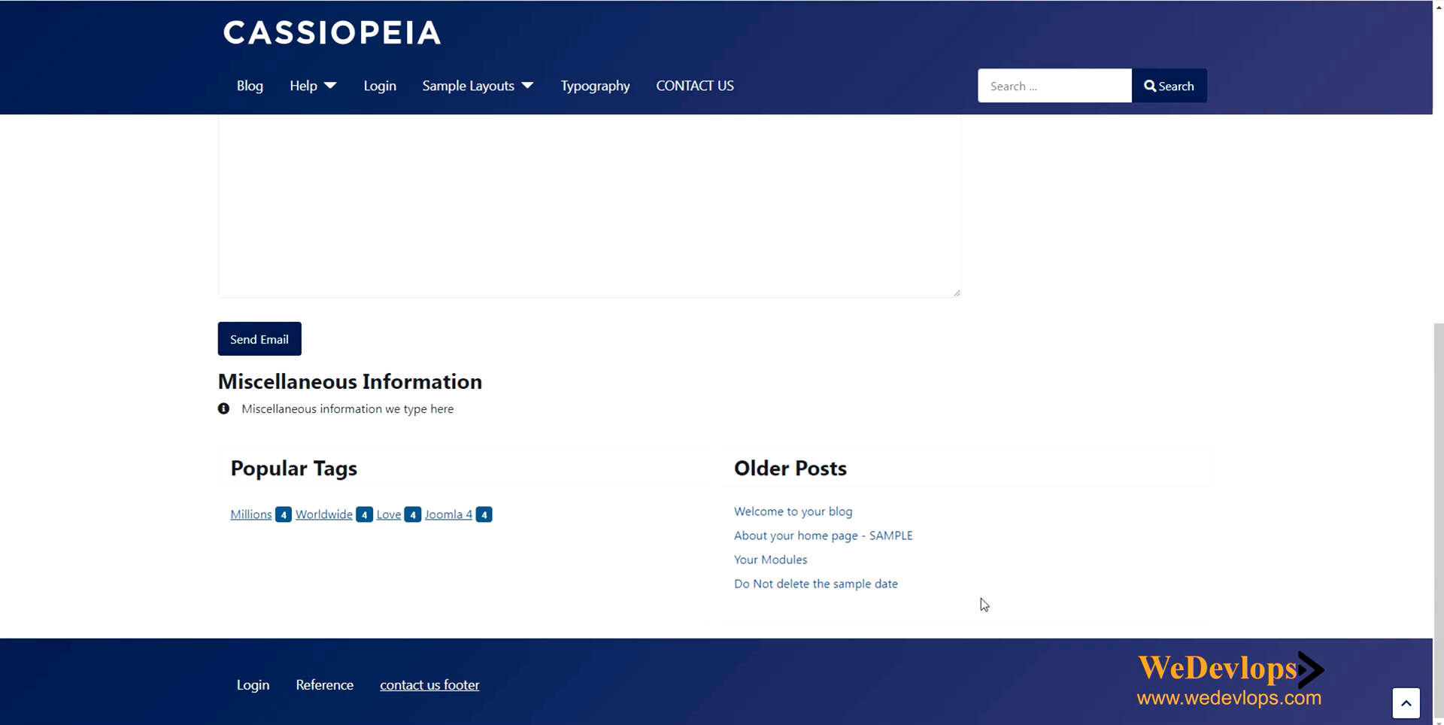